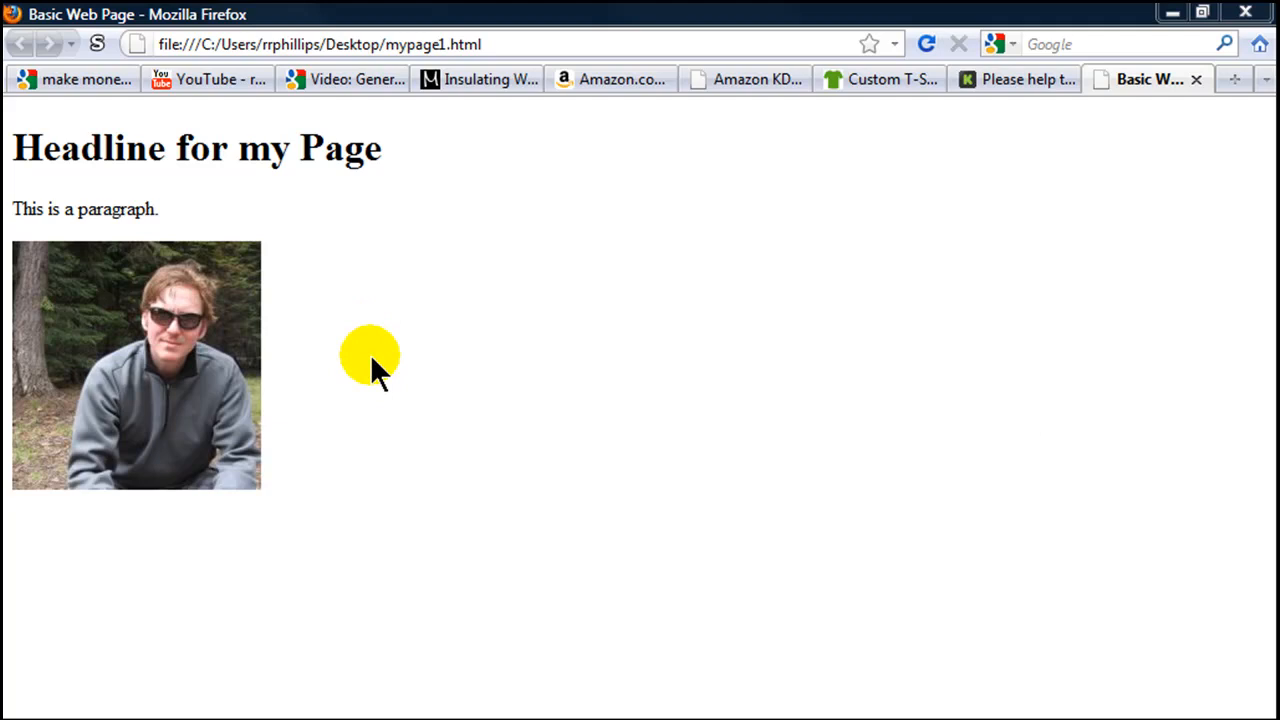
pyautogui.moveTo(184, 356)
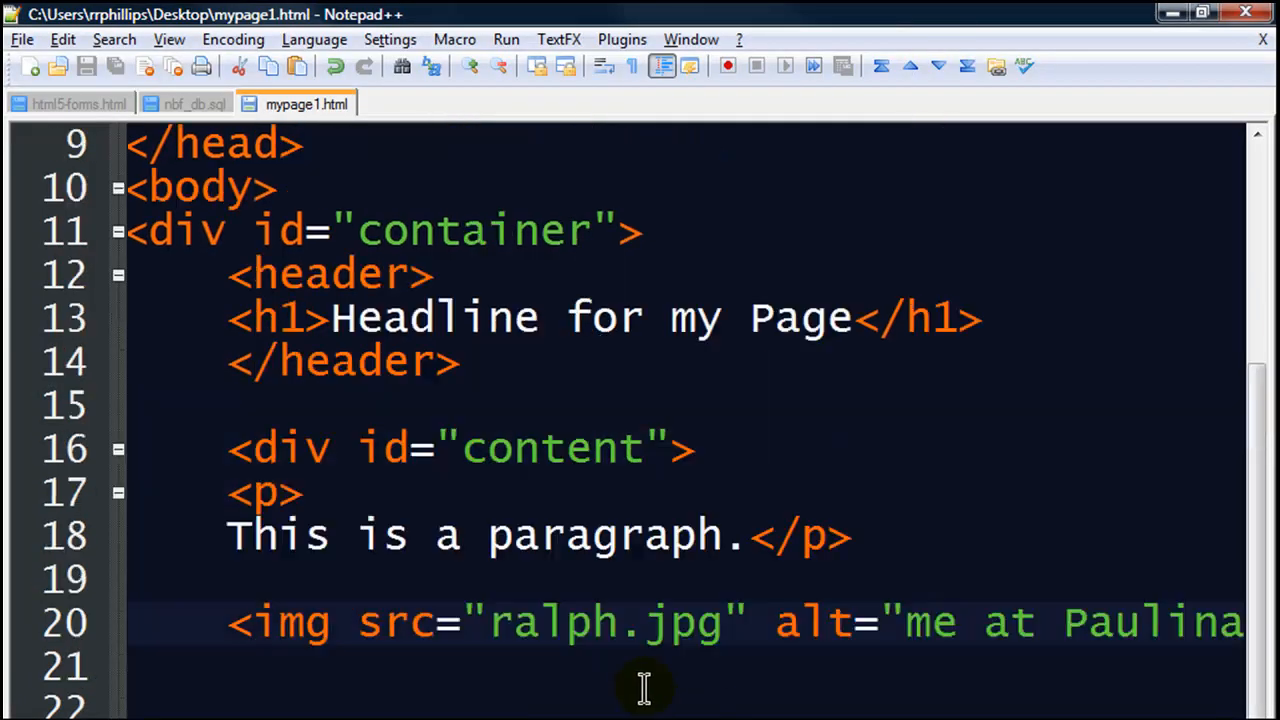
# Step: Inside <head>, add a <link rel="stylesheet" type="text/css"> element for an external stylesheet
pyautogui.scroll(3)
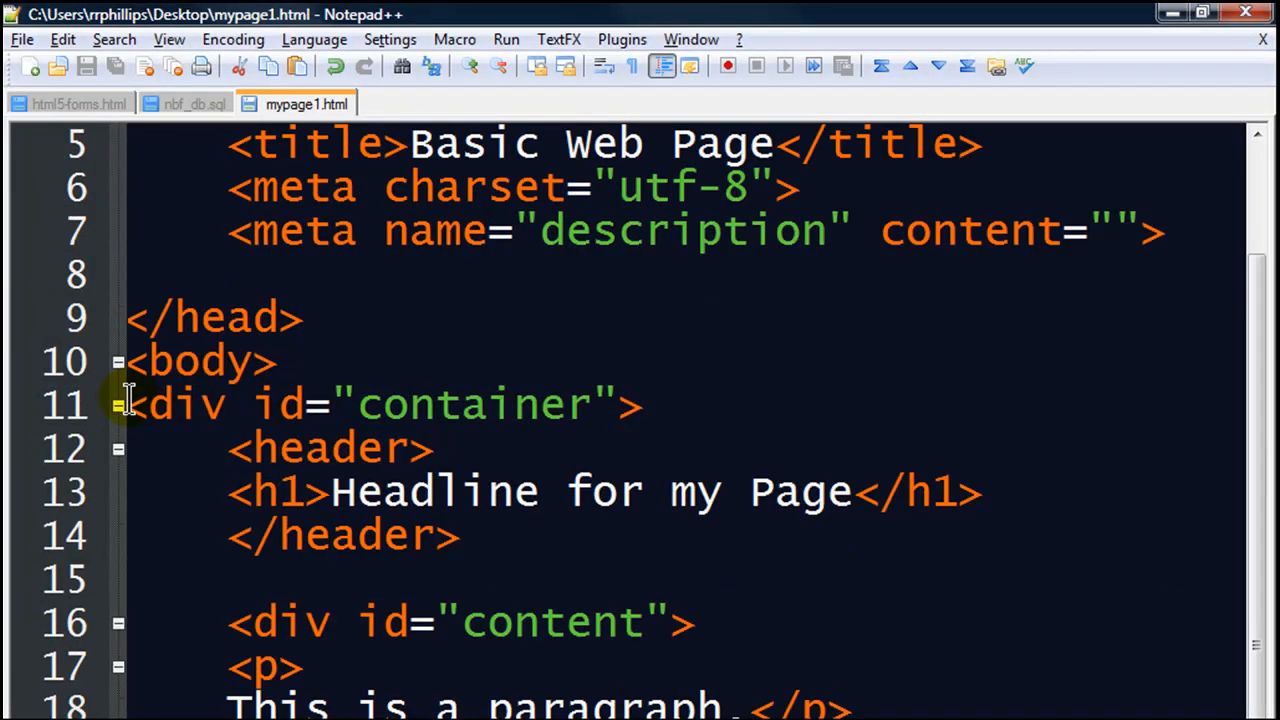
pyautogui.scroll(-3)
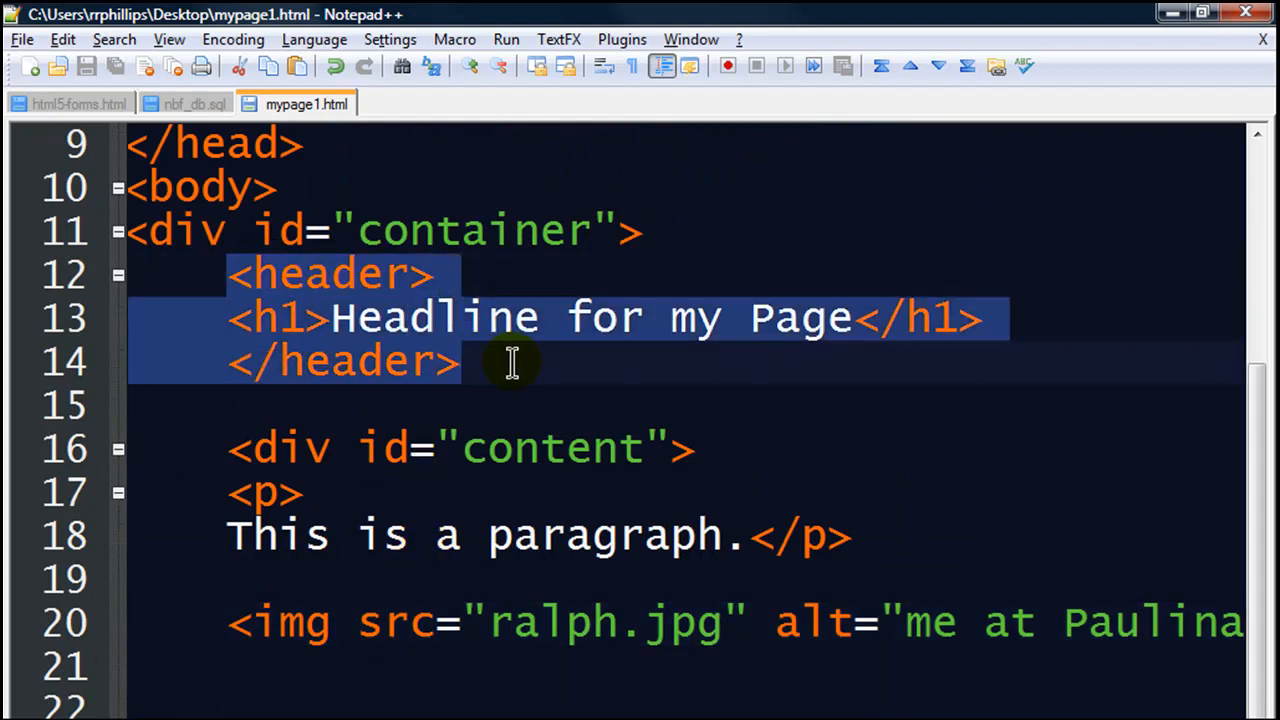
pyautogui.click(1000, 356)
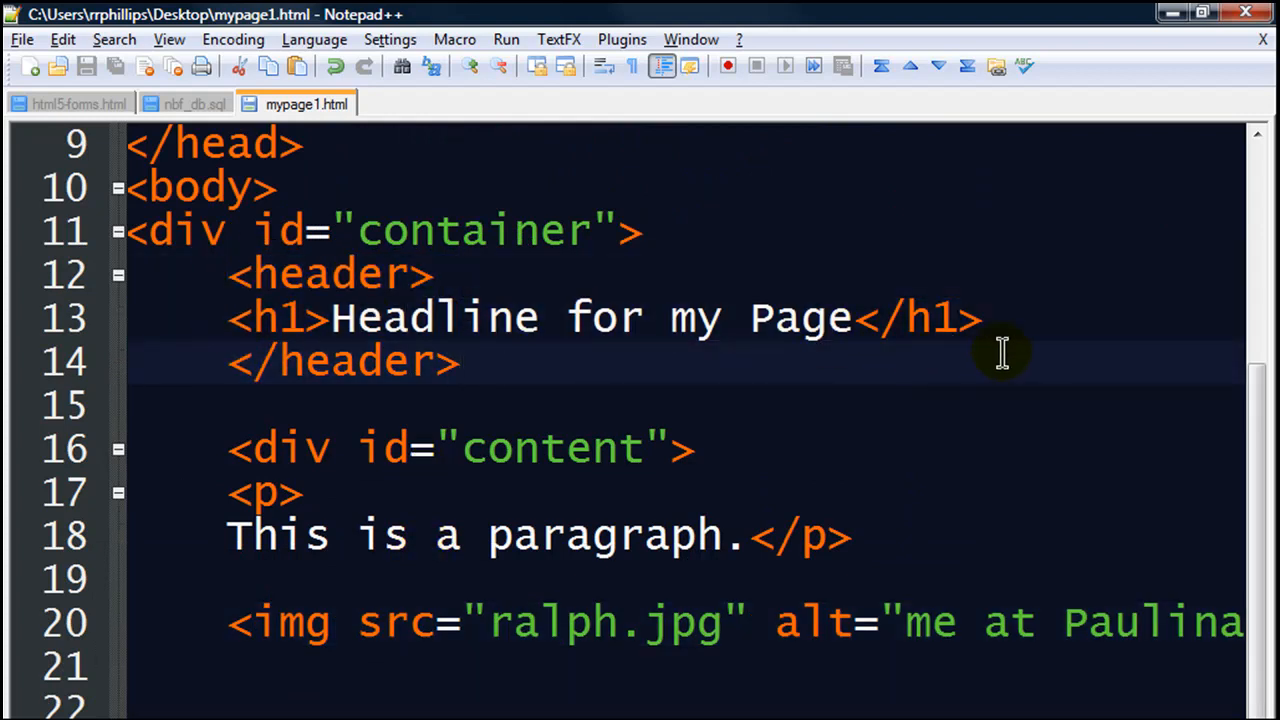
pyautogui.click(228, 448)
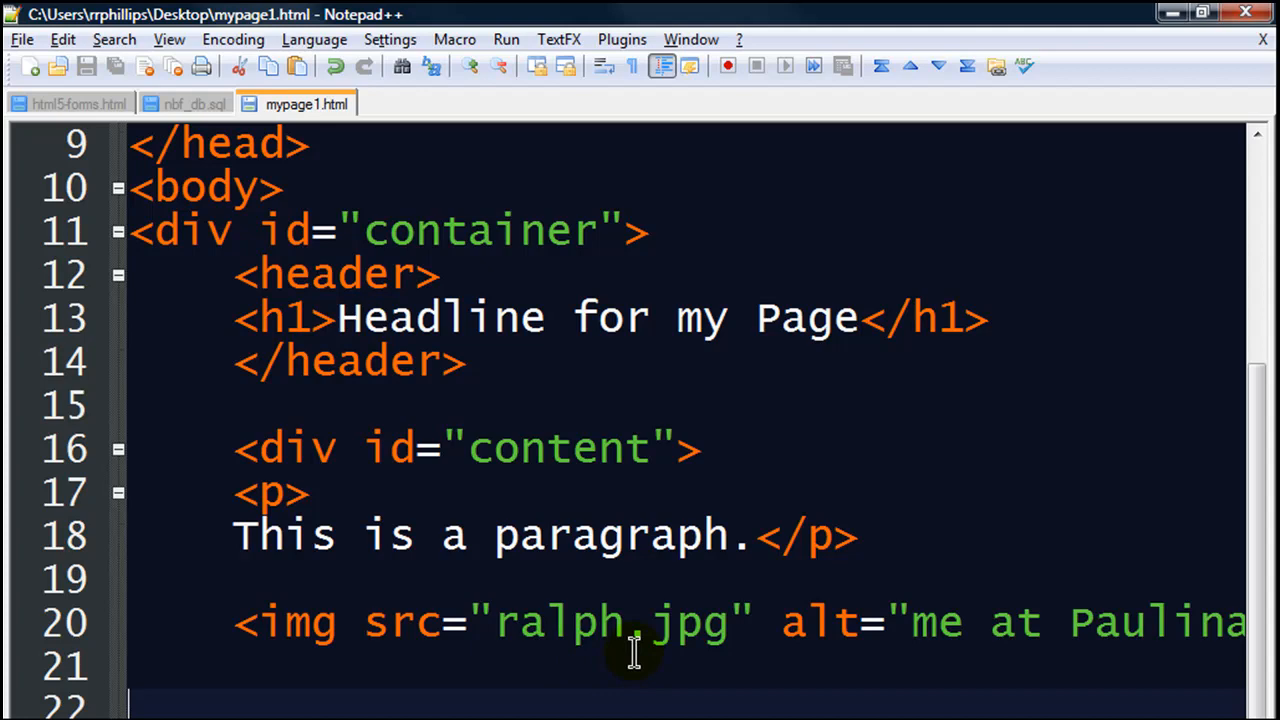
pyautogui.scroll(3)
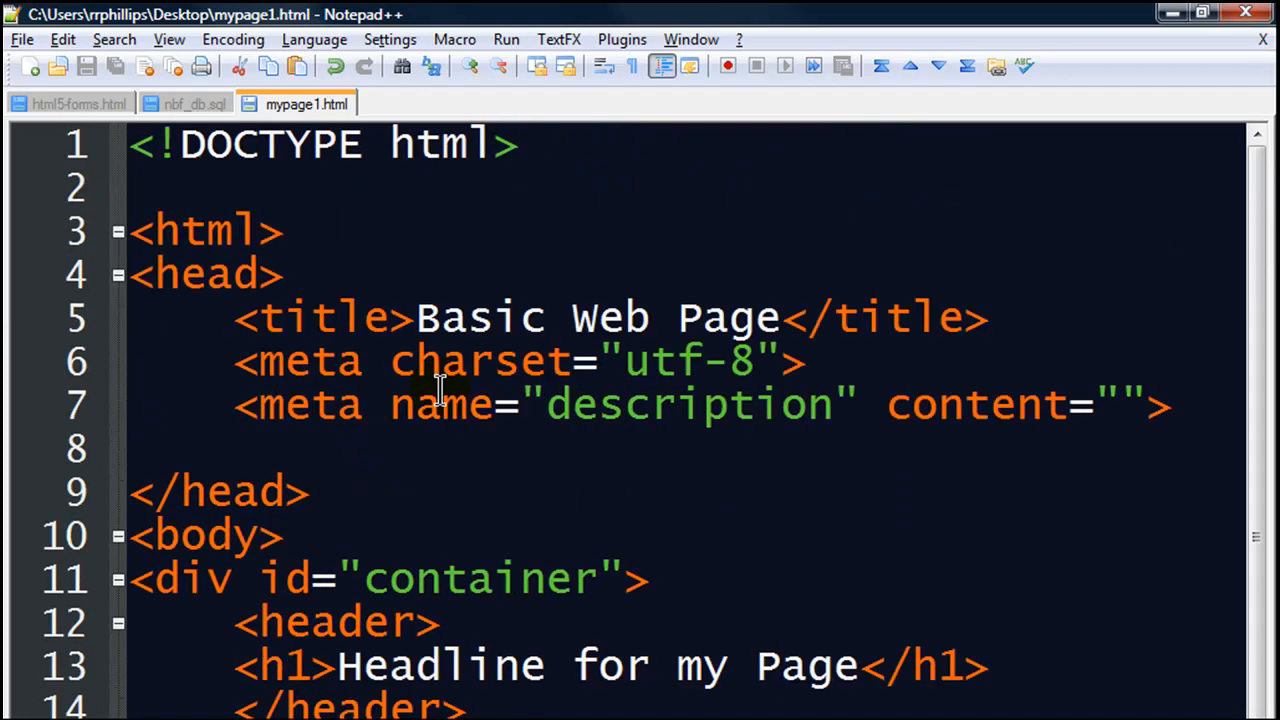
pyautogui.moveTo(372, 136)
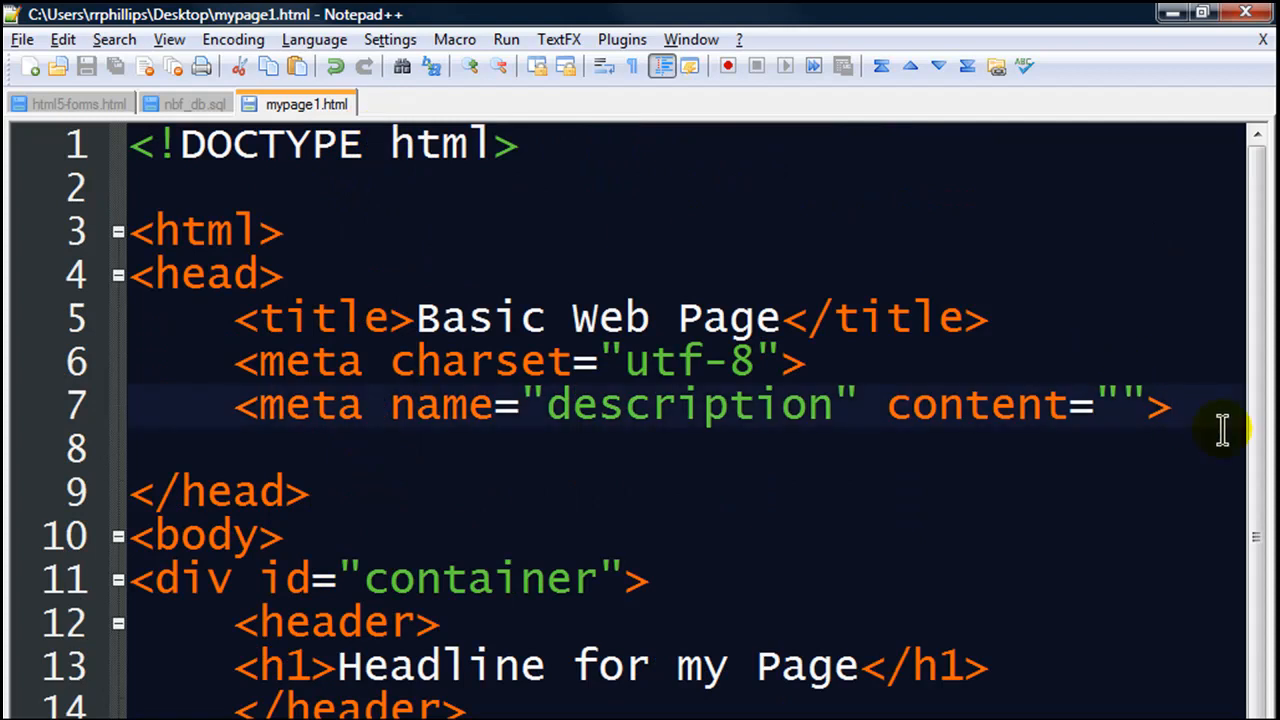
pyautogui.write('<li')
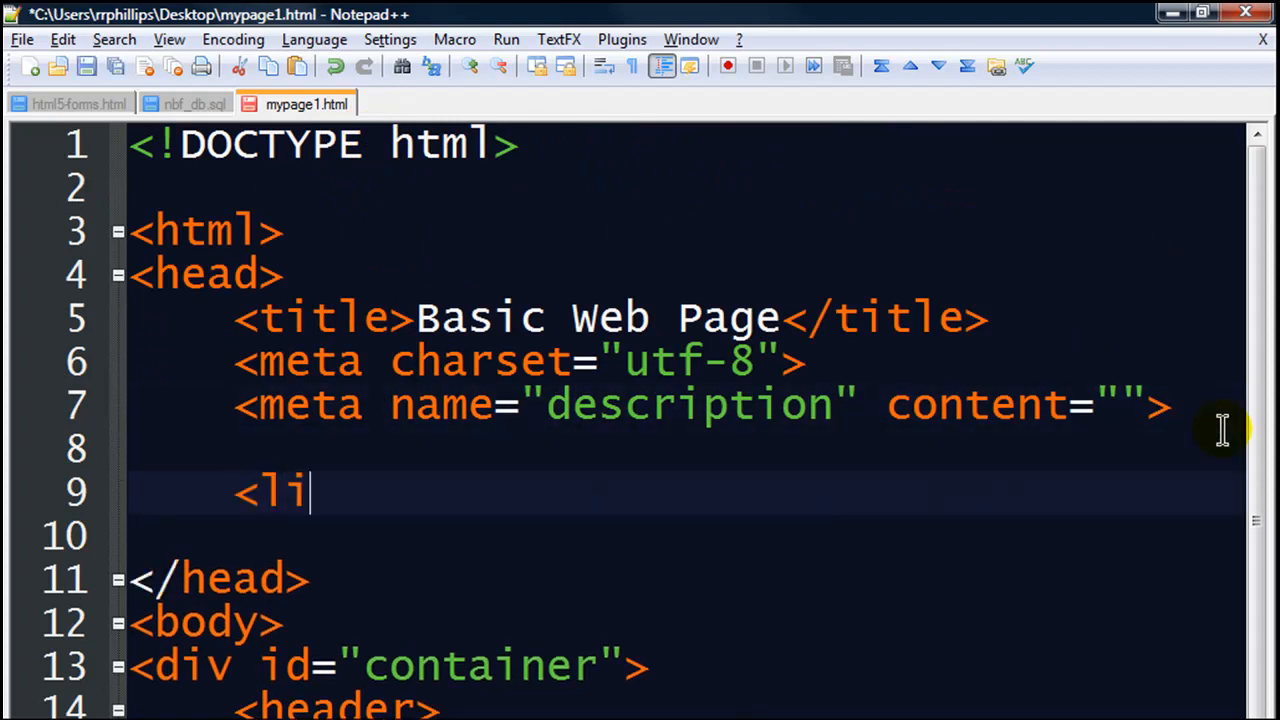
pyautogui.write('nk')
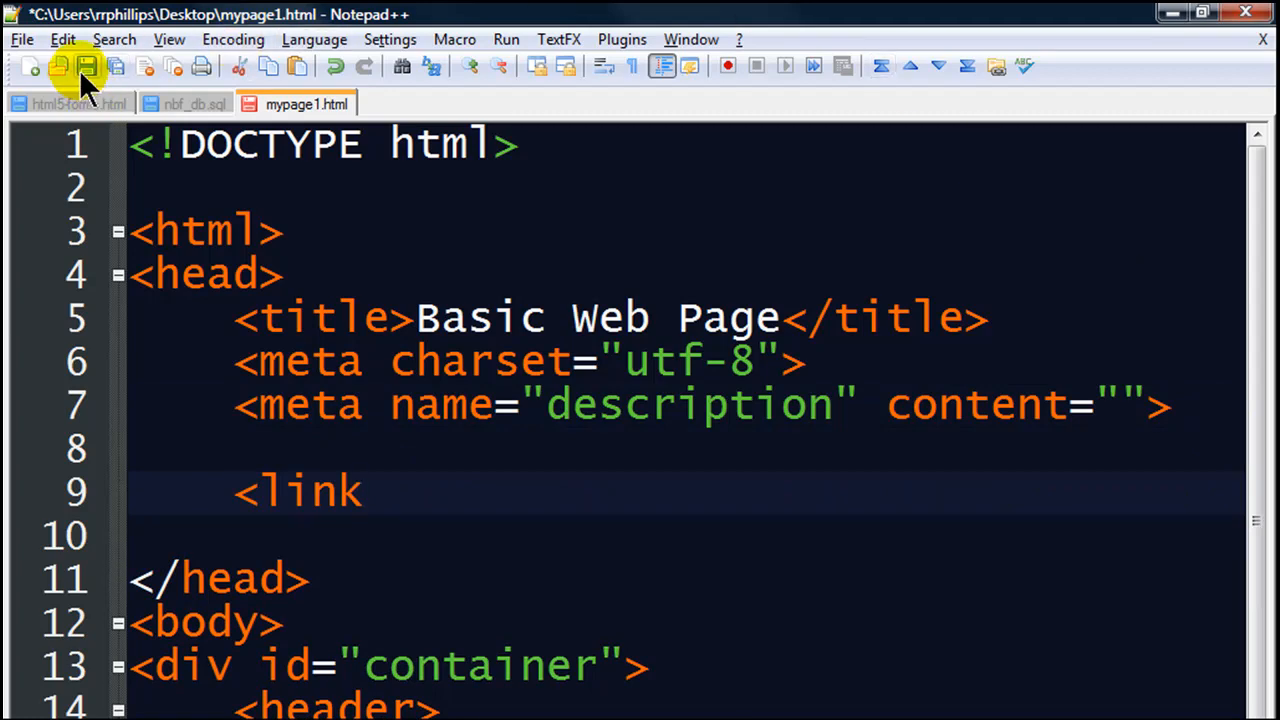
pyautogui.click(86, 66)
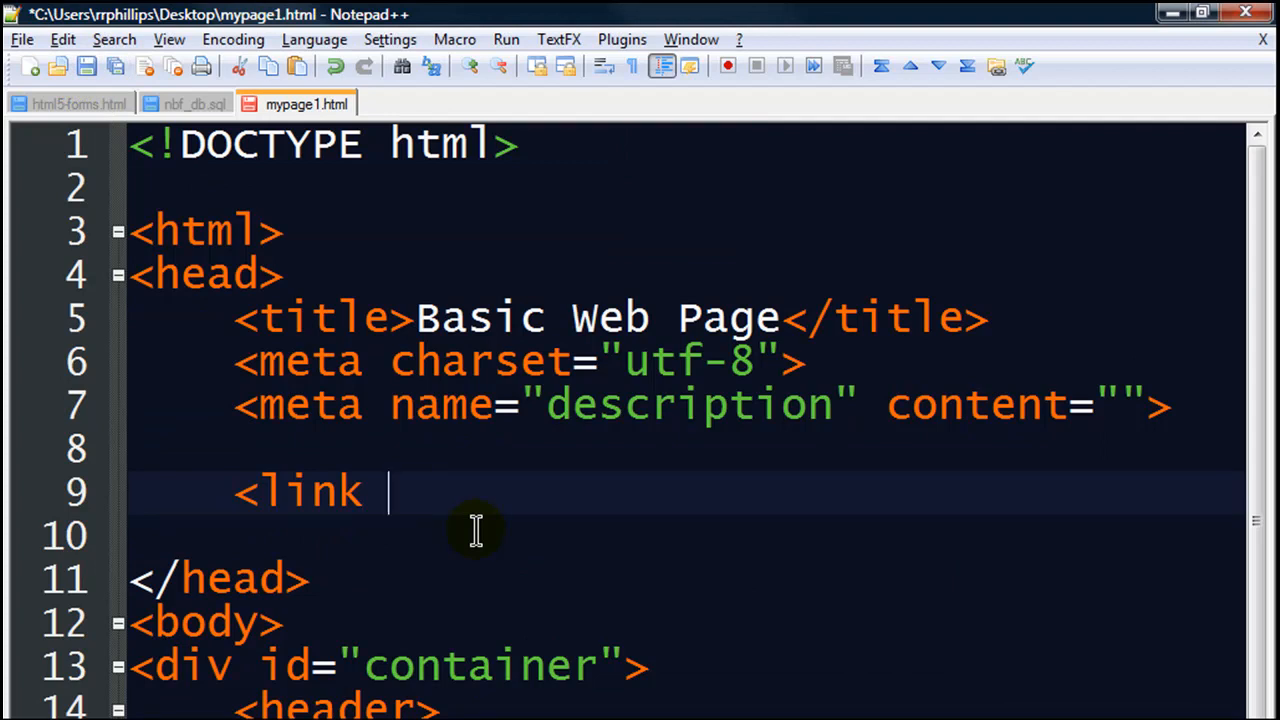
pyautogui.write('rel')
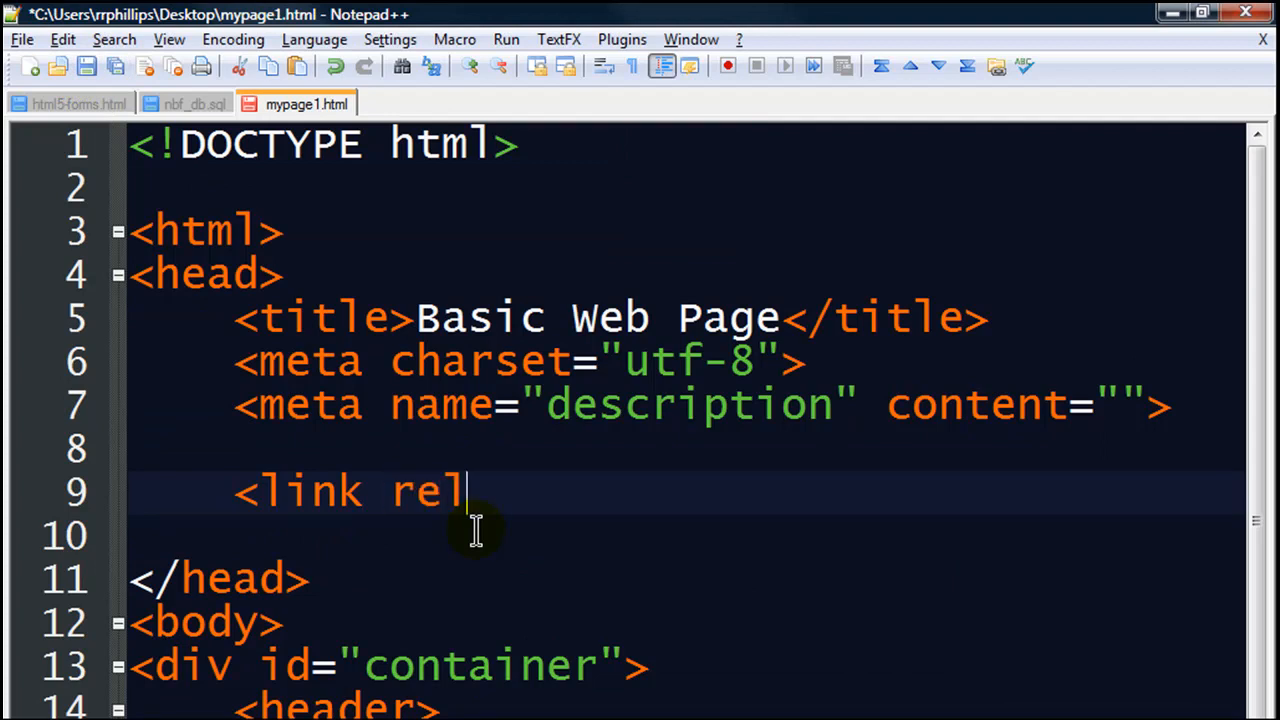
pyautogui.write('="stys"')
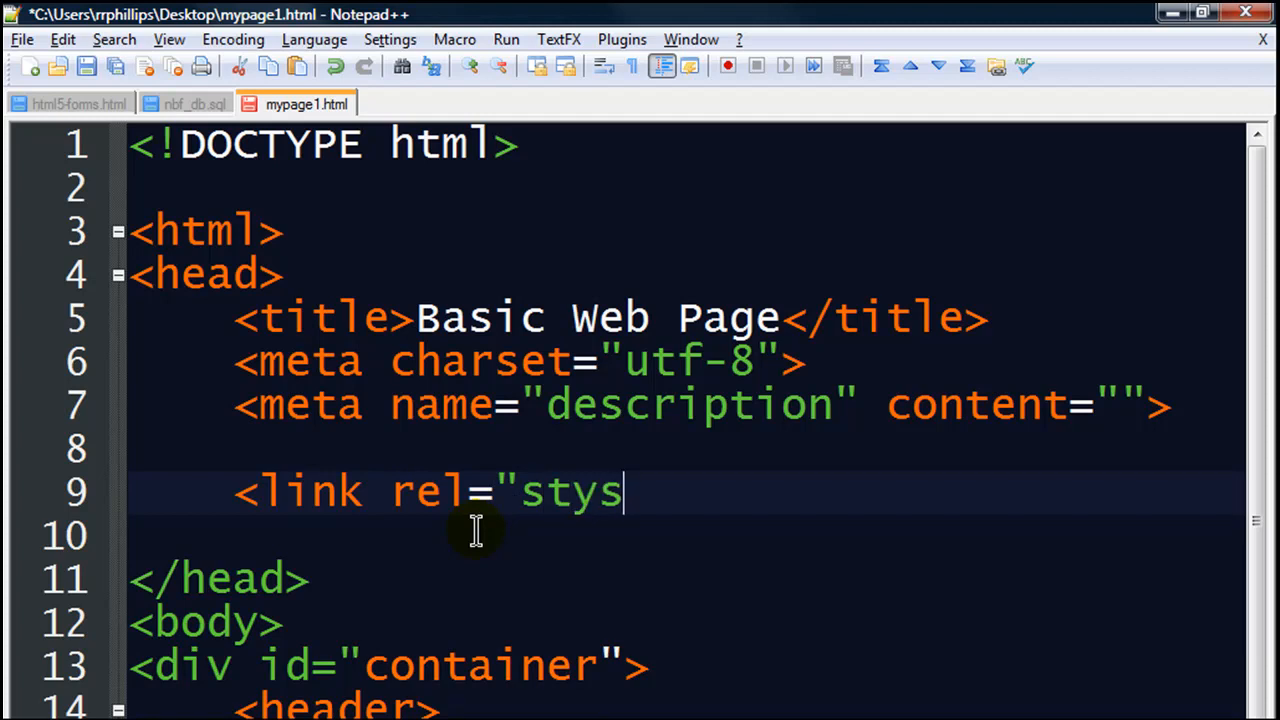
pyautogui.write('eshe')
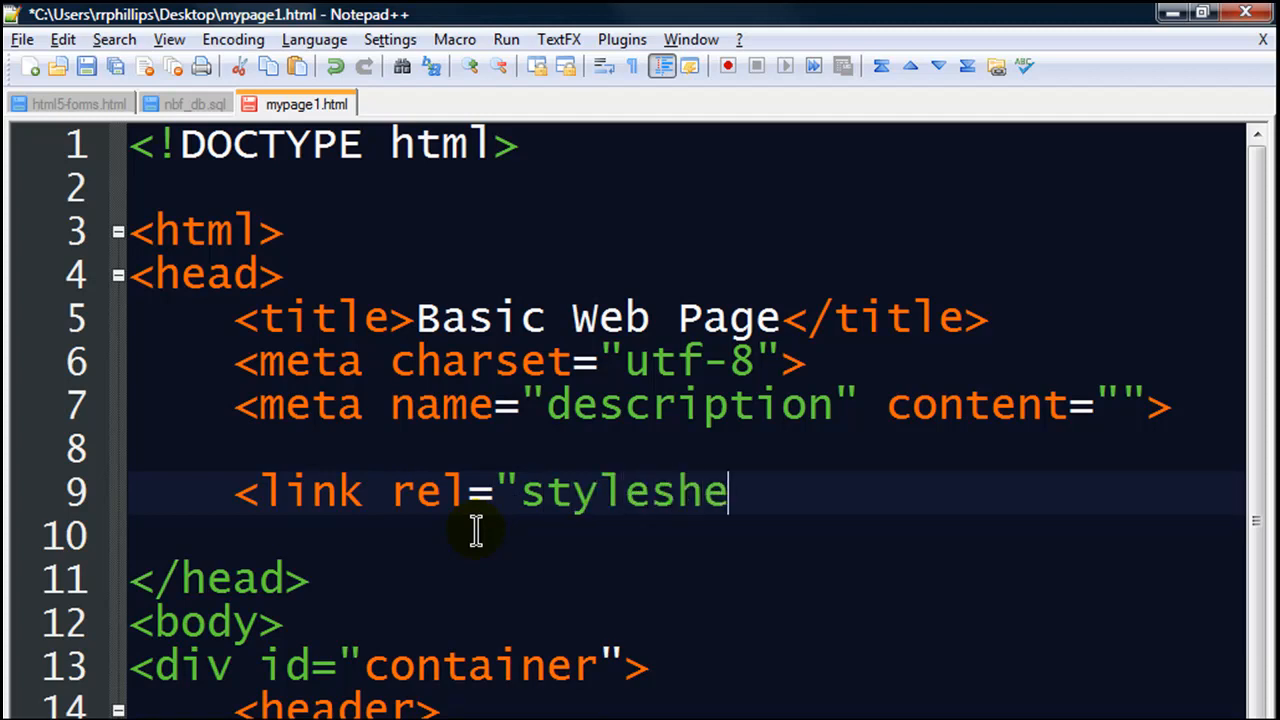
pyautogui.write('et" type=')
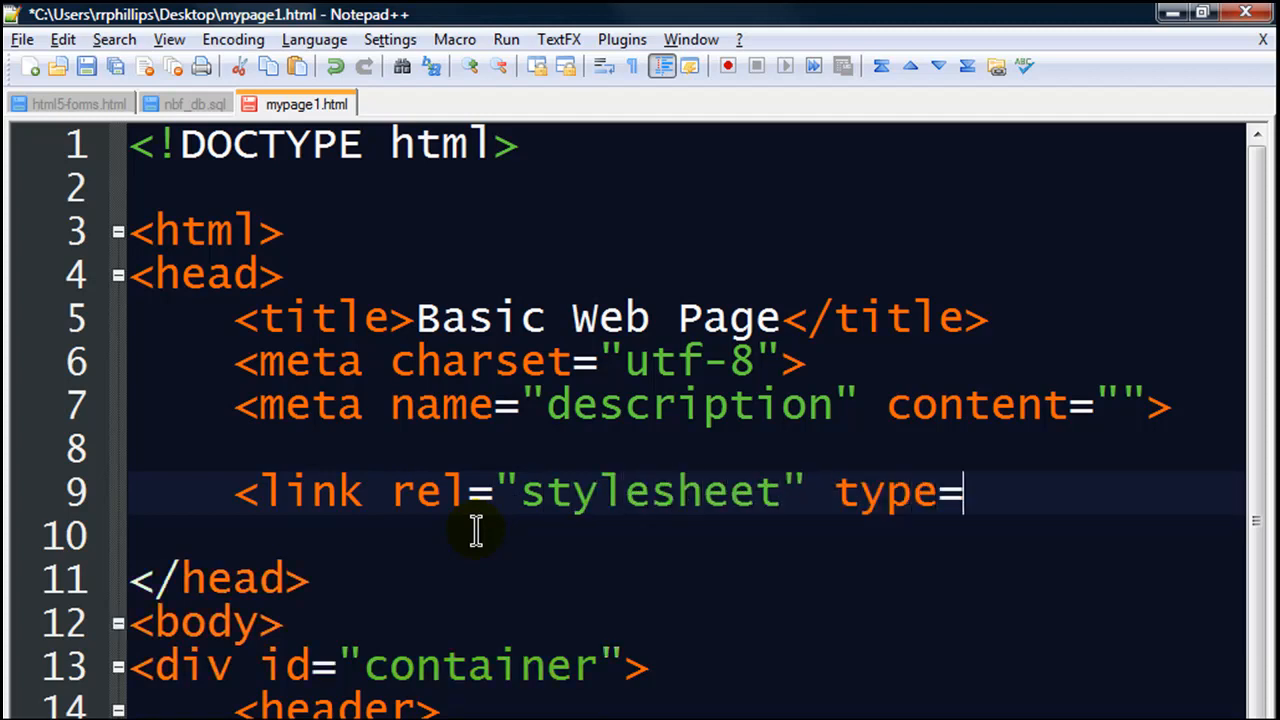
pyautogui.write('"text/css"')
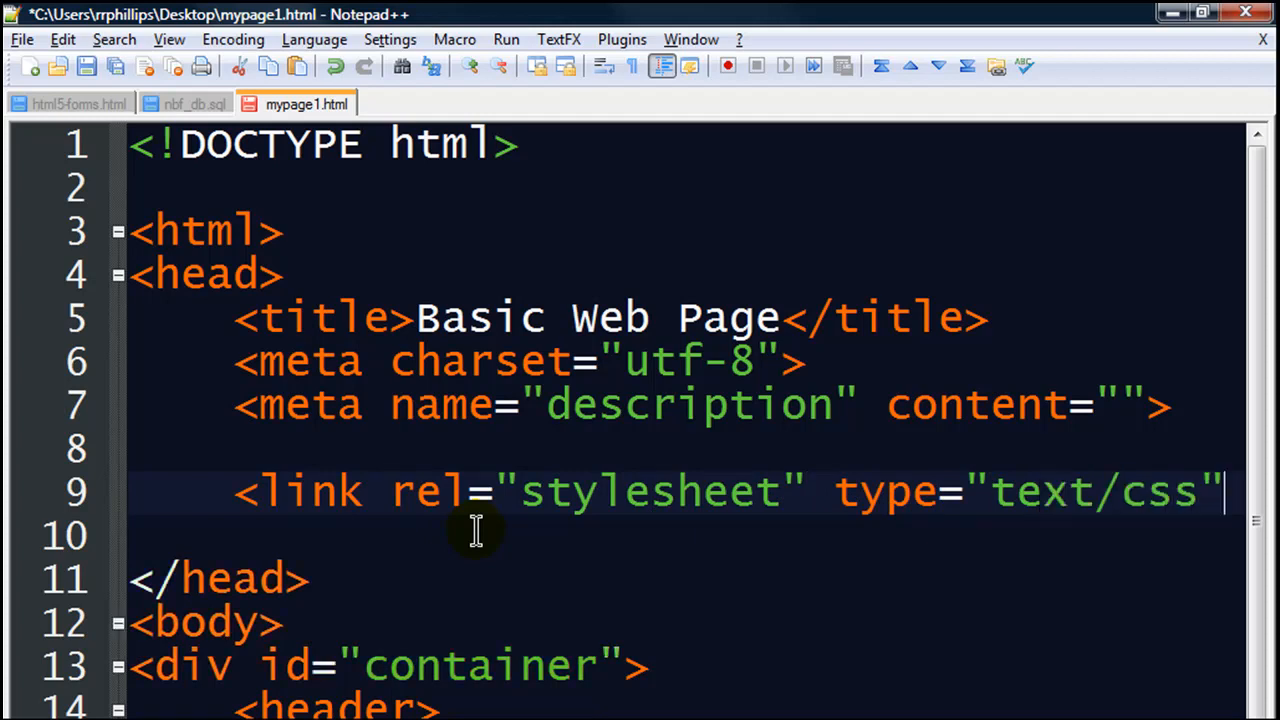
# Step: Complete the link with href="mystyle1.css" and start a new blank document
pyautogui.press('enter')
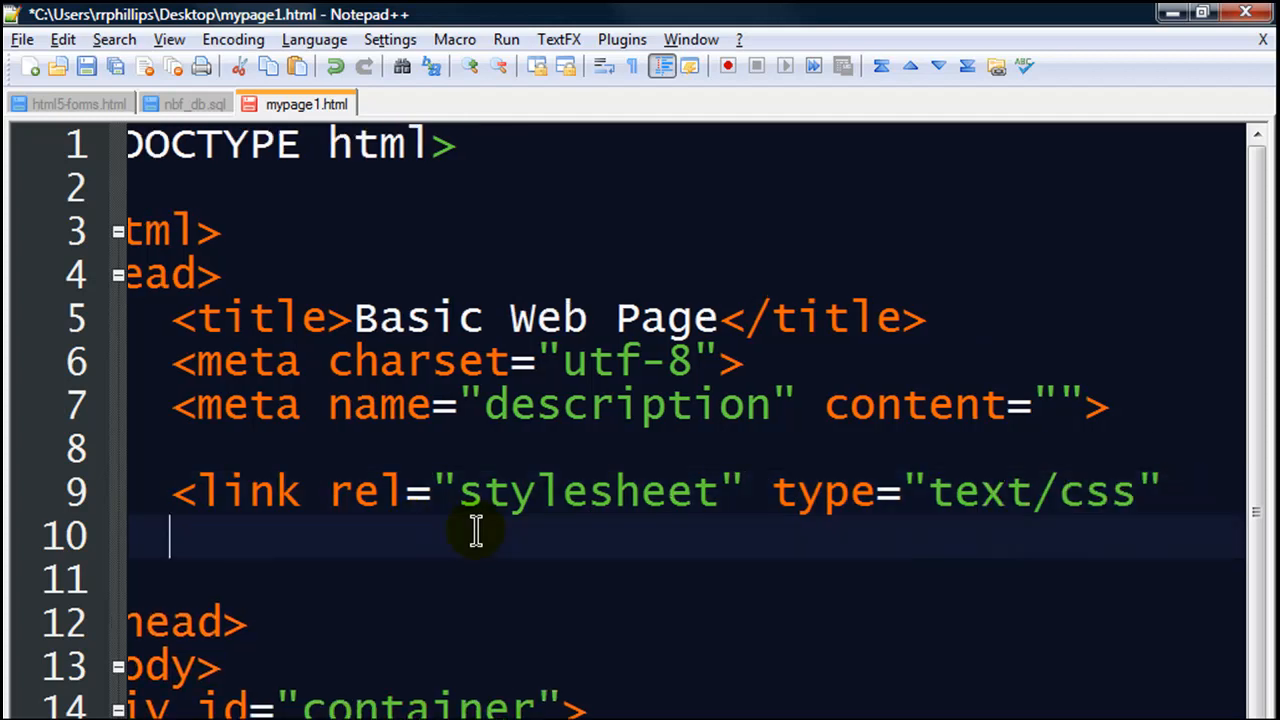
pyautogui.write('h')
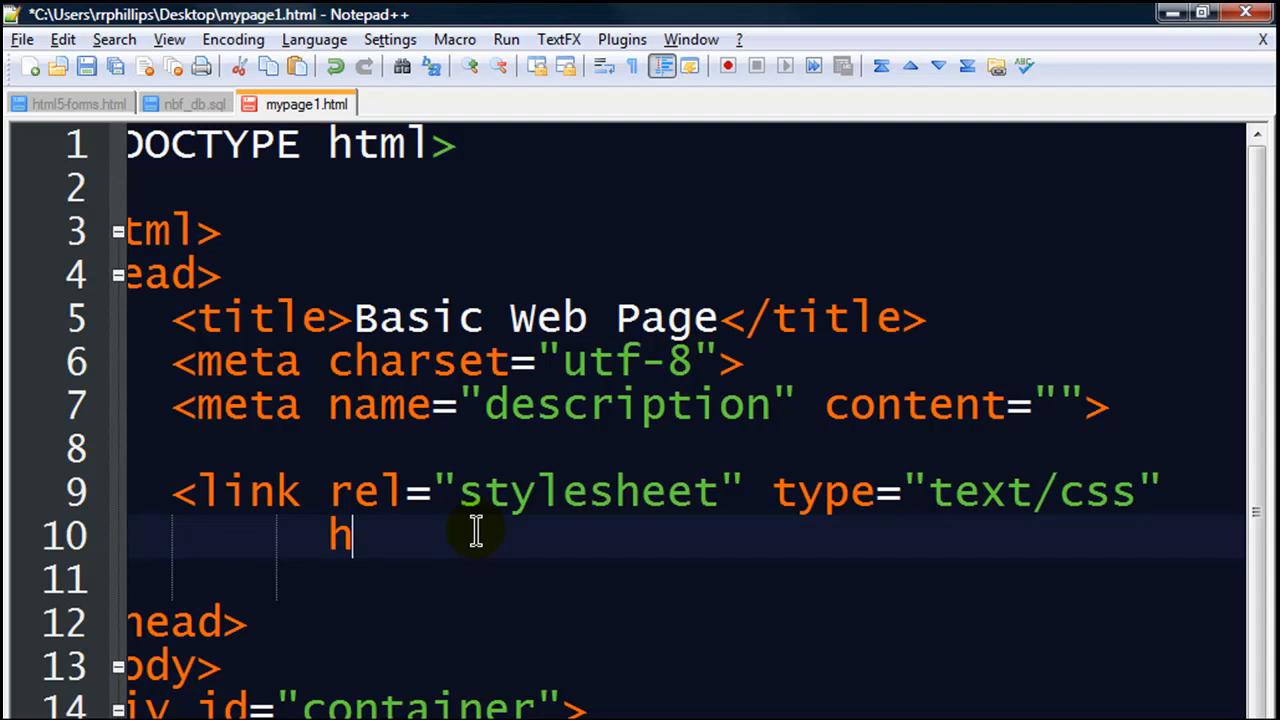
pyautogui.write('ref="')
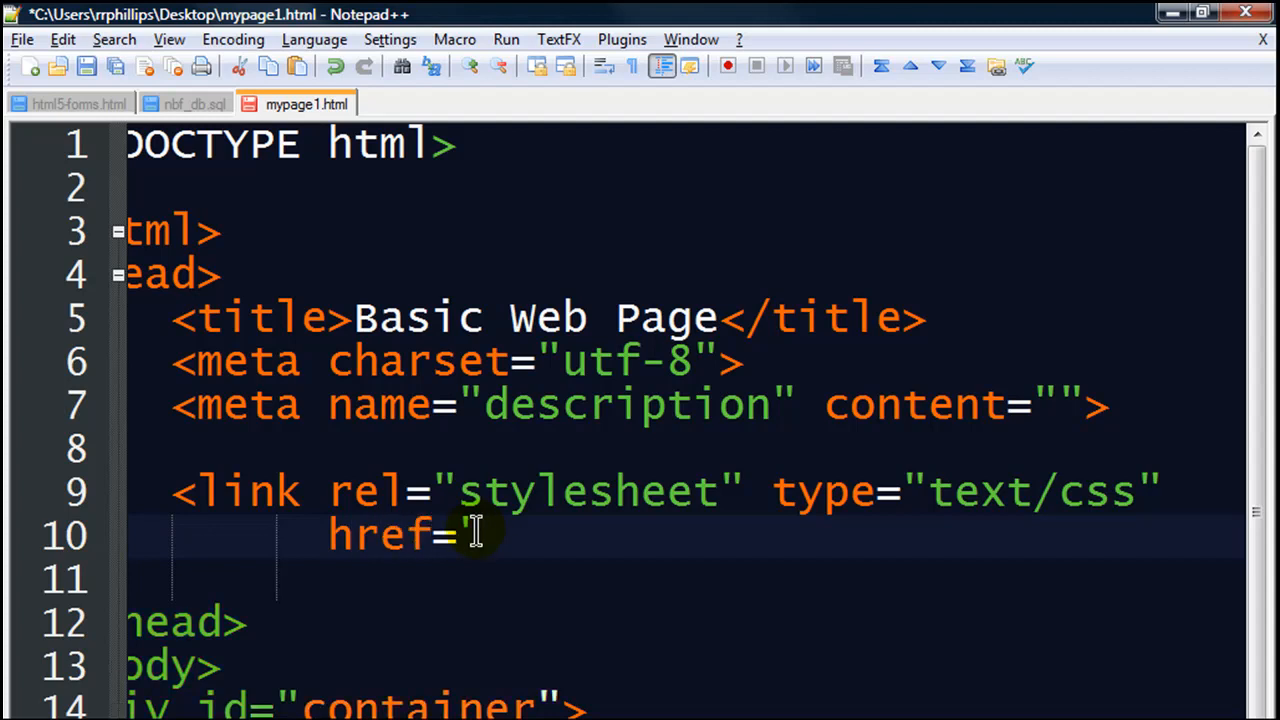
pyautogui.write('myst')
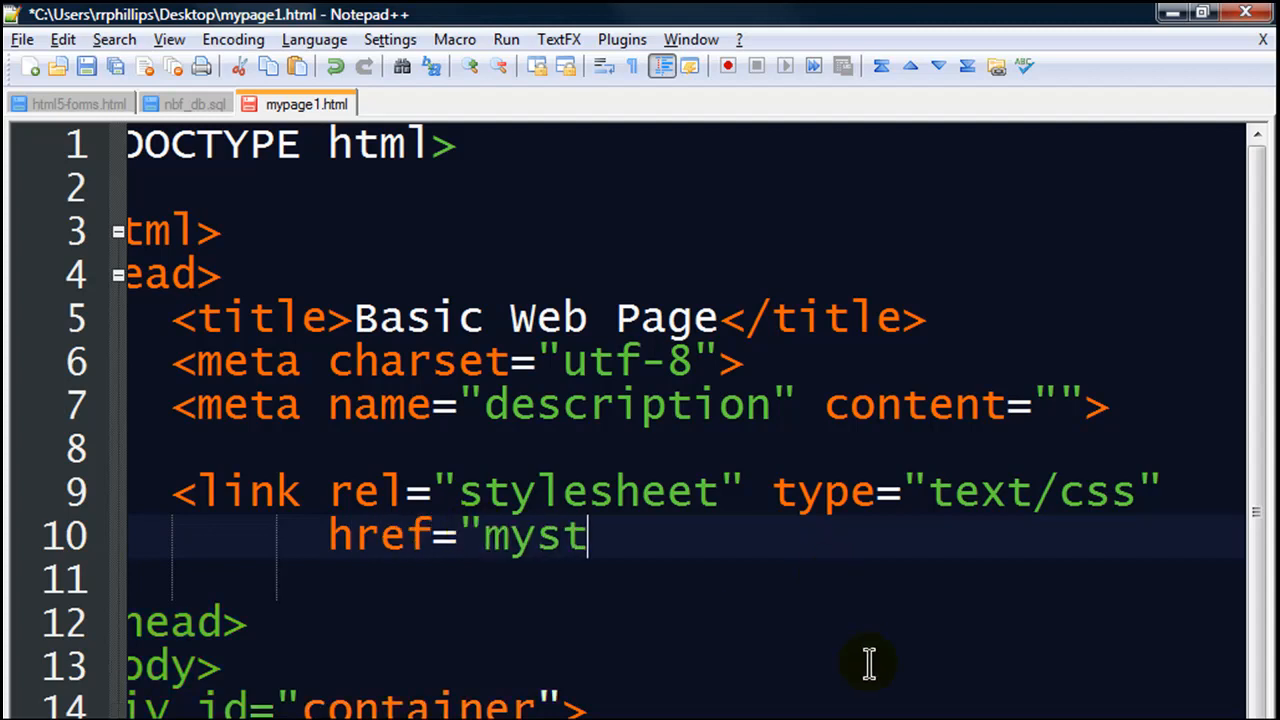
pyautogui.write('yle1.css">')
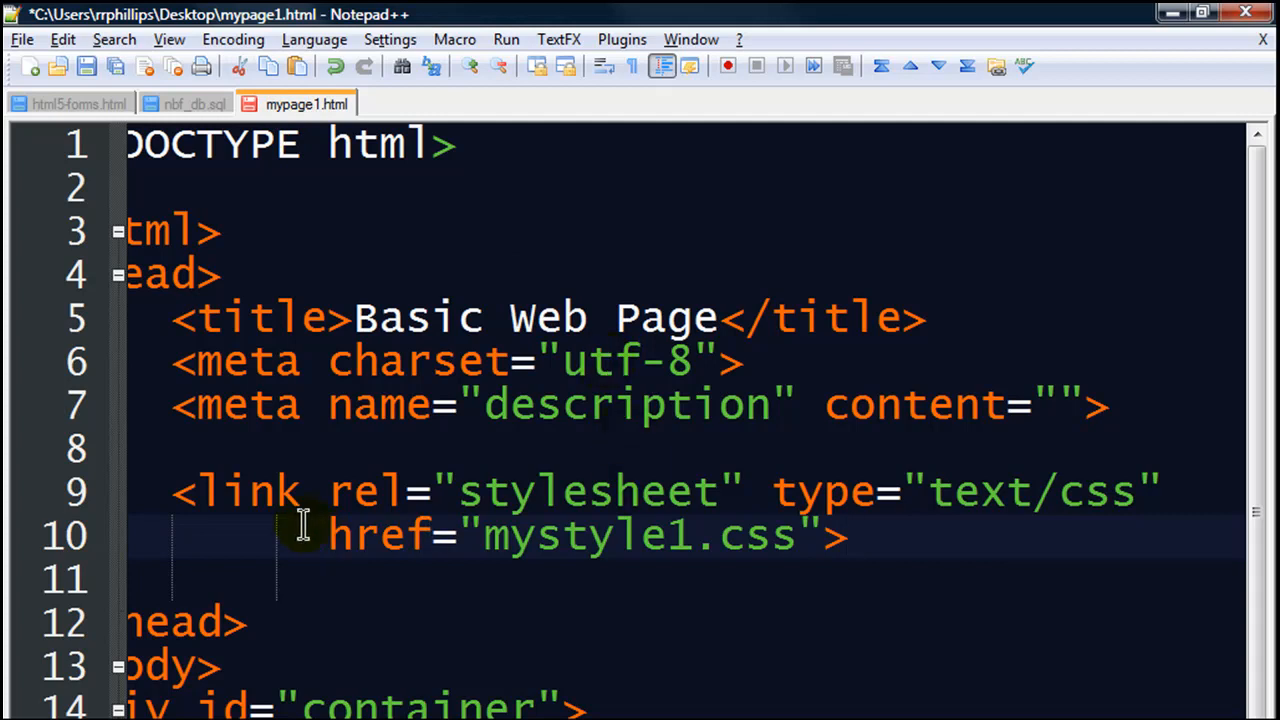
pyautogui.moveTo(784, 556)
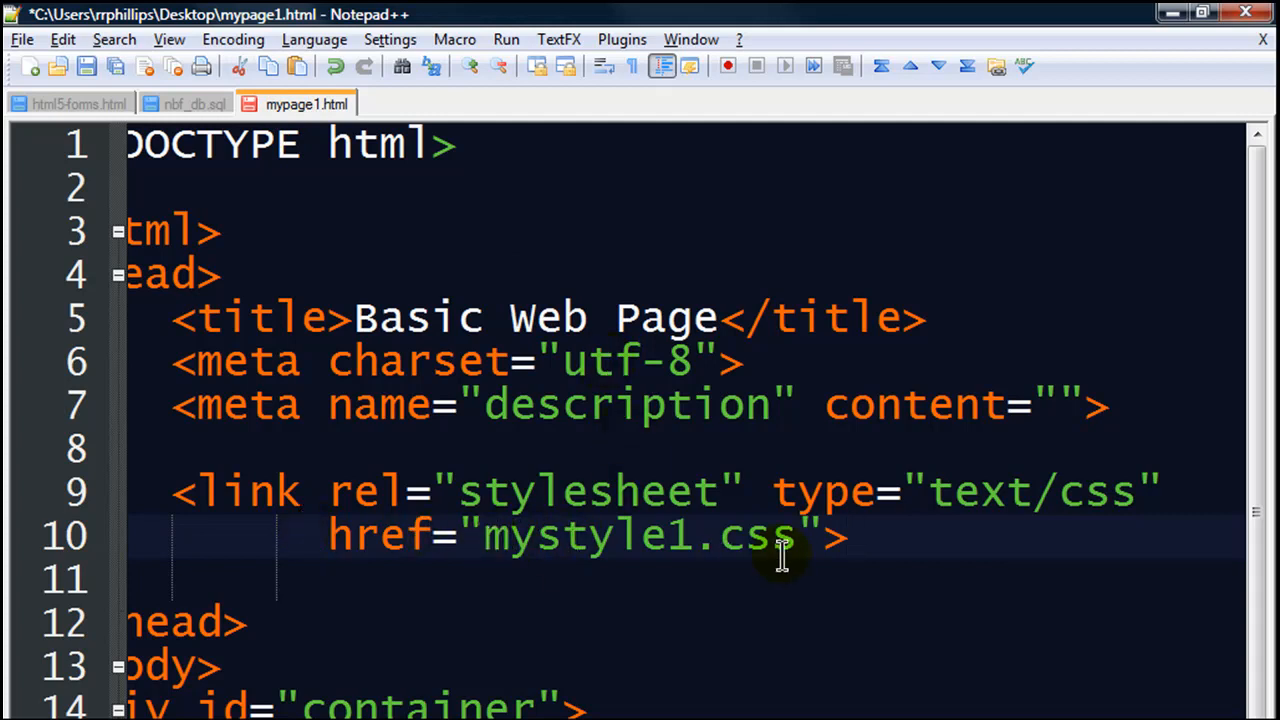
pyautogui.click(88, 66)
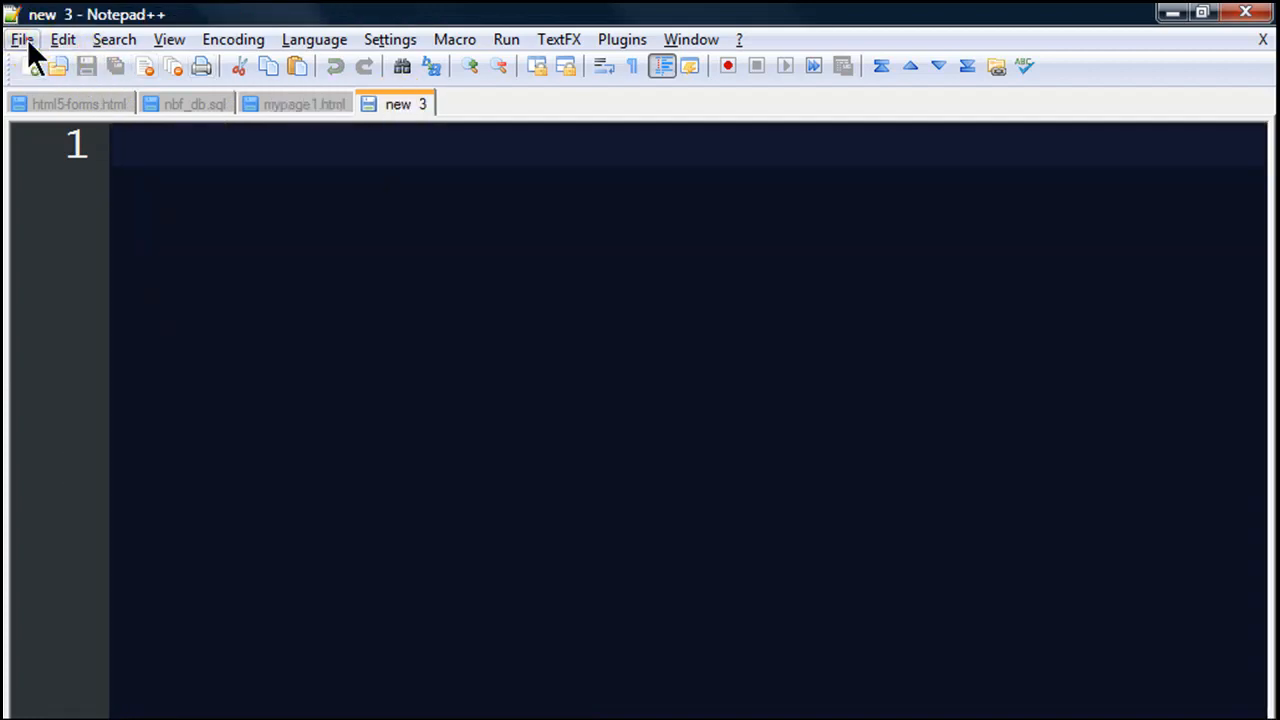
# Step: Begin saving the new blank document as mystyle1.css via the File menu
pyautogui.click(20, 40)
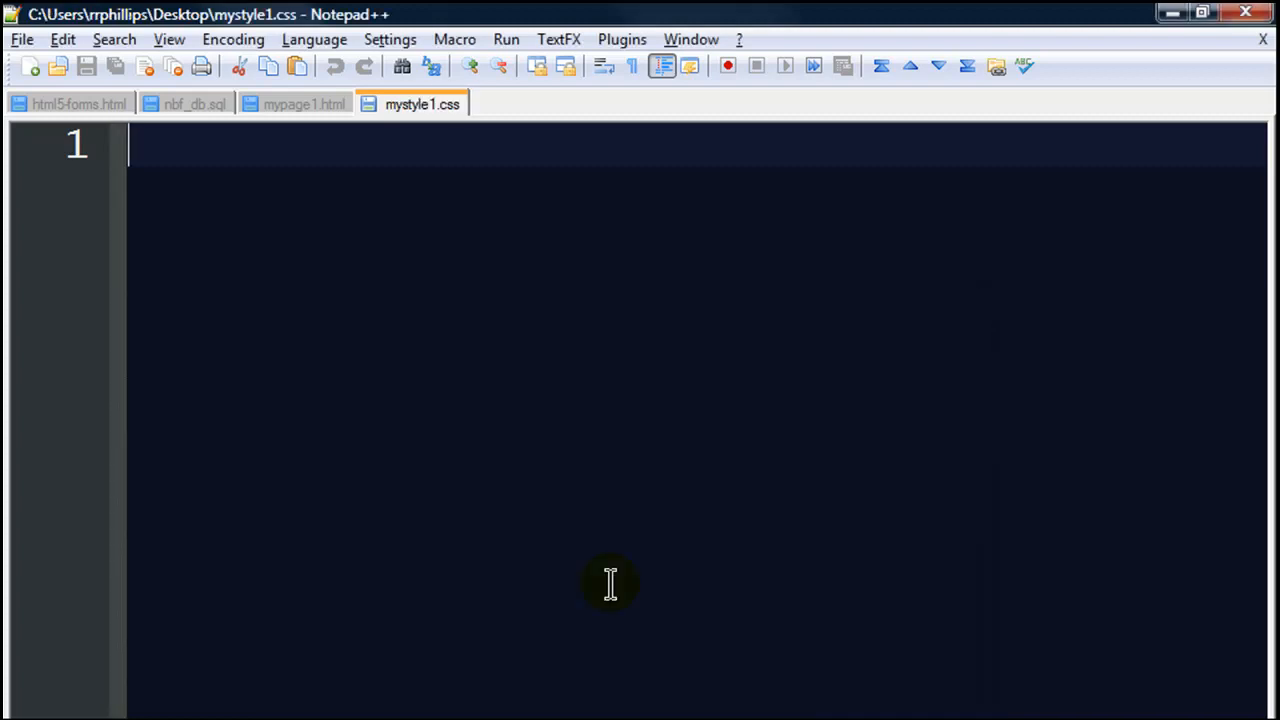
pyautogui.moveTo(420, 104)
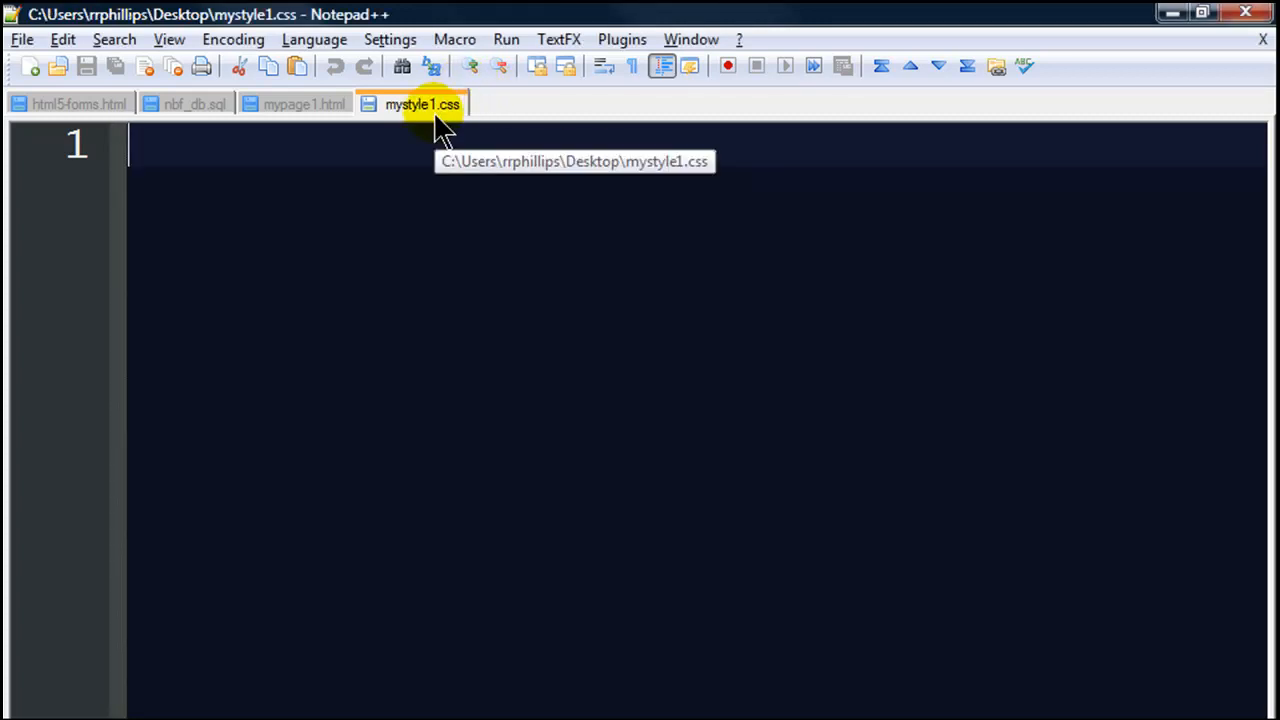
pyautogui.click(304, 104)
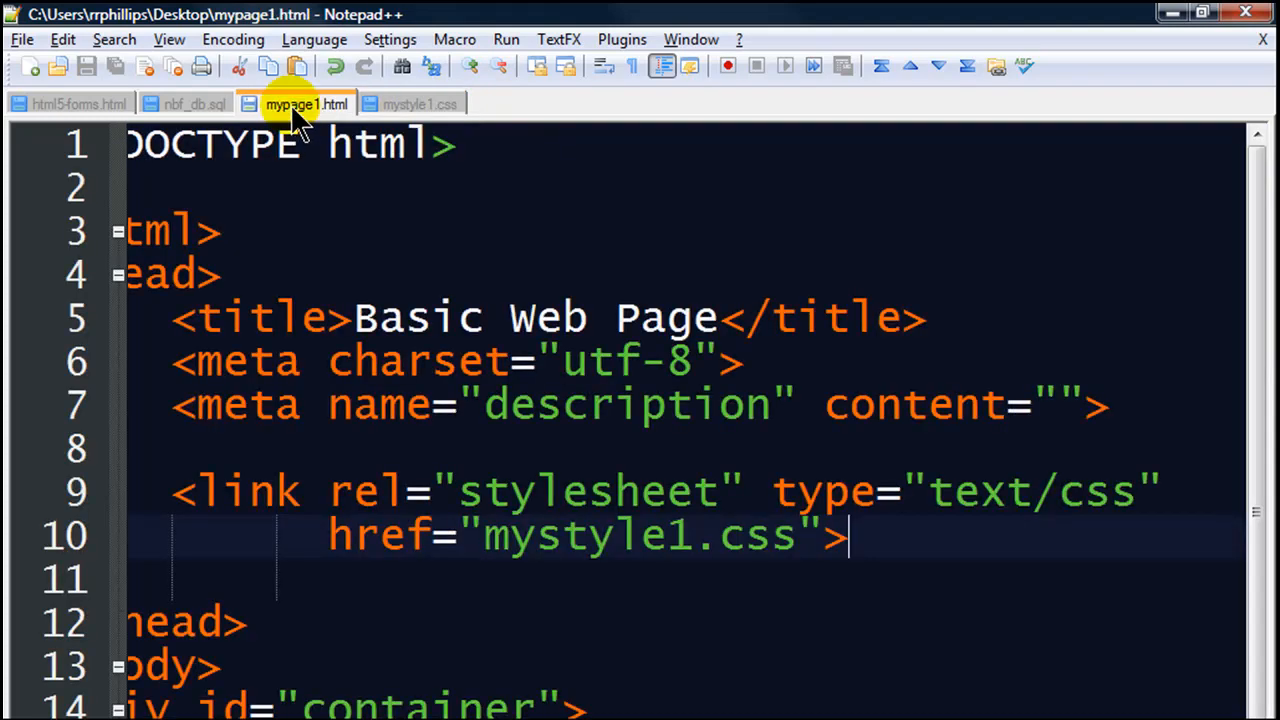
pyautogui.moveTo(300, 114)
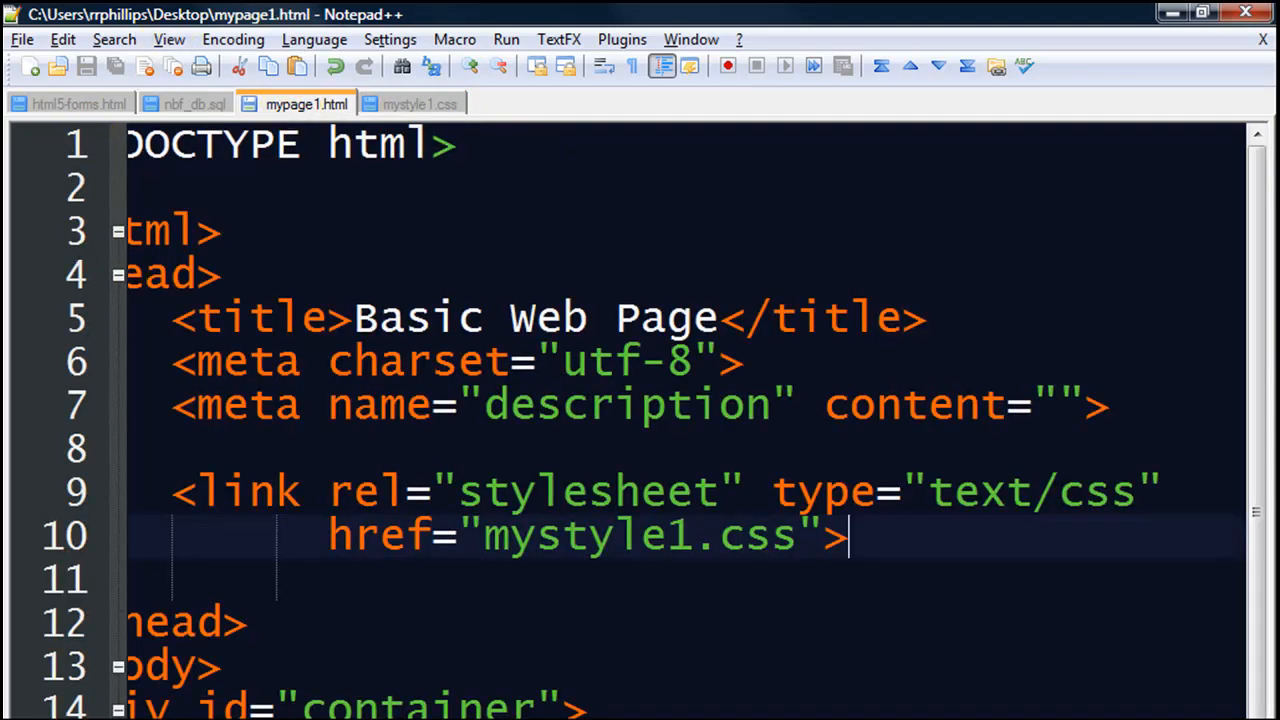
pyautogui.hscroll(-3)
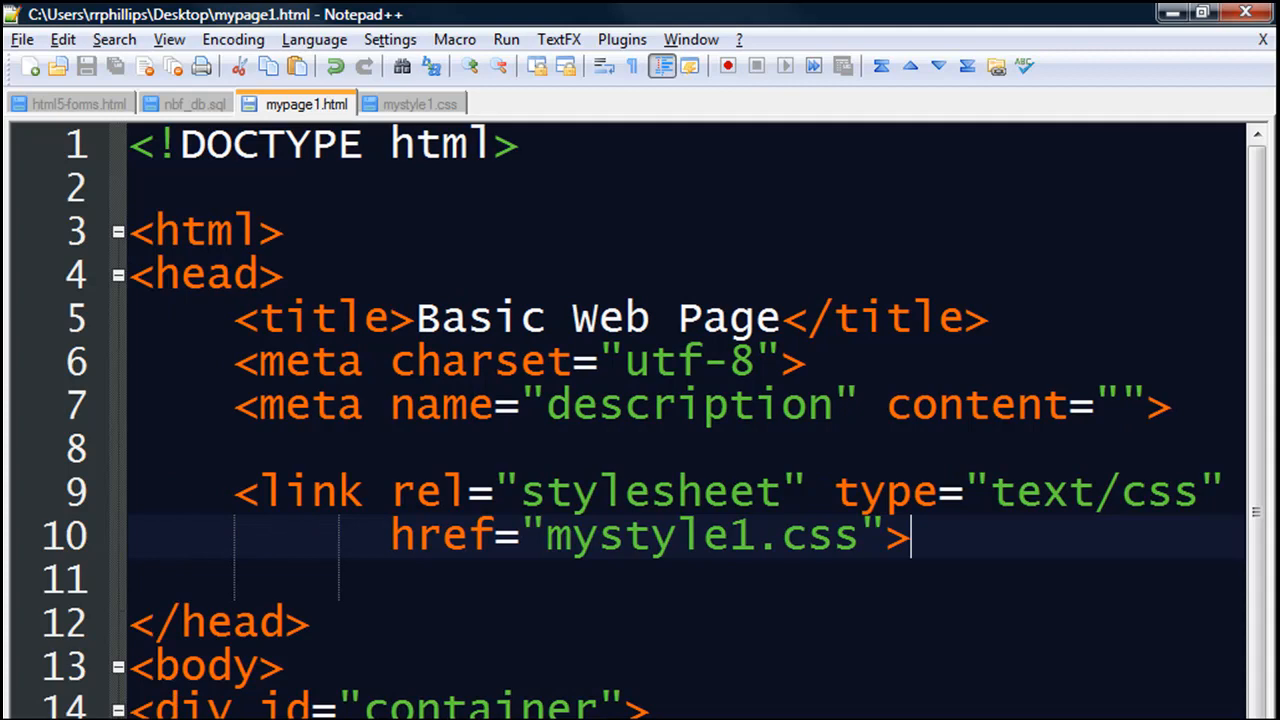
pyautogui.scroll(-3)
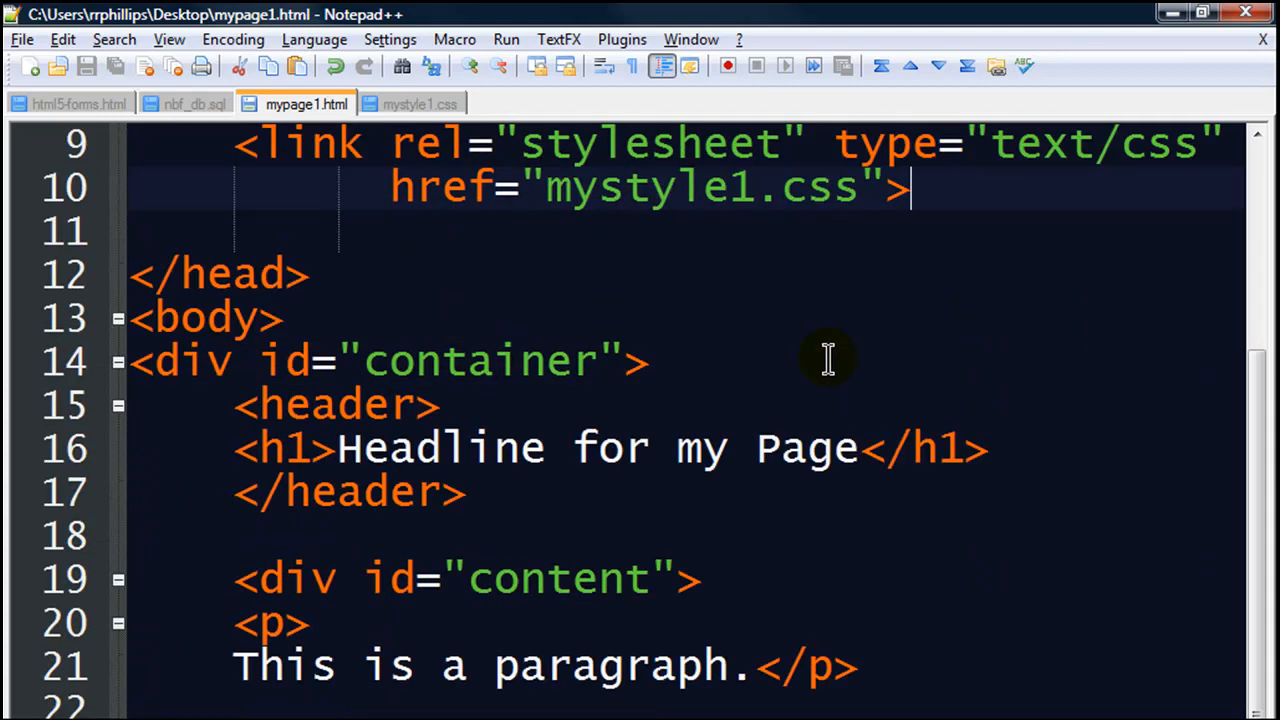
pyautogui.scroll(-3)
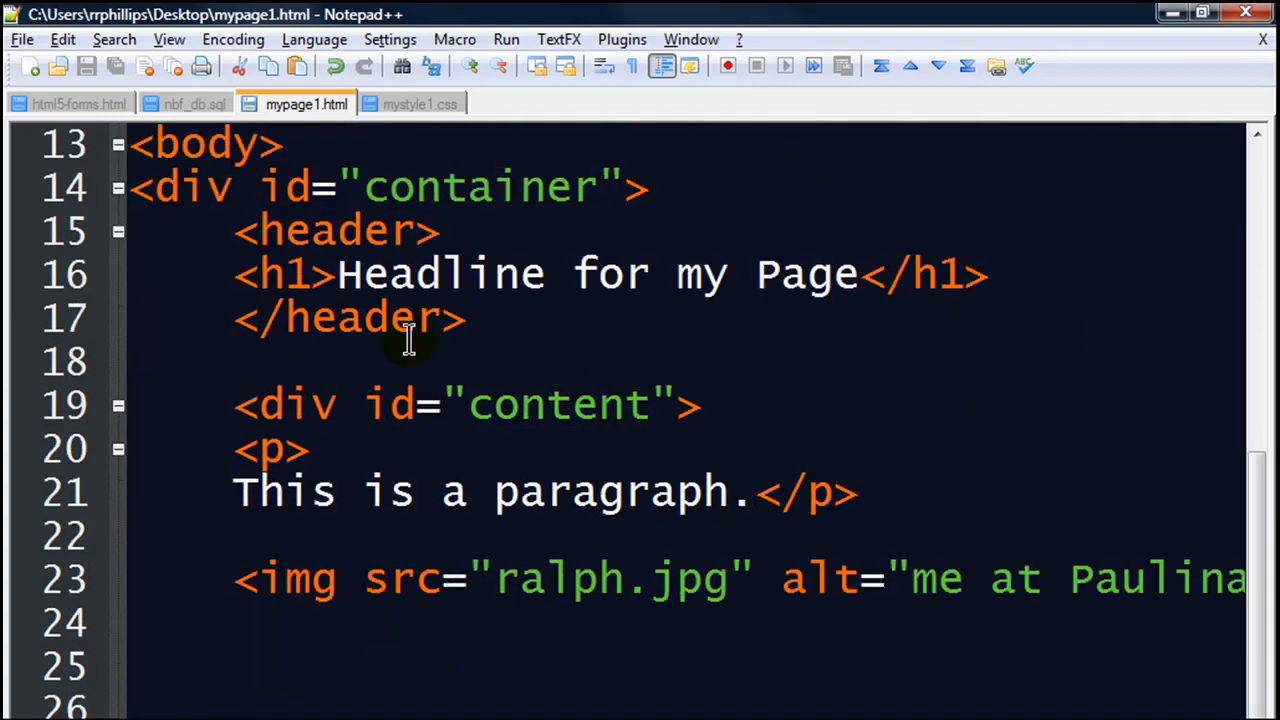
pyautogui.moveTo(536, 188)
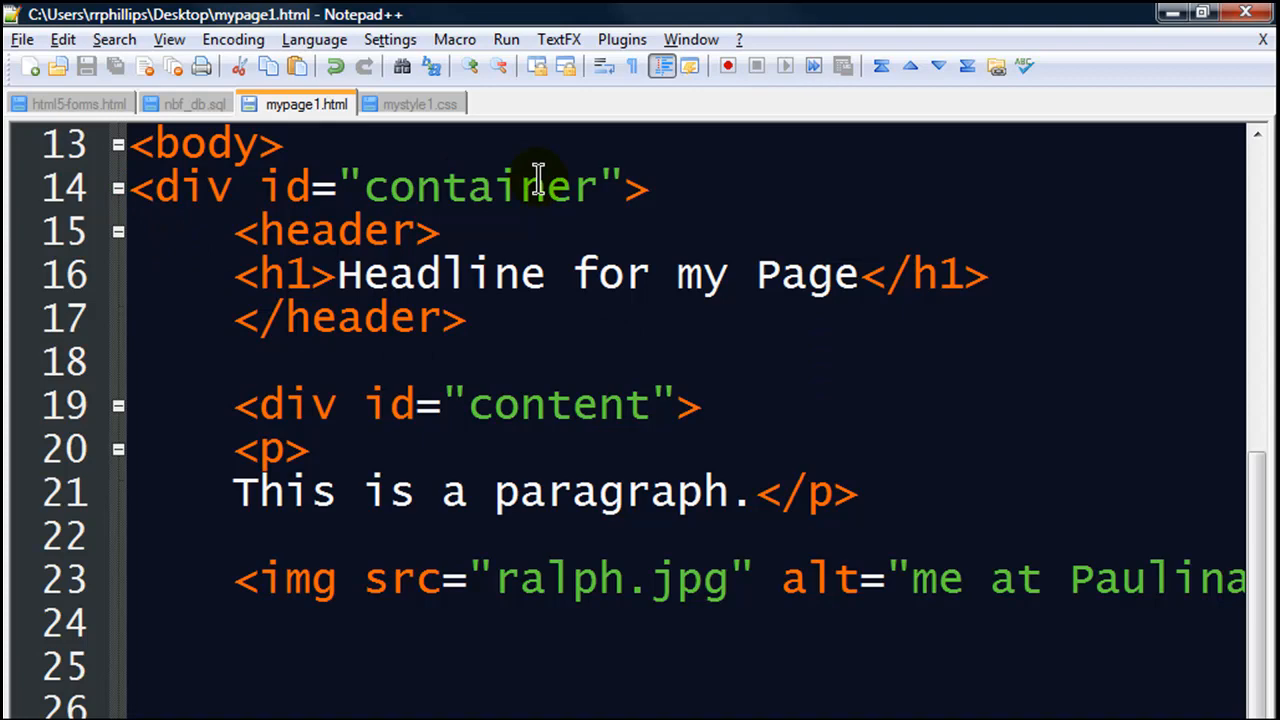
pyautogui.scroll(-3)
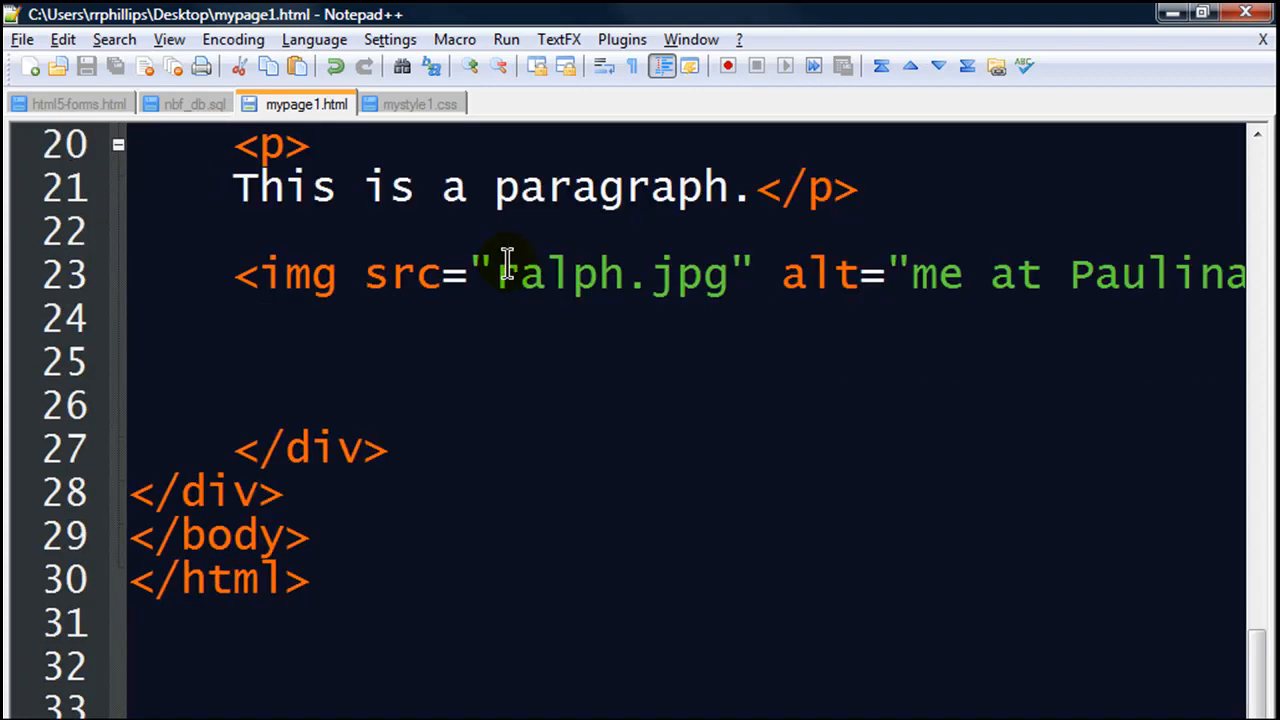
pyautogui.scroll(3)
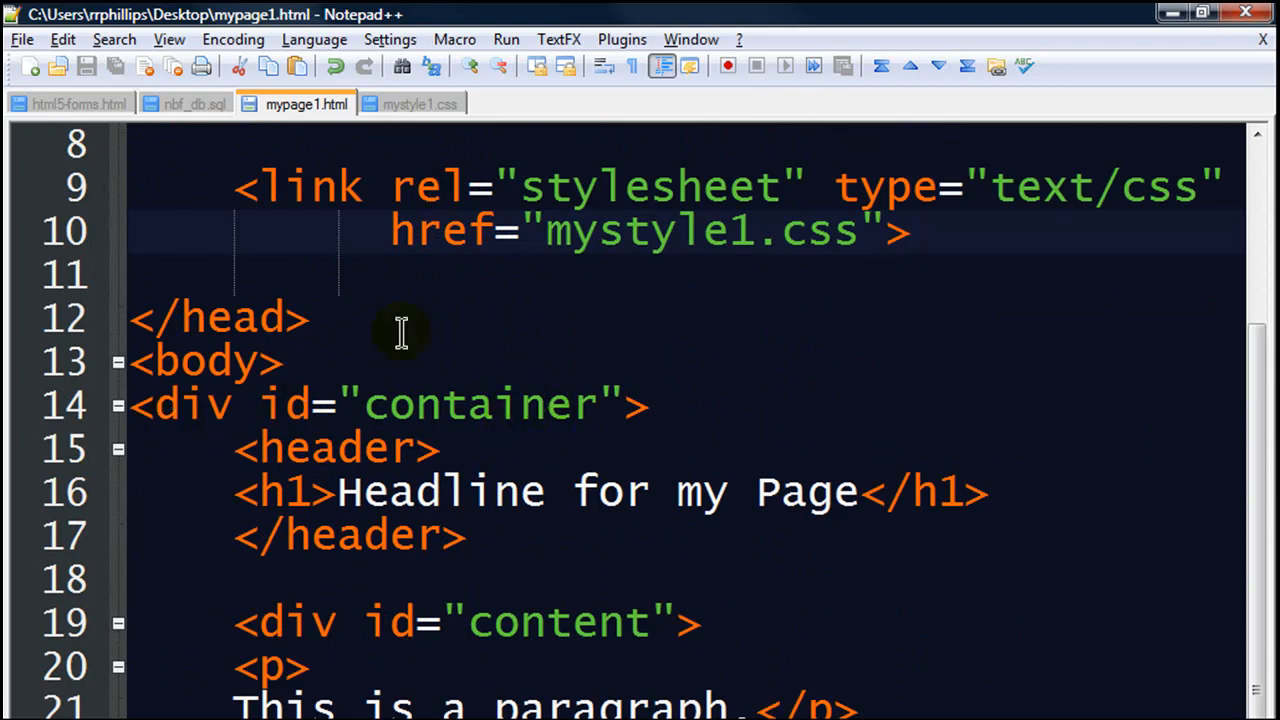
pyautogui.doubleClick(284, 404)
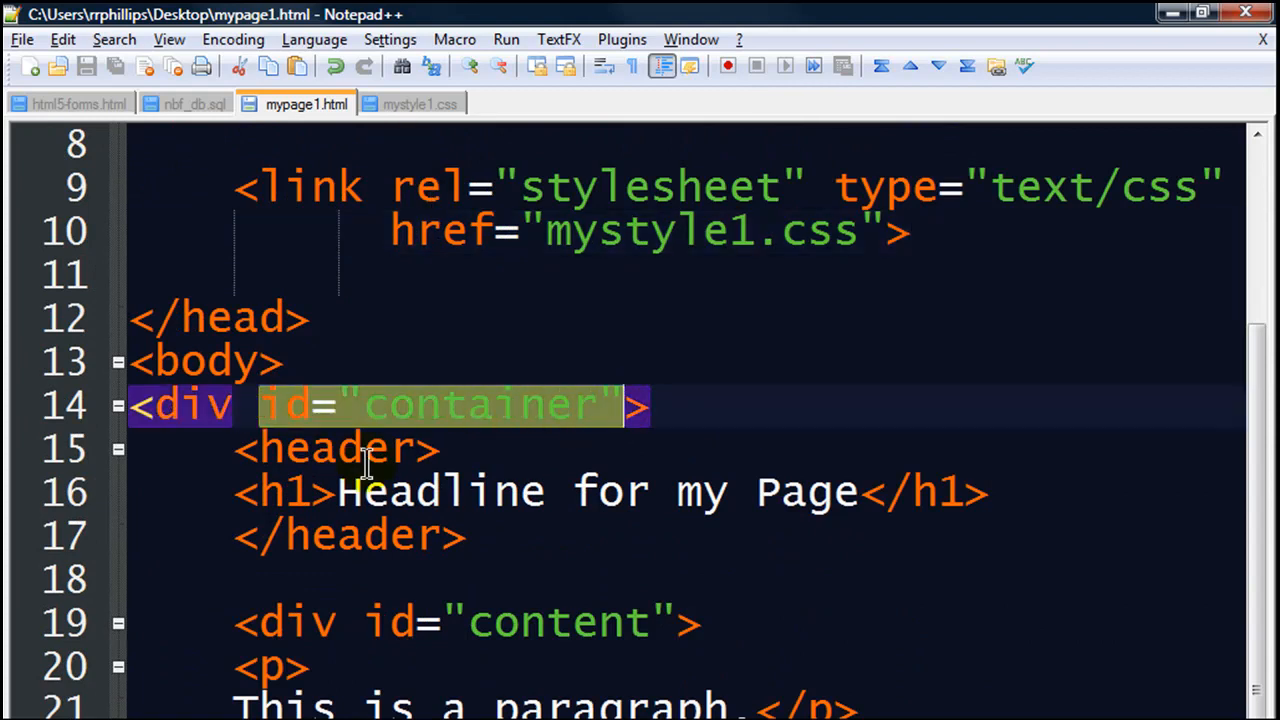
pyautogui.moveTo(424, 110)
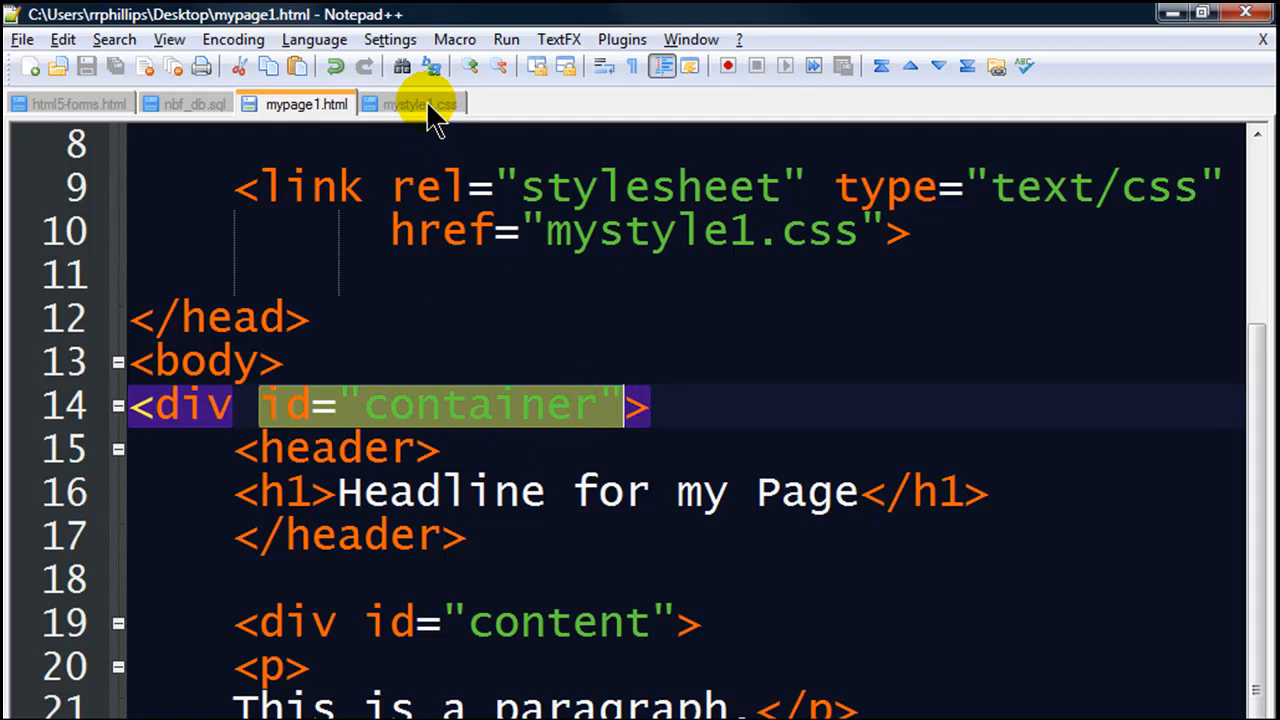
# Step: In mystyle1.css write a #container rule with border: 5px solid black;
pyautogui.click(412, 104)
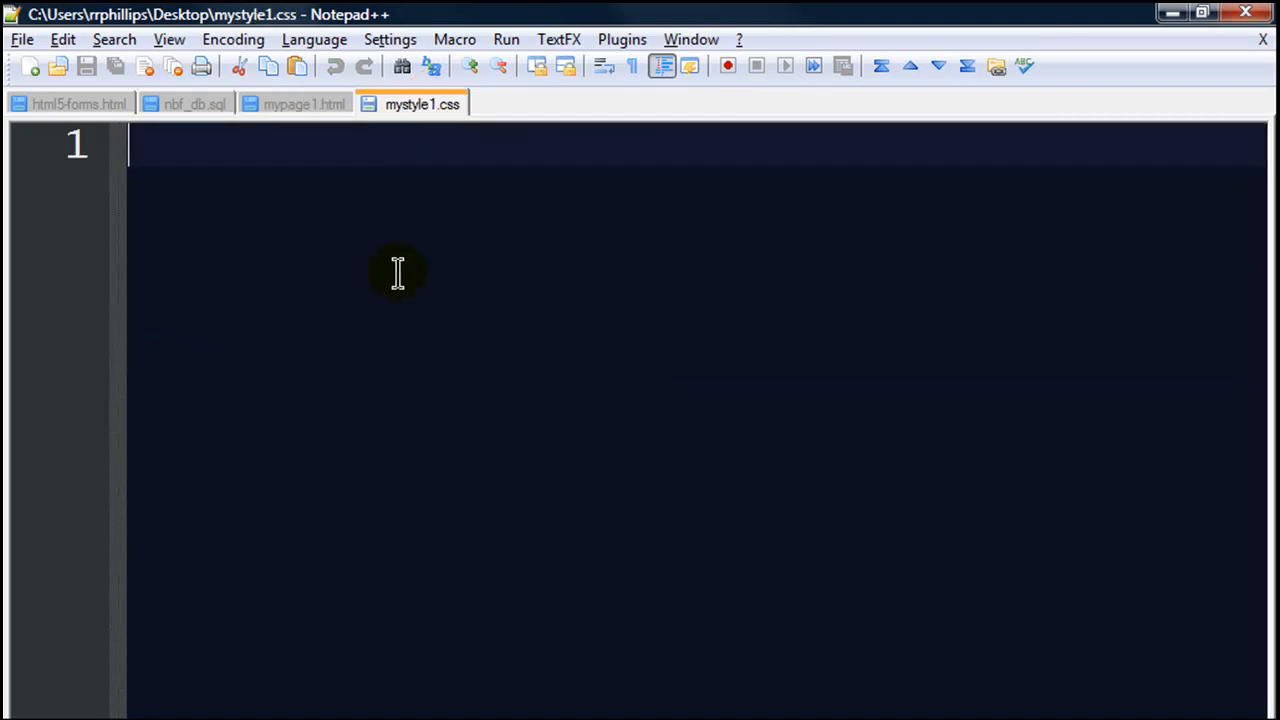
pyautogui.write('#')
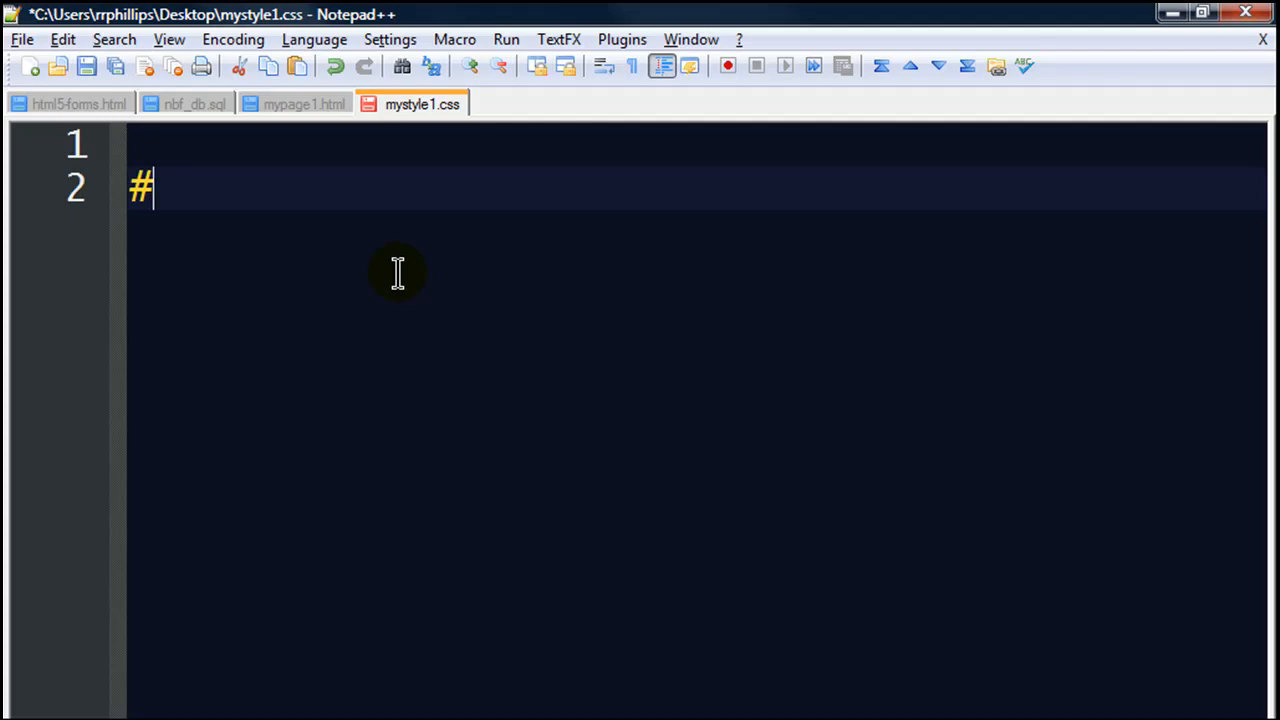
pyautogui.write('contain')
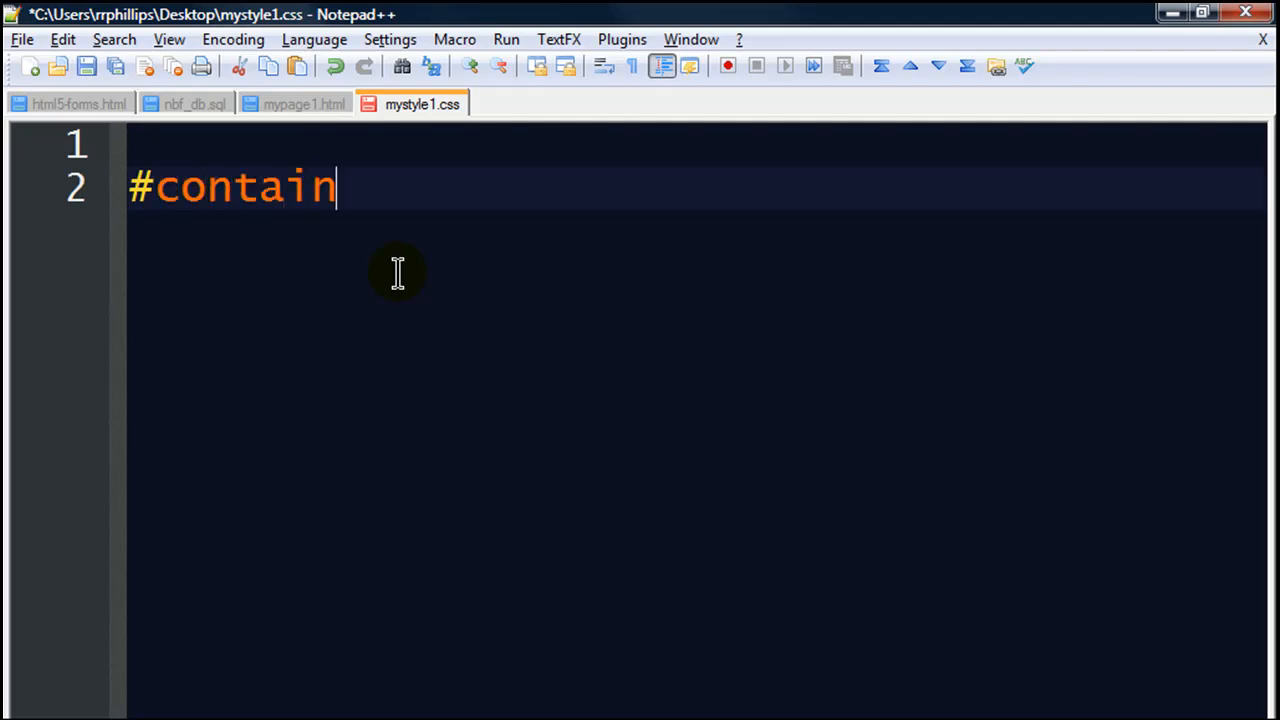
pyautogui.write('er {')
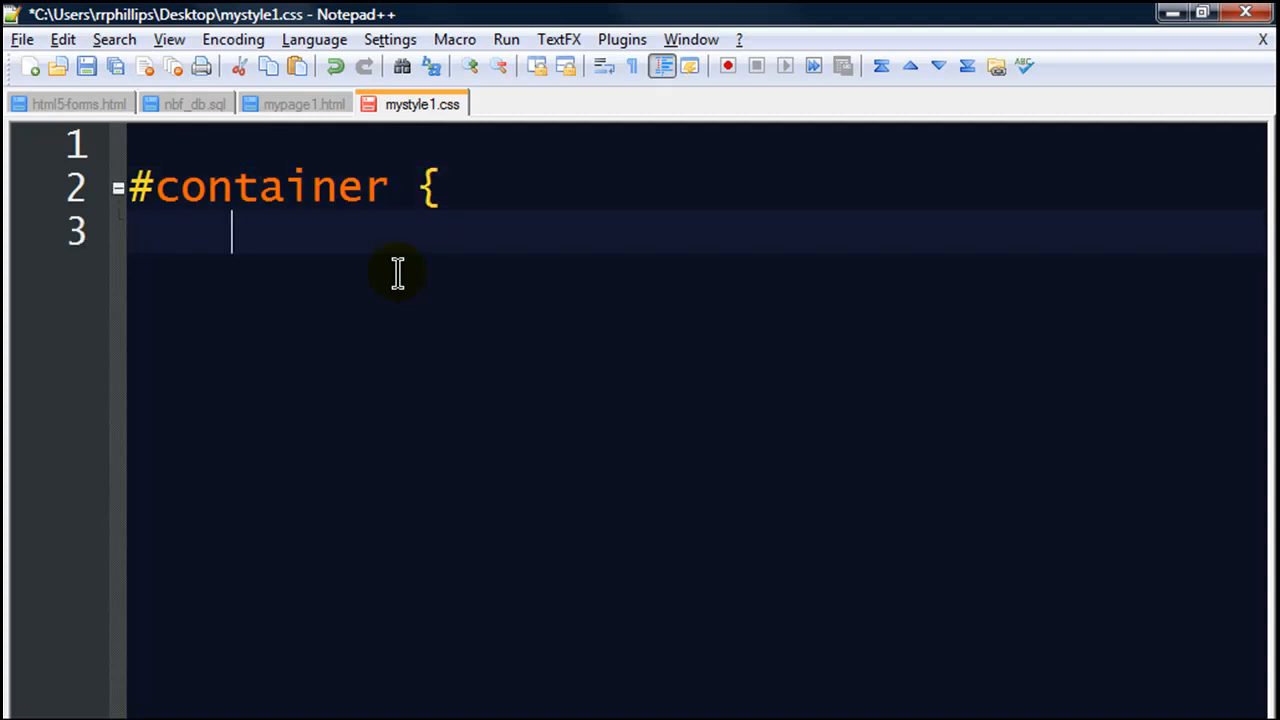
pyautogui.click(136, 186)
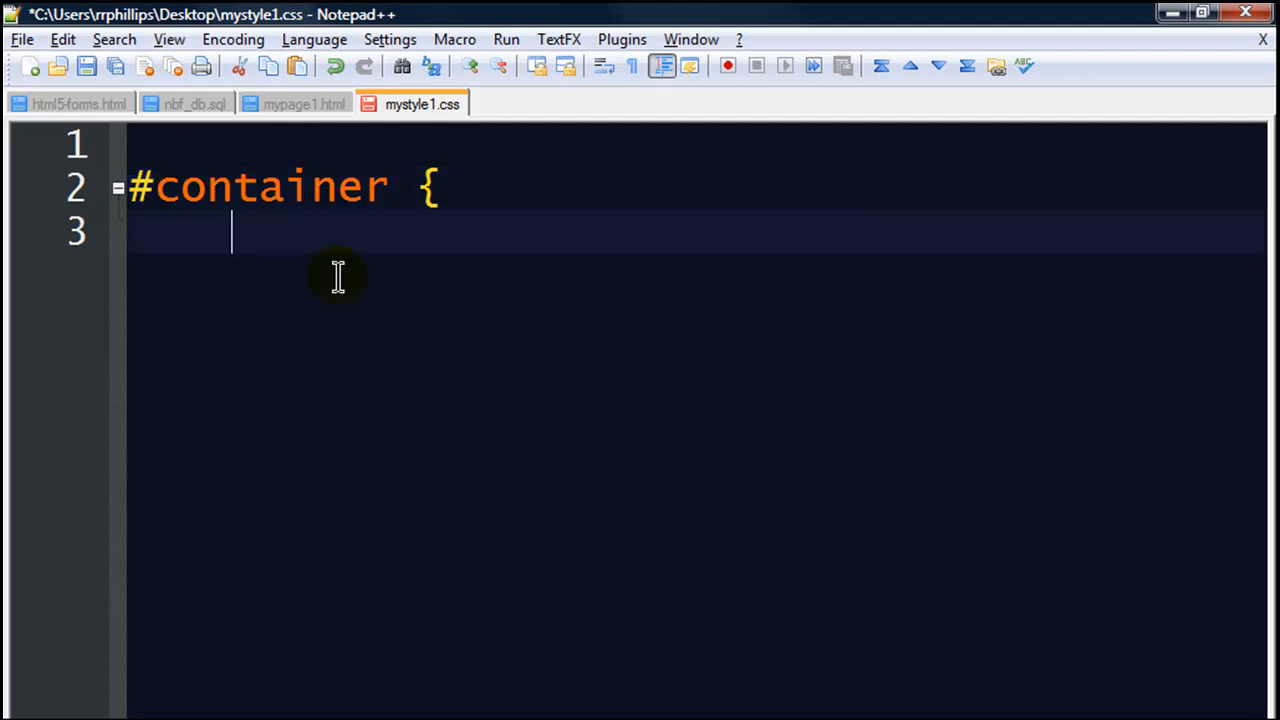
pyautogui.write('border:')
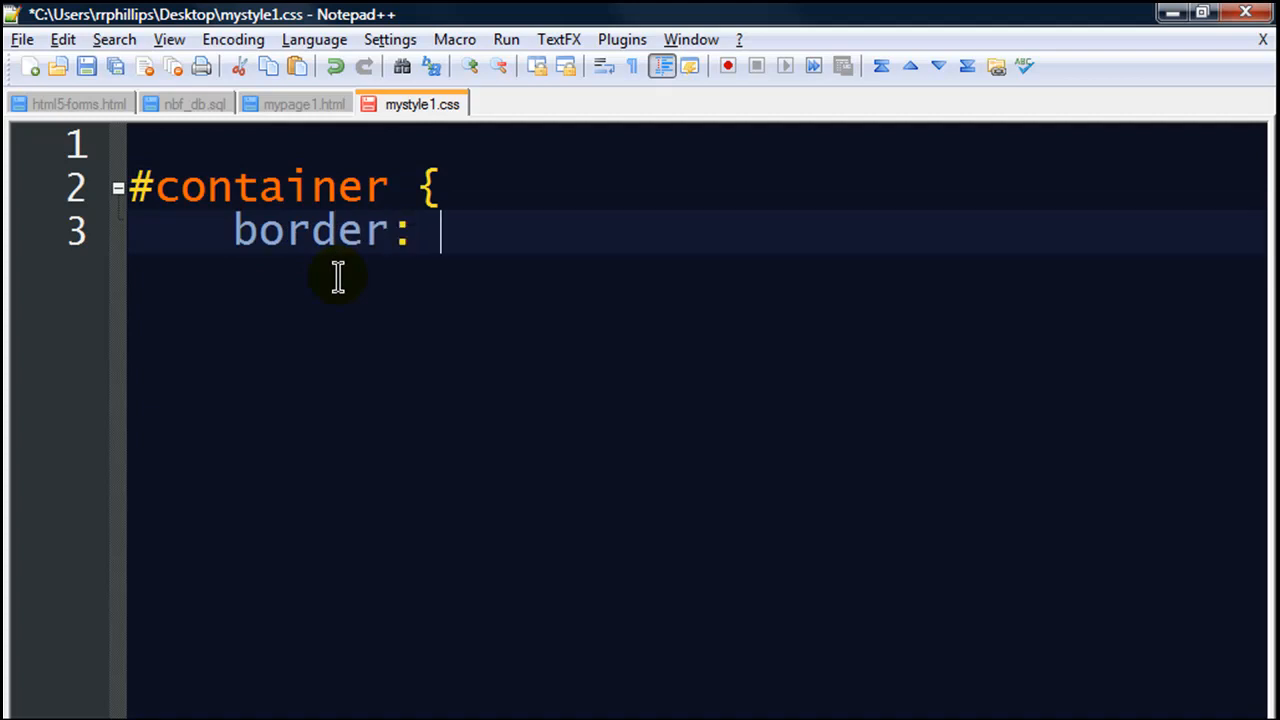
pyautogui.write('5')
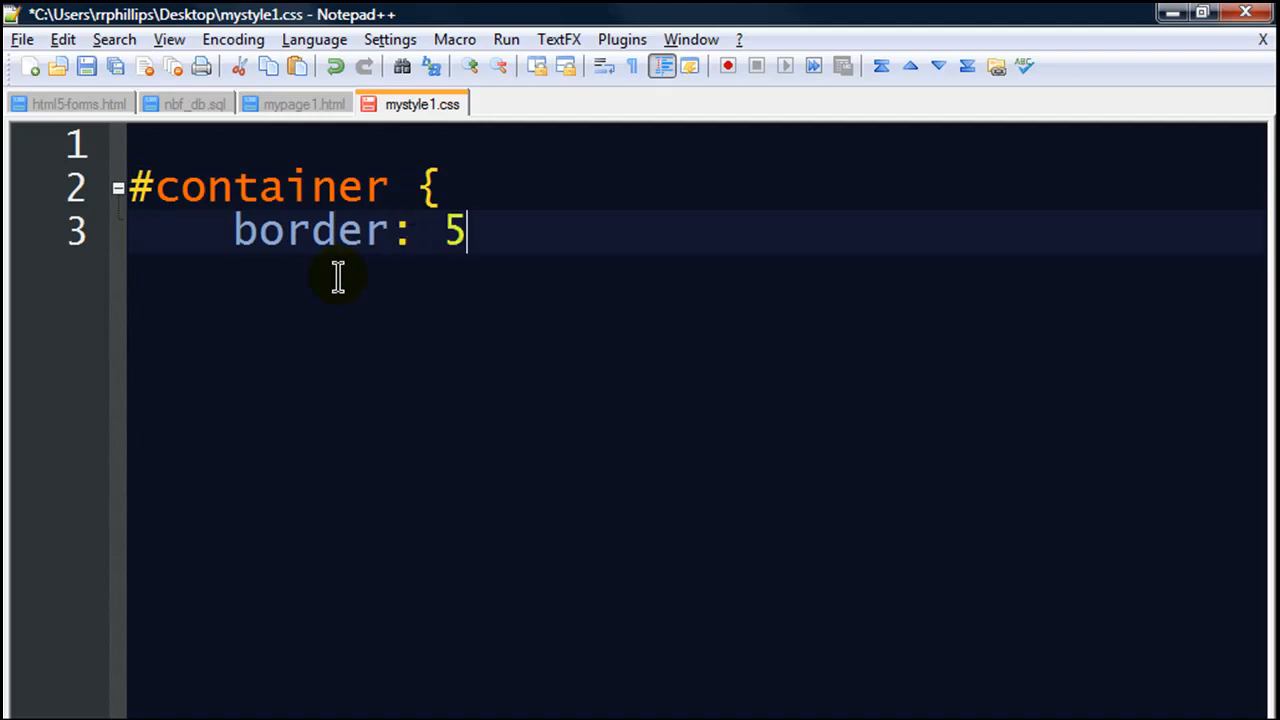
pyautogui.write('px solid')
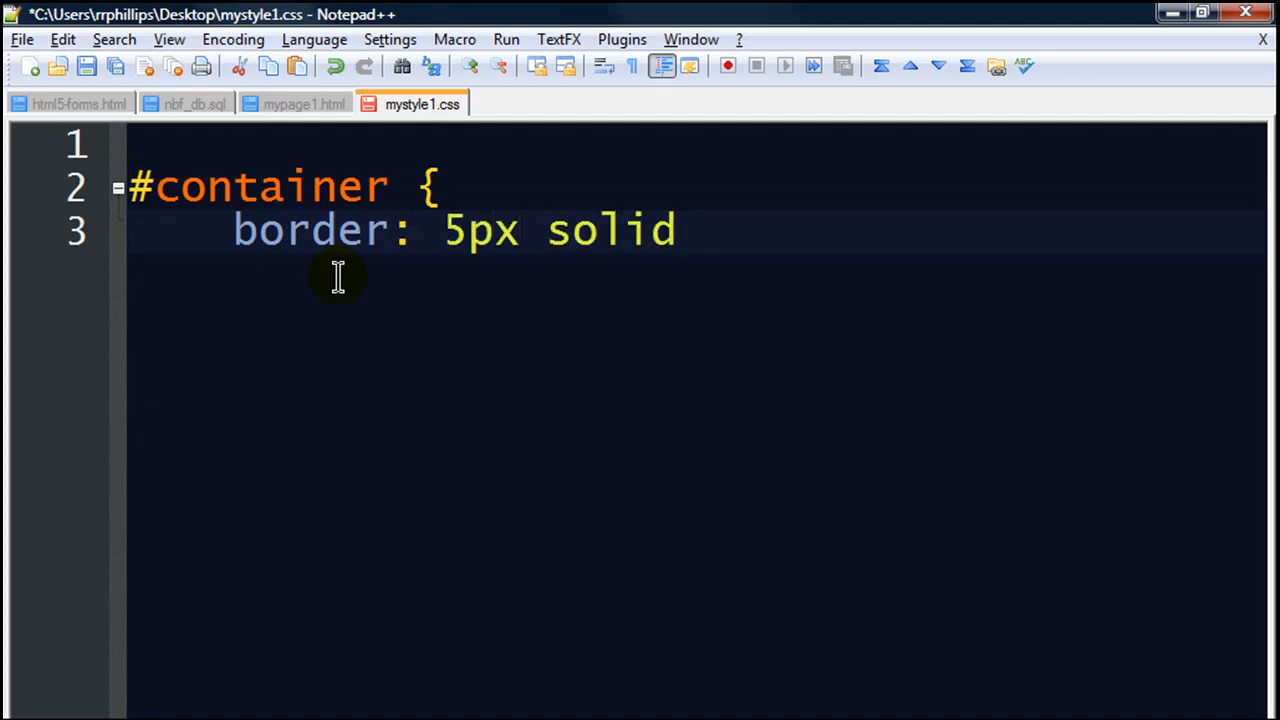
pyautogui.write('black;')
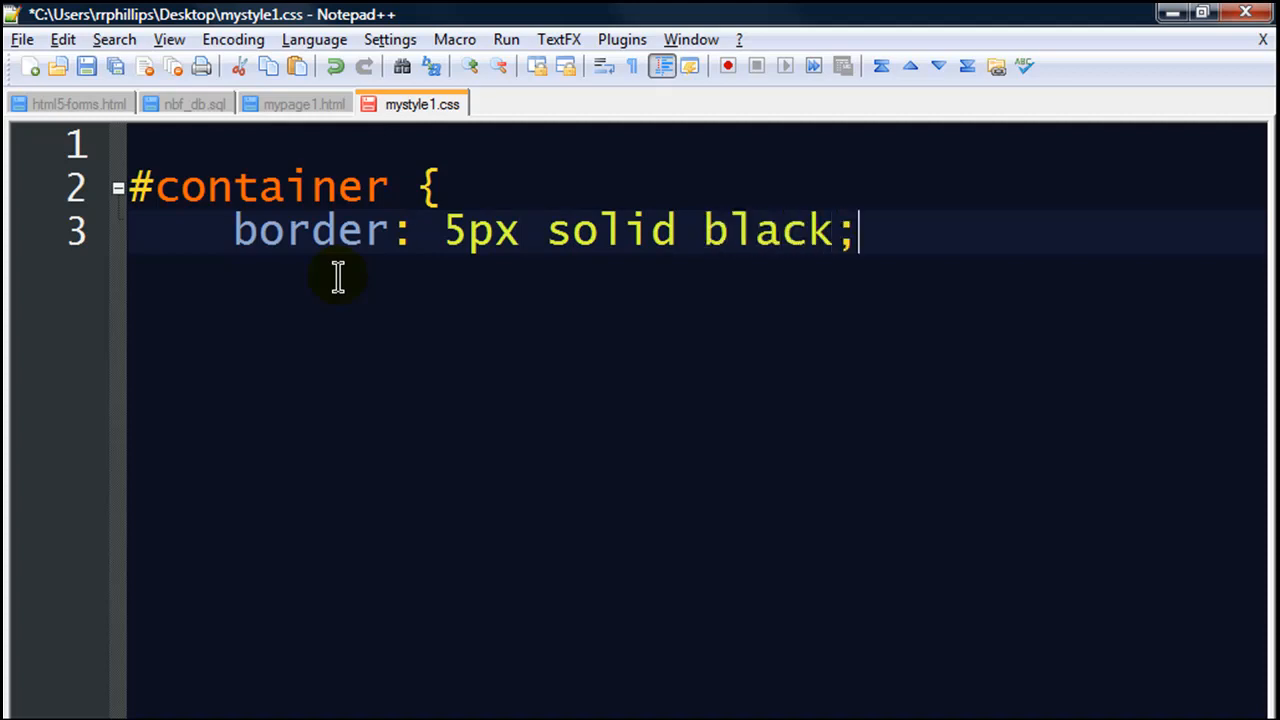
pyautogui.write('}')
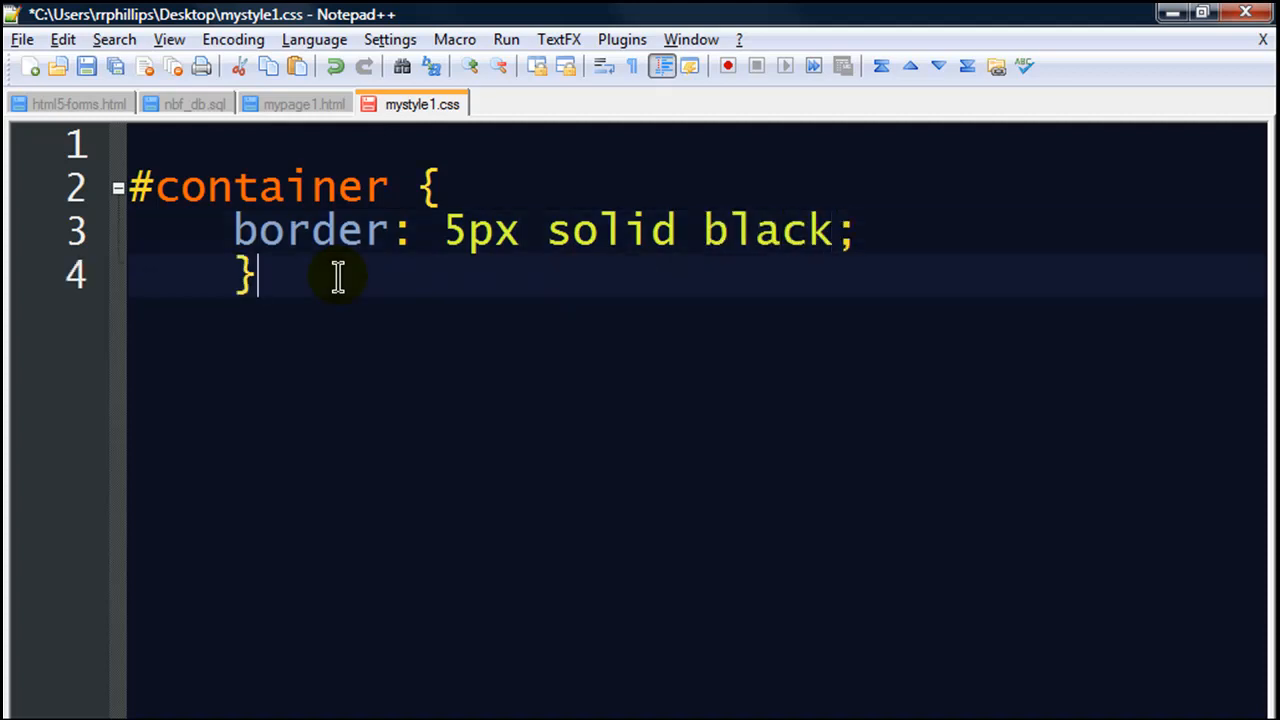
pyautogui.moveTo(444, 290)
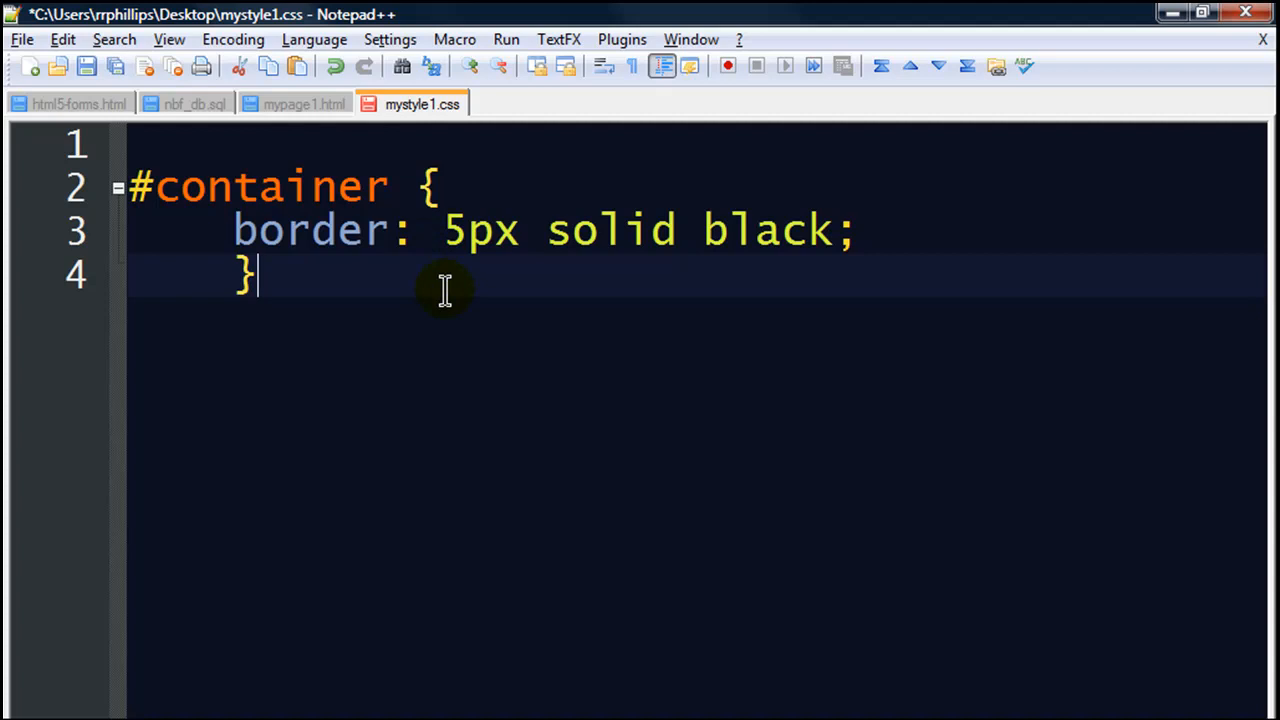
# Step: Review the border property, width and colour of the rule and save the stylesheet
pyautogui.click(300, 188)
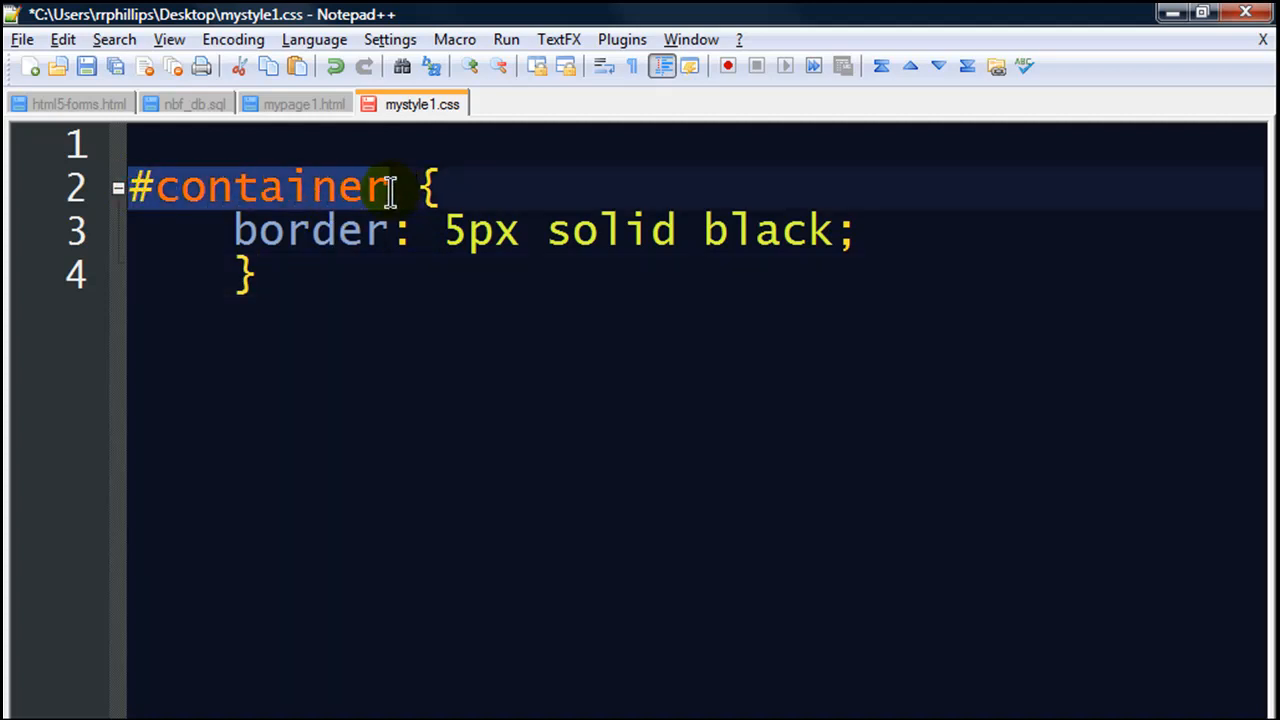
pyautogui.moveTo(390, 268)
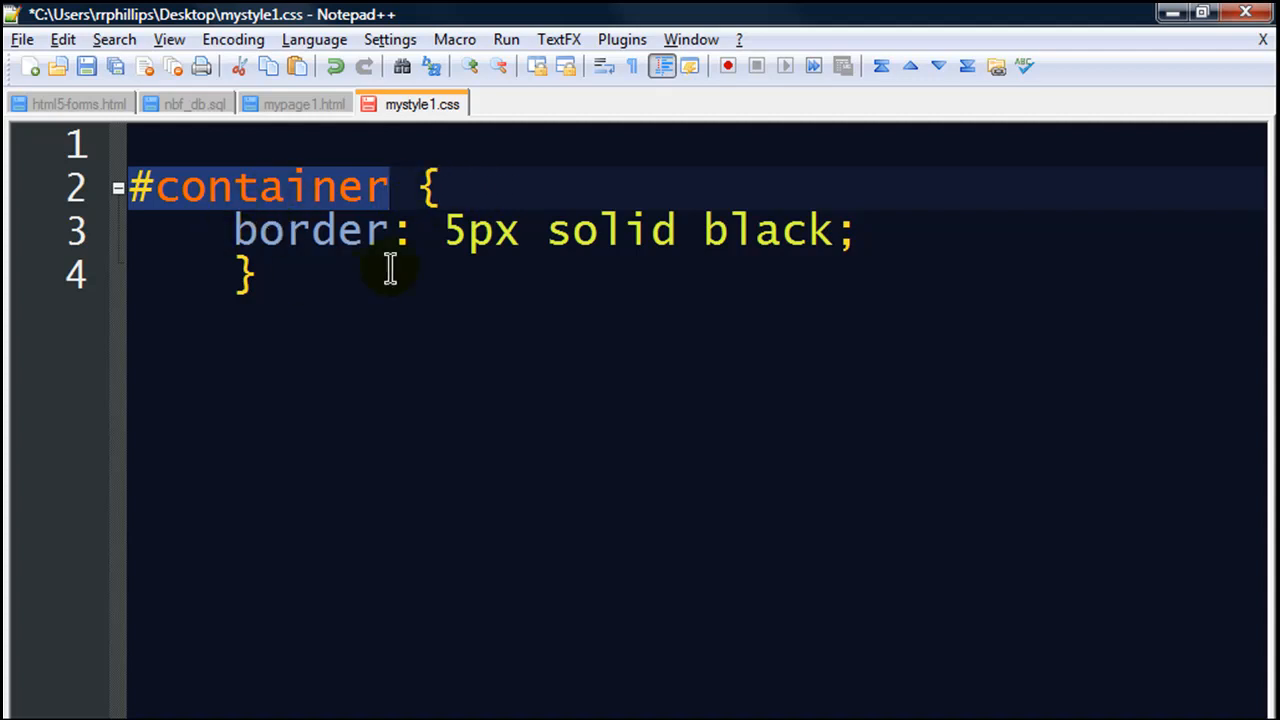
pyautogui.moveTo(376, 250)
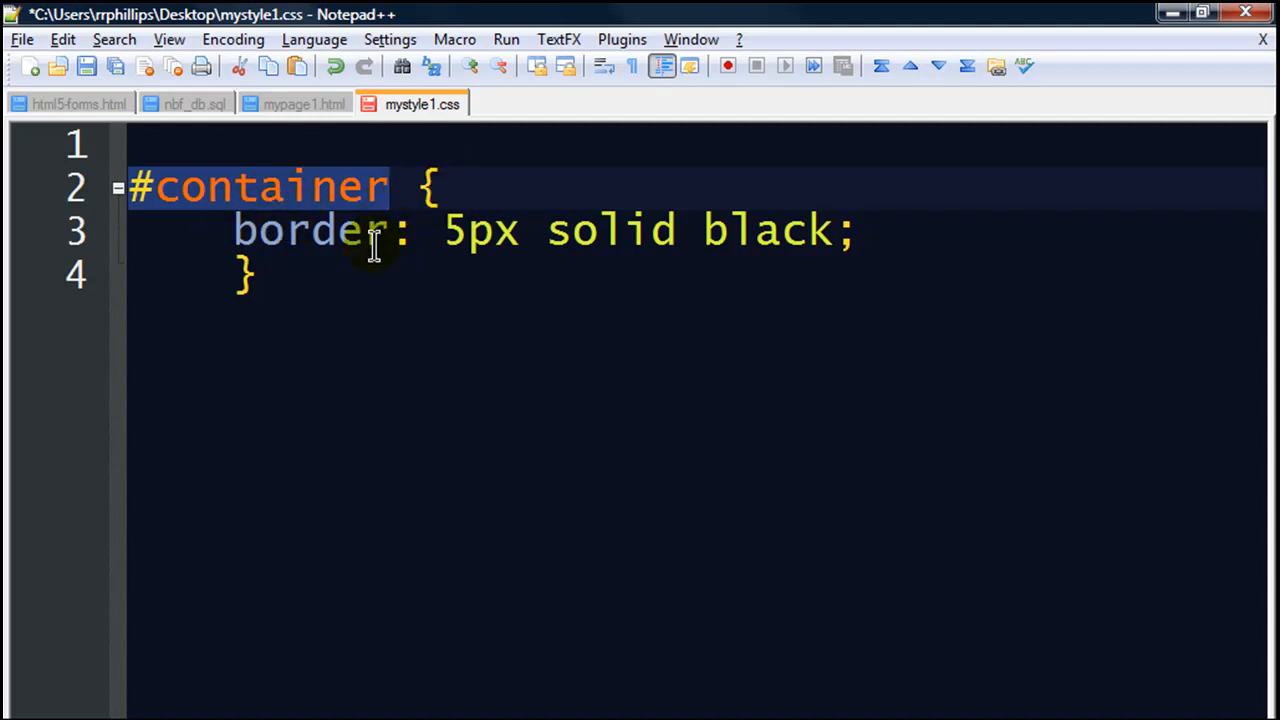
pyautogui.moveTo(300, 260)
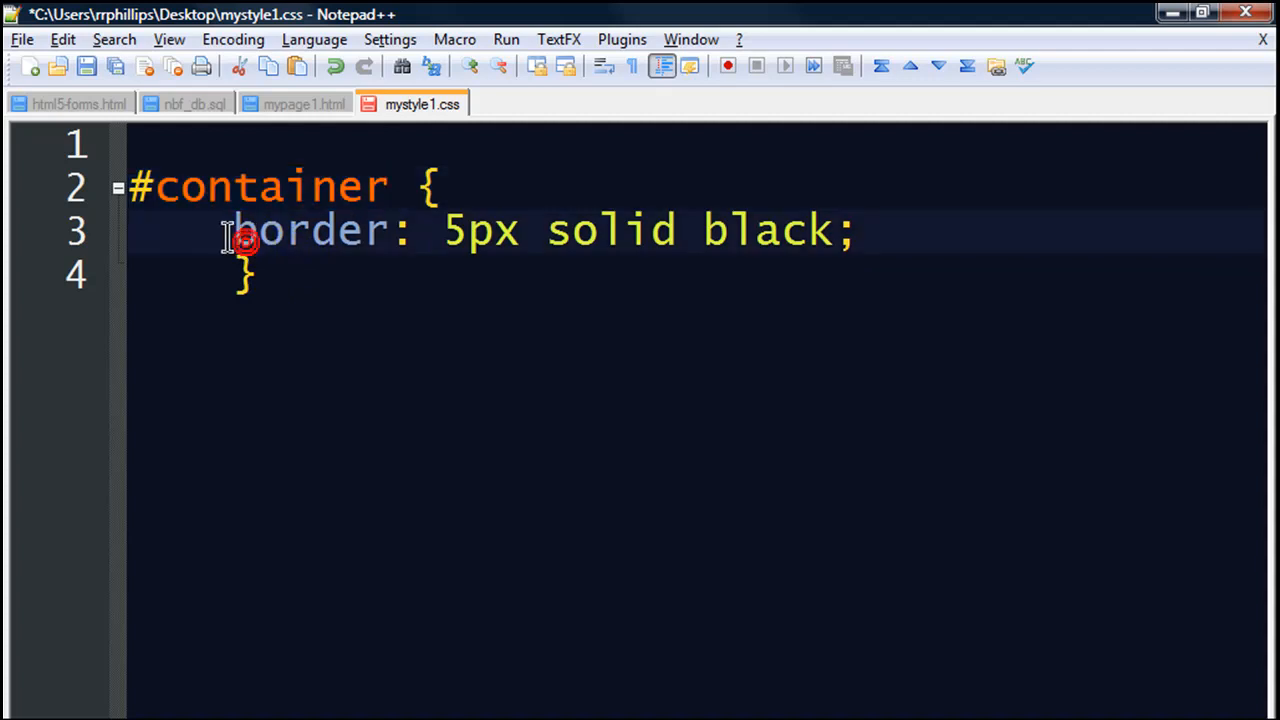
pyautogui.doubleClick(310, 230)
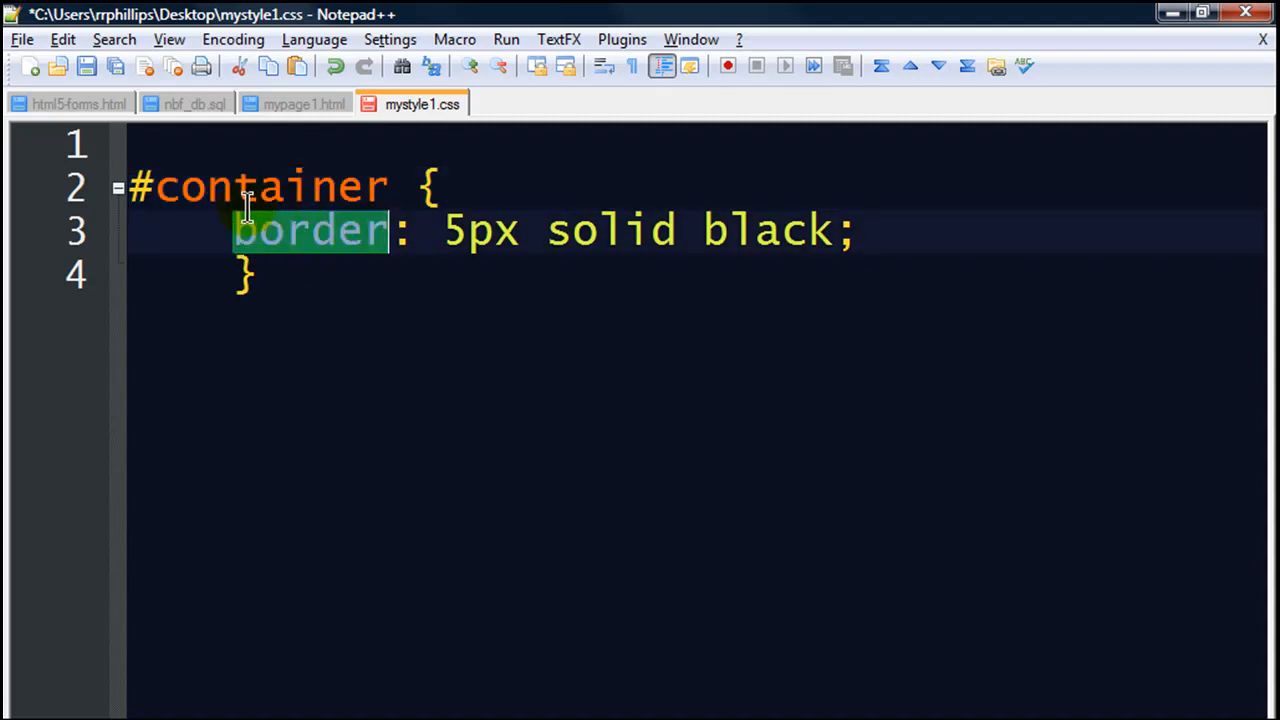
pyautogui.moveTo(484, 250)
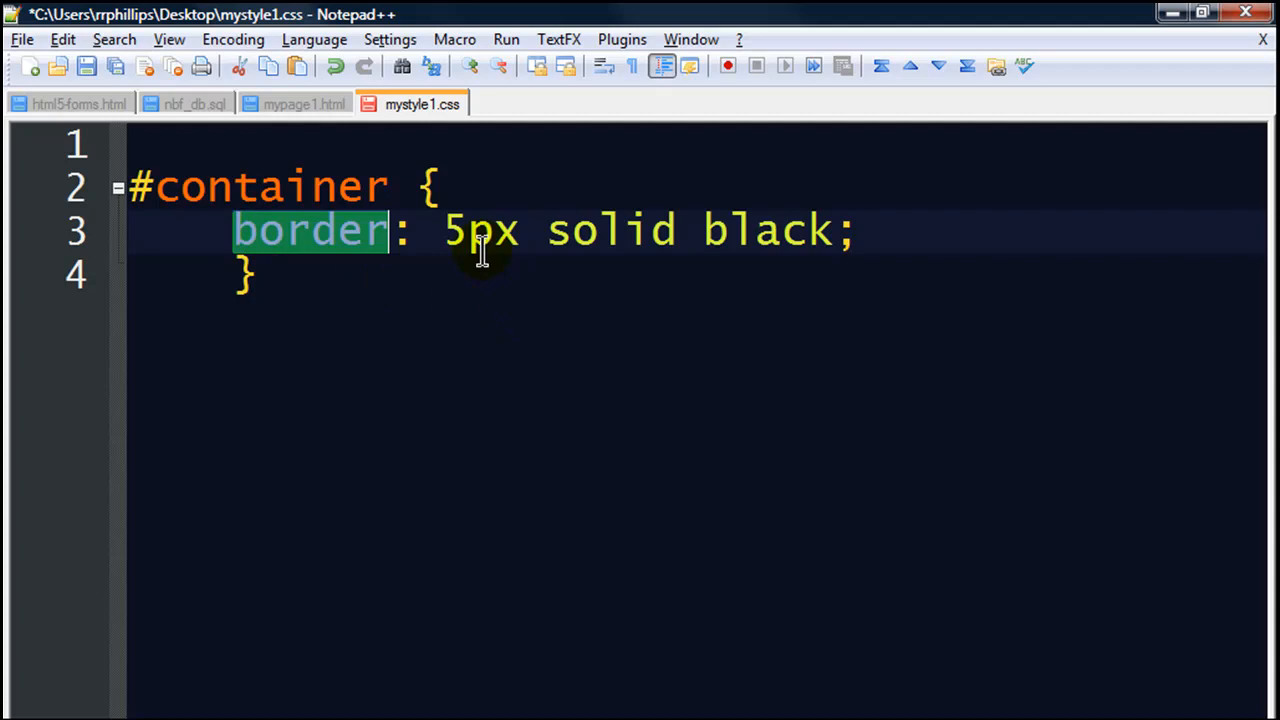
pyautogui.doubleClick(480, 230)
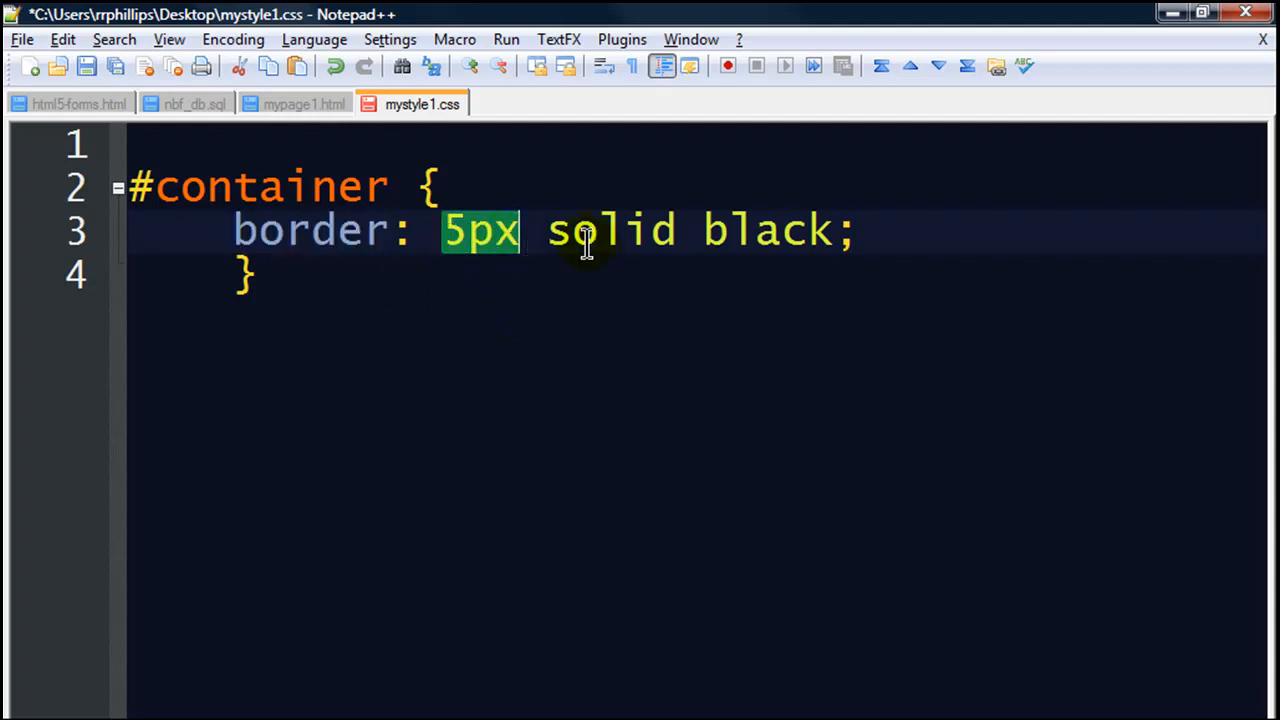
pyautogui.doubleClick(764, 230)
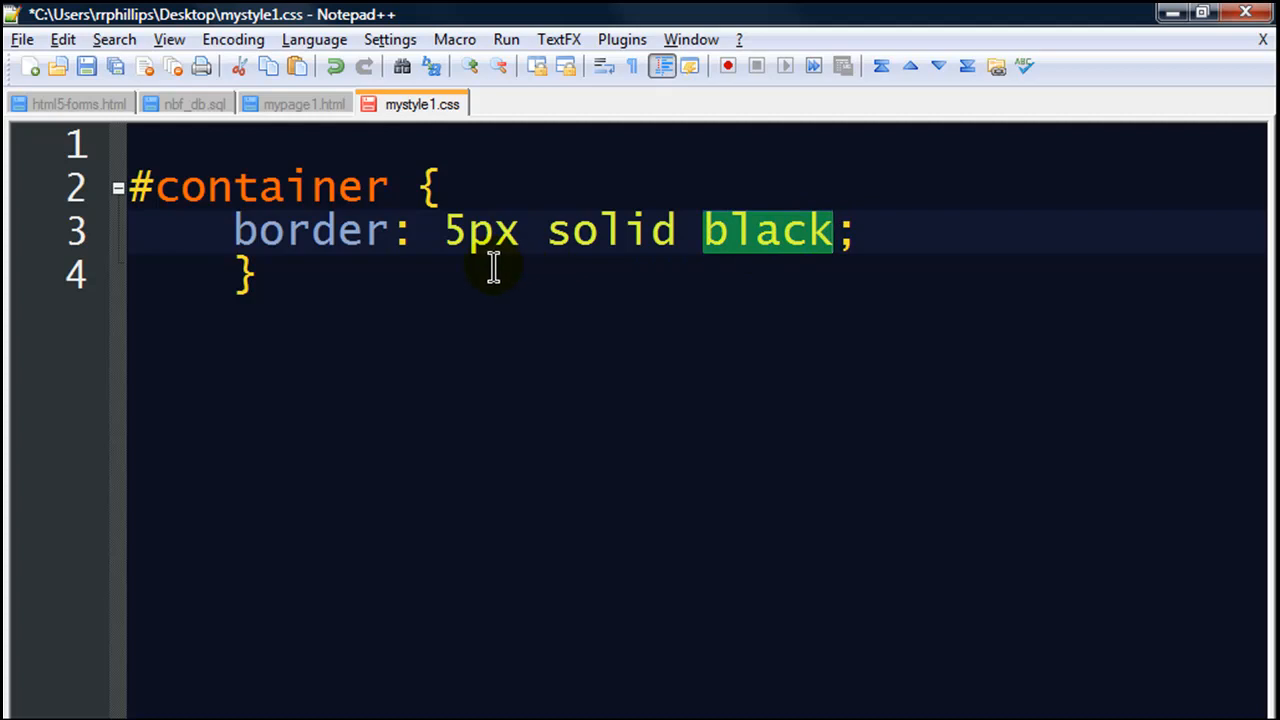
pyautogui.moveTo(444, 230); pyautogui.dragTo(840, 230)
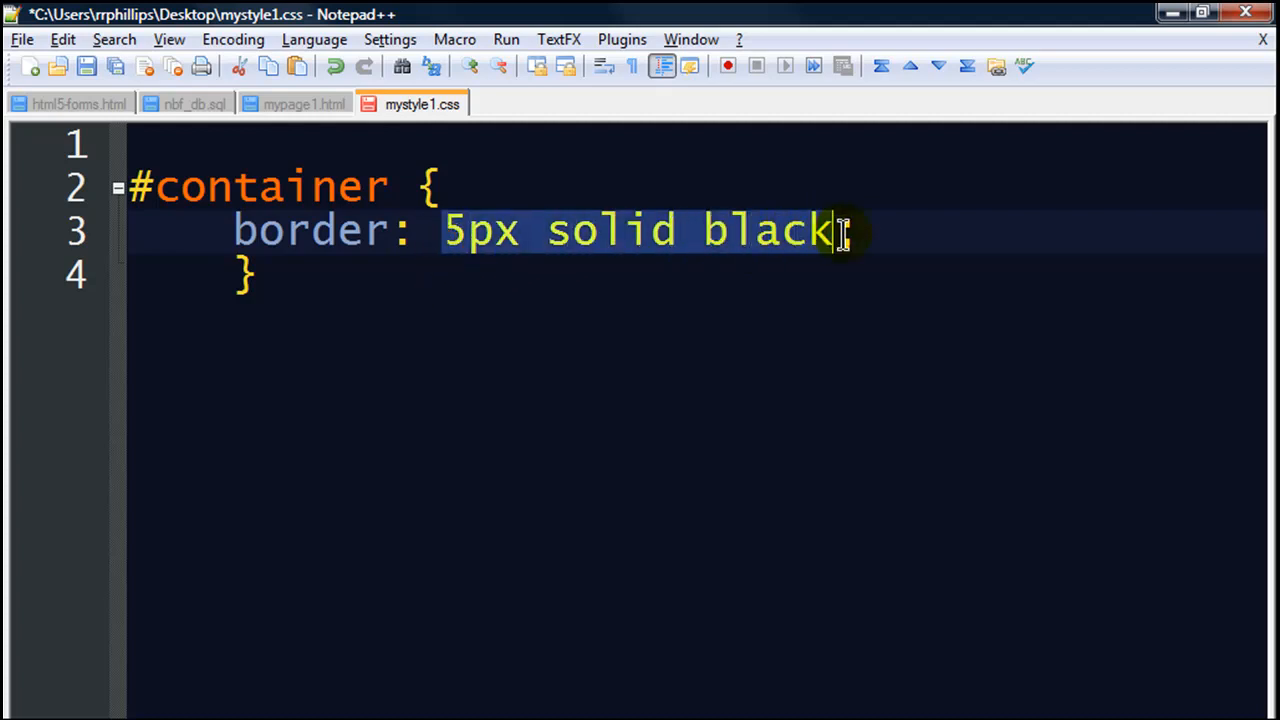
pyautogui.write(';')
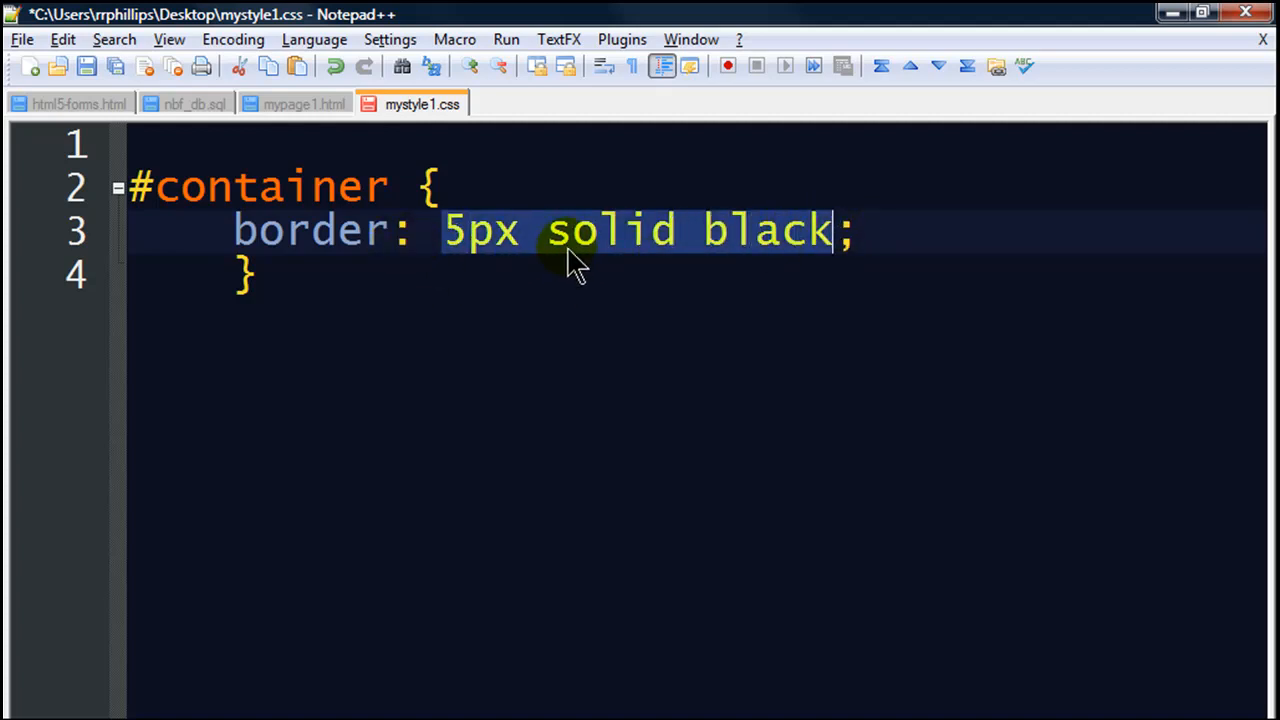
pyautogui.click(86, 66)
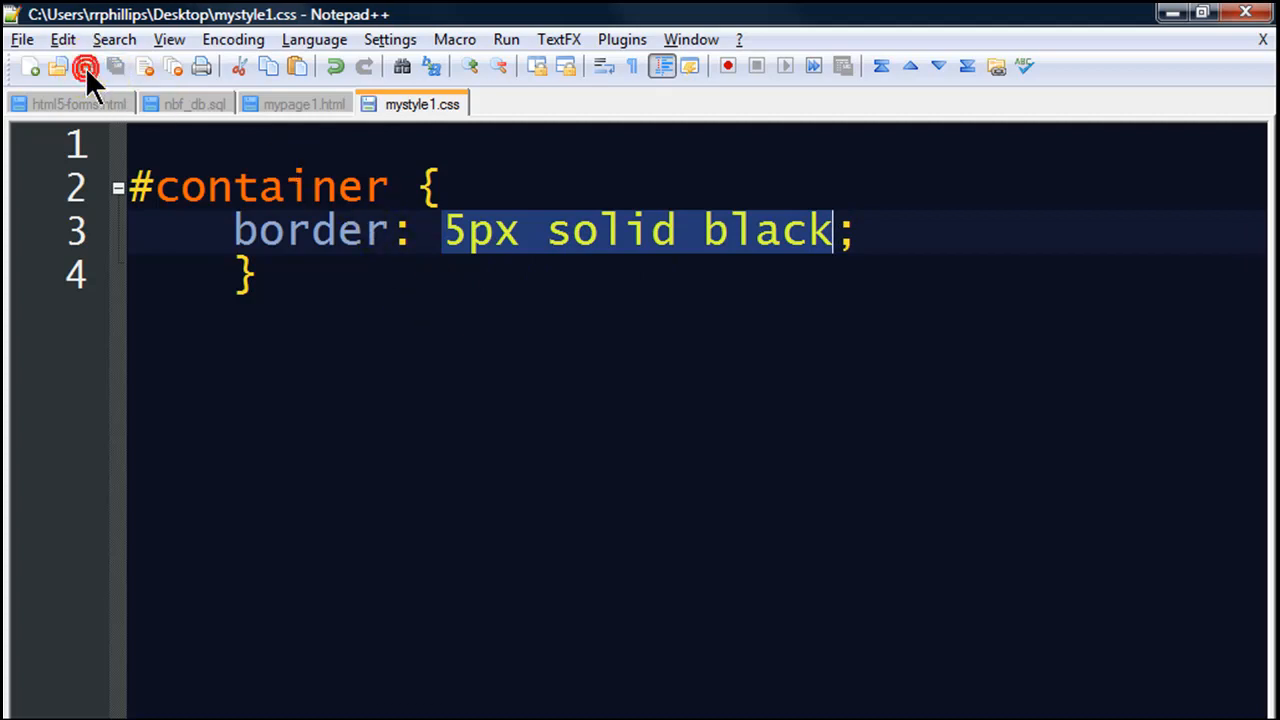
pyautogui.click(86, 66)
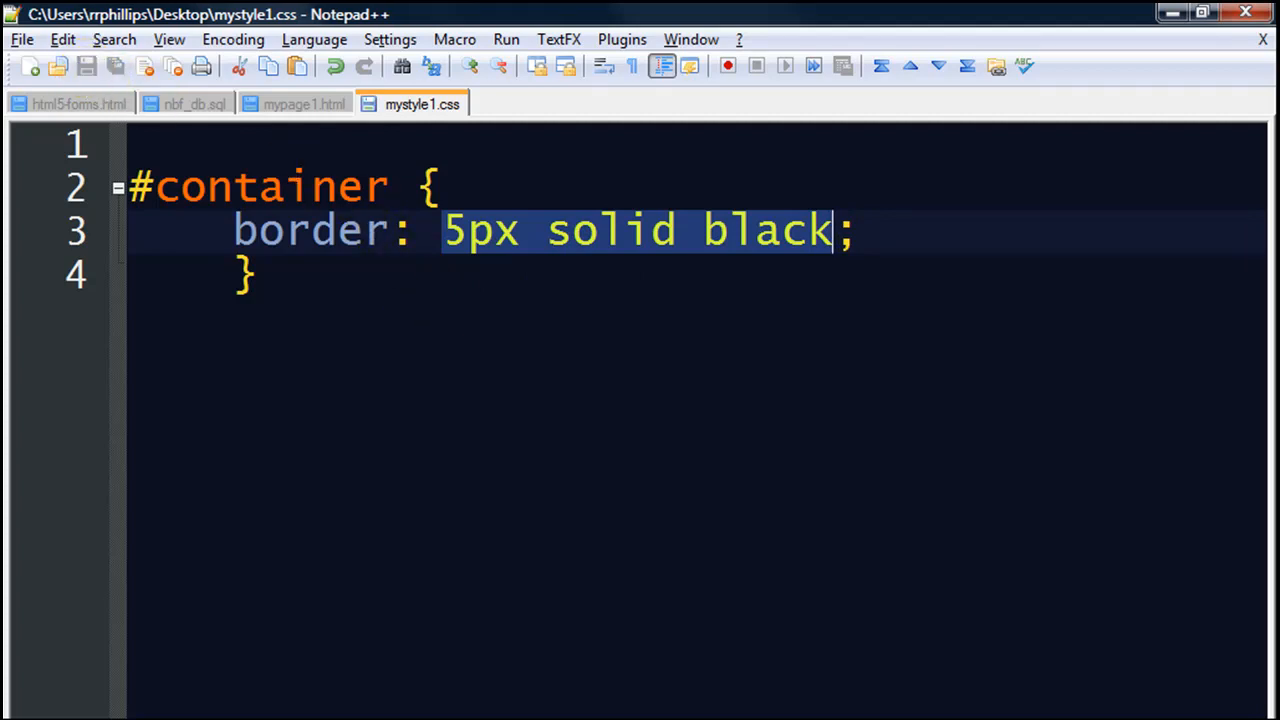
# Step: Reload mypage1.html in Firefox to show the thick black border around the content
pyautogui.click(924, 44)
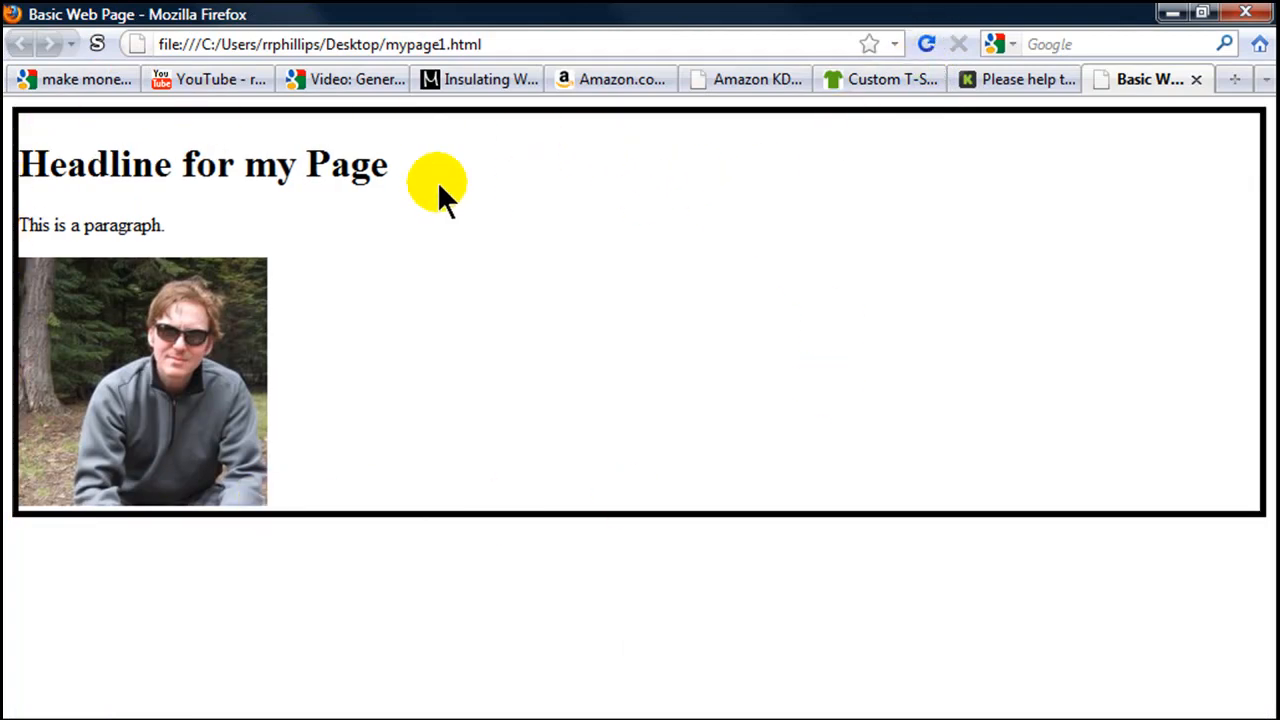
pyautogui.moveTo(378, 464)
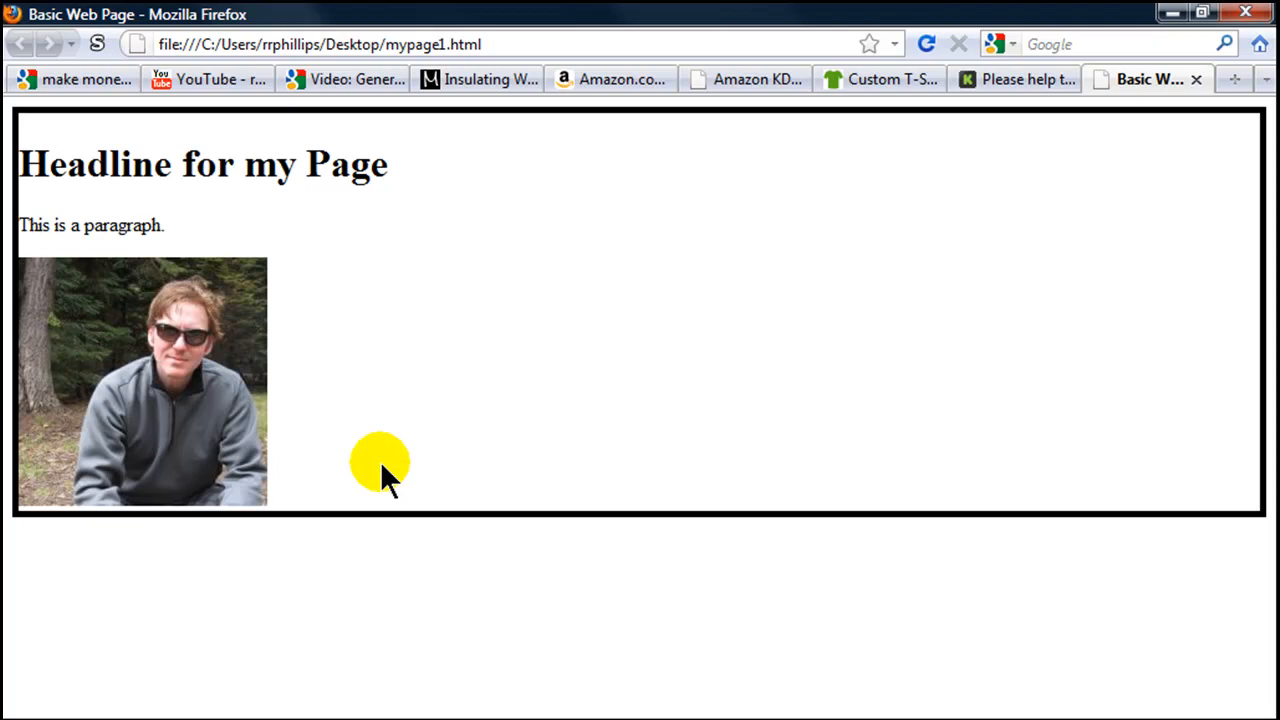
pyautogui.moveTo(496, 368)
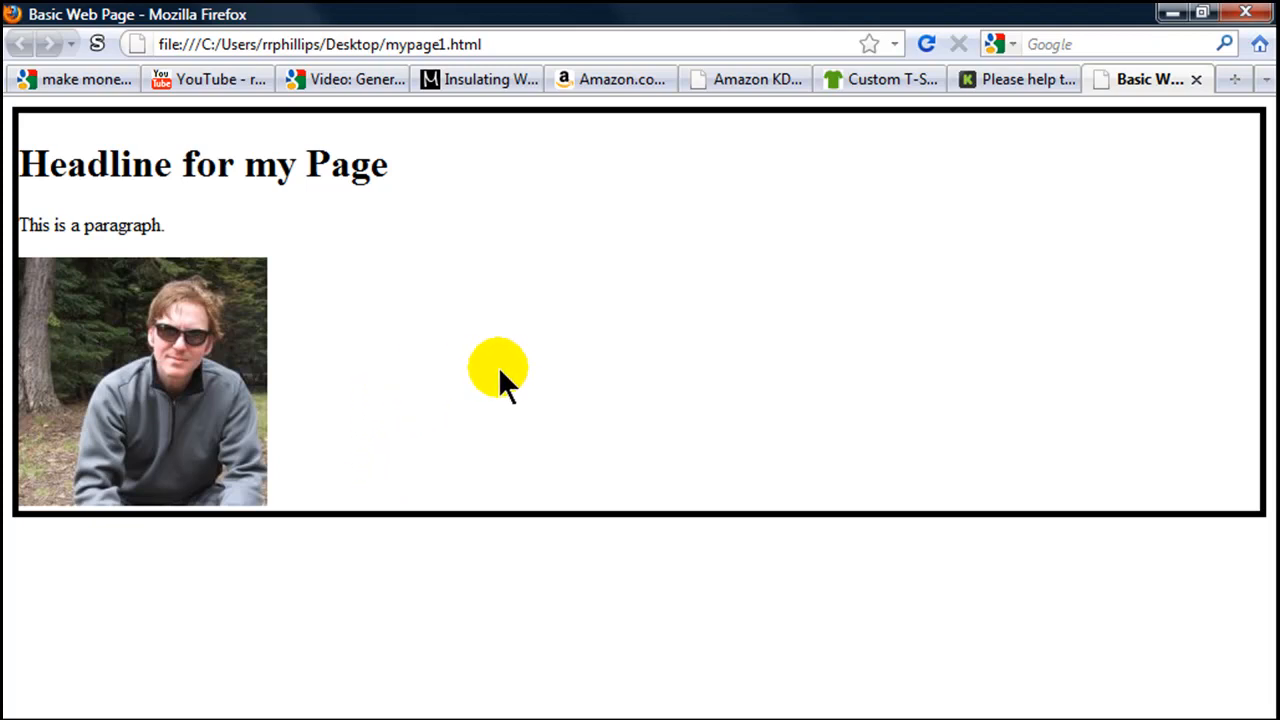
pyautogui.moveTo(56, 296)
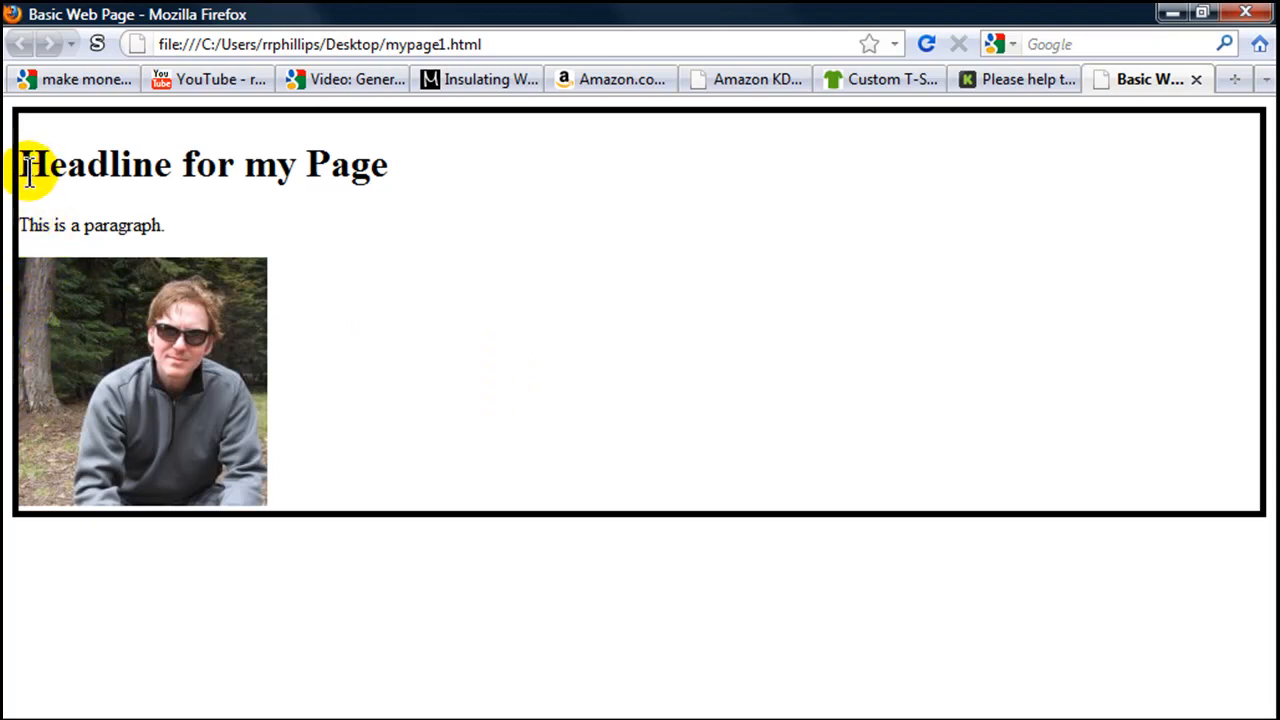
pyautogui.moveTo(384, 216)
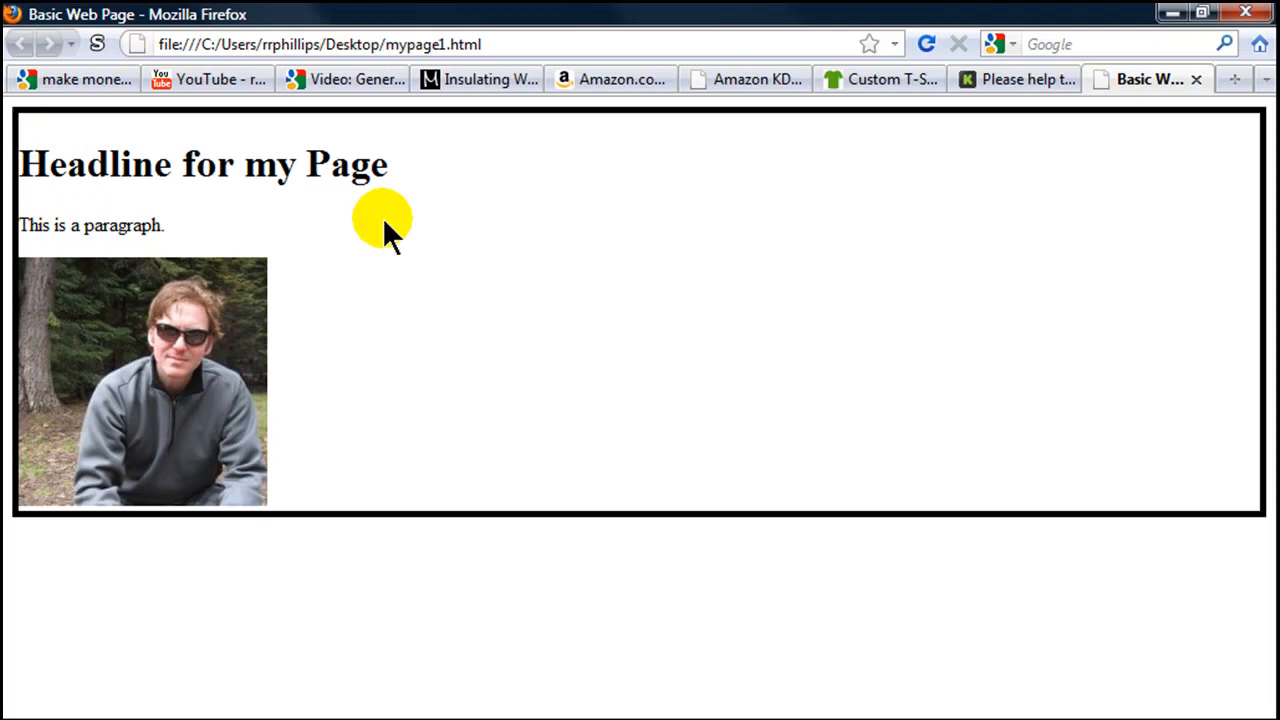
pyautogui.moveTo(1032, 500)
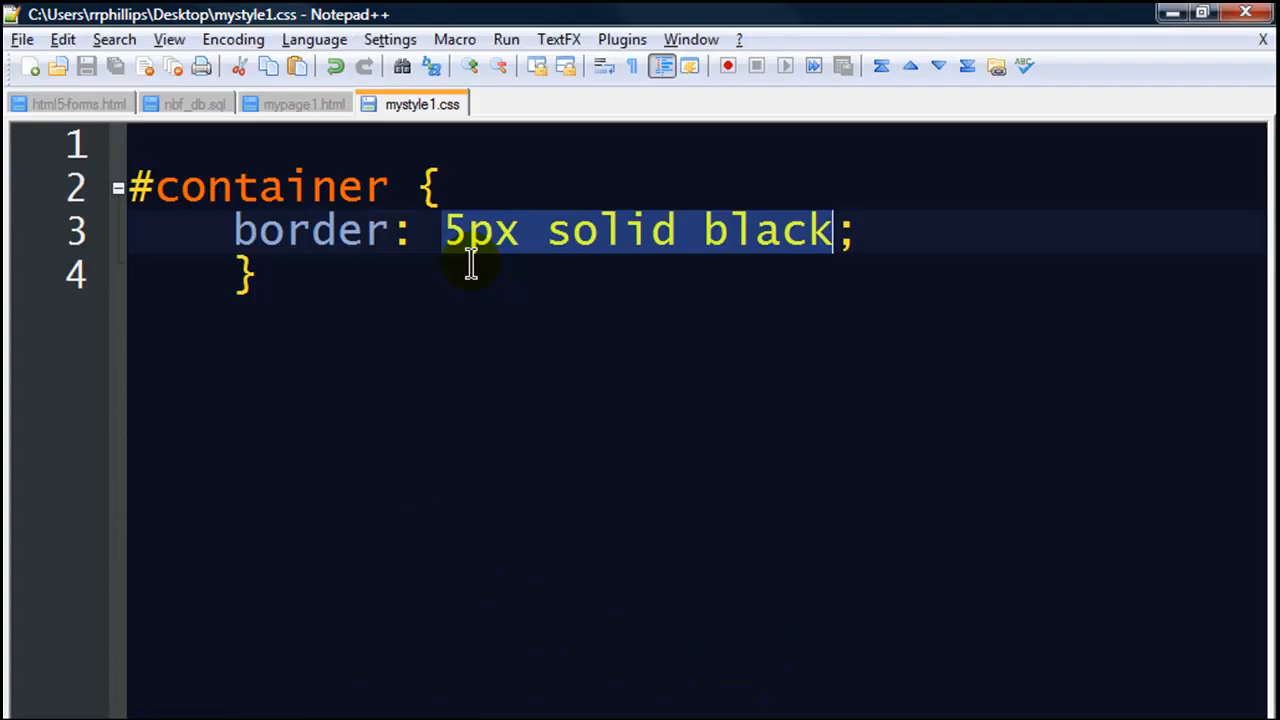
# Step: Add padding: 10px; inside the #container rule below the border declaration
pyautogui.click(878, 230)
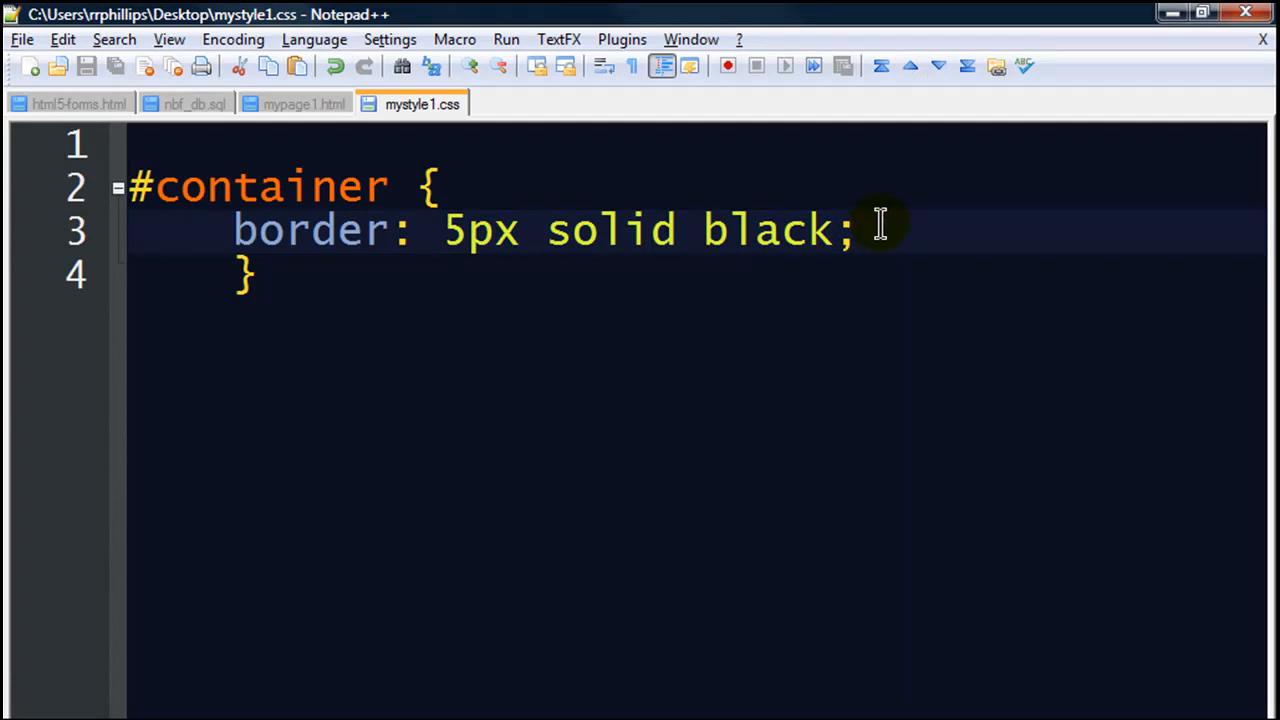
pyautogui.write('padding:')
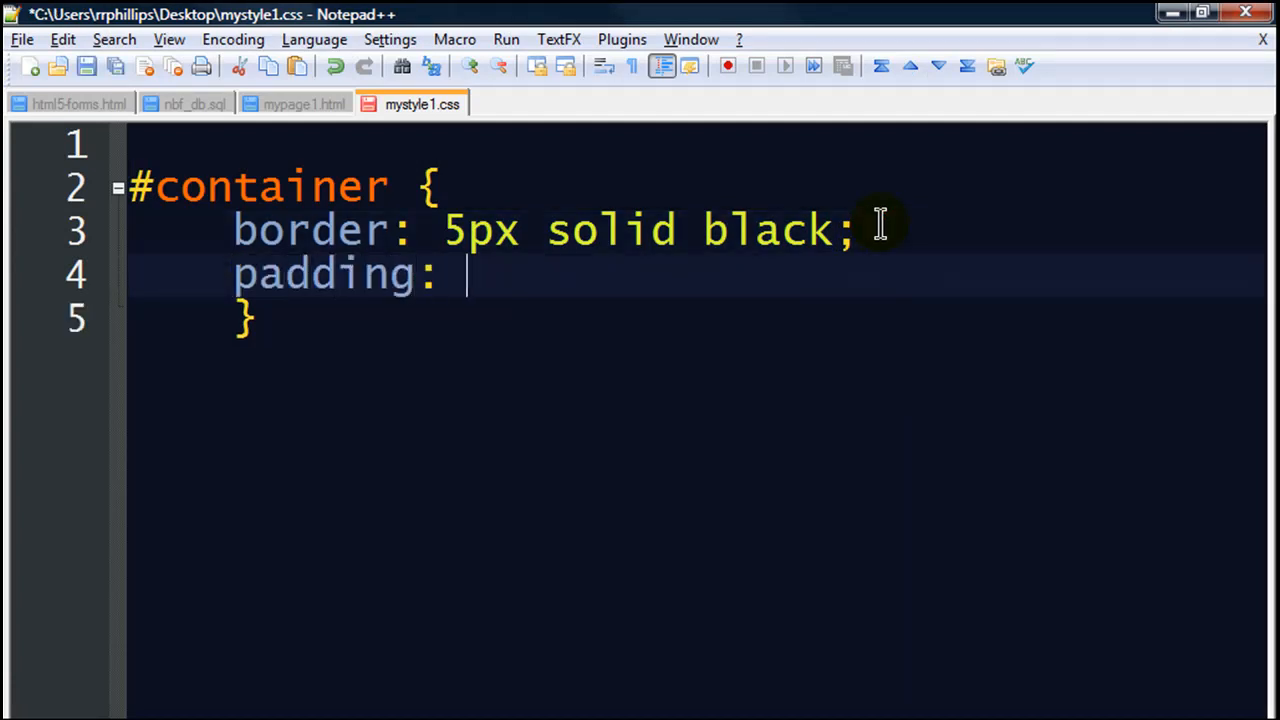
pyautogui.write('10')
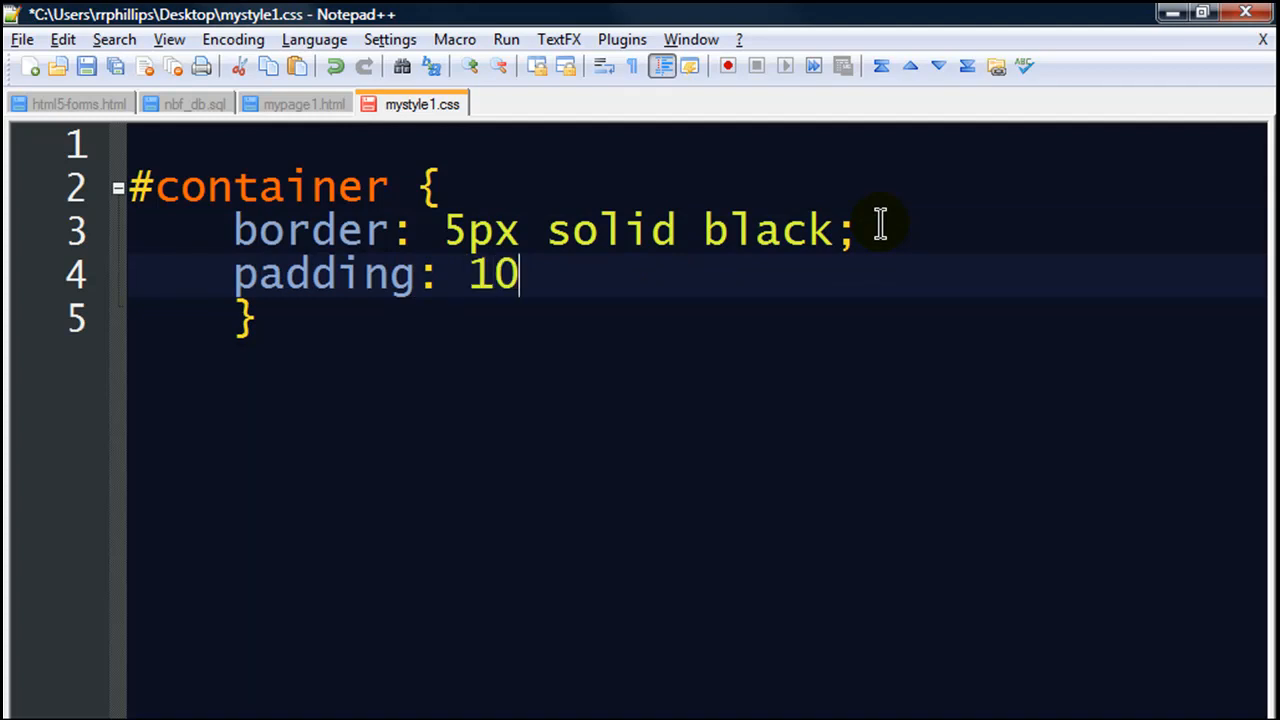
pyautogui.write('px;')
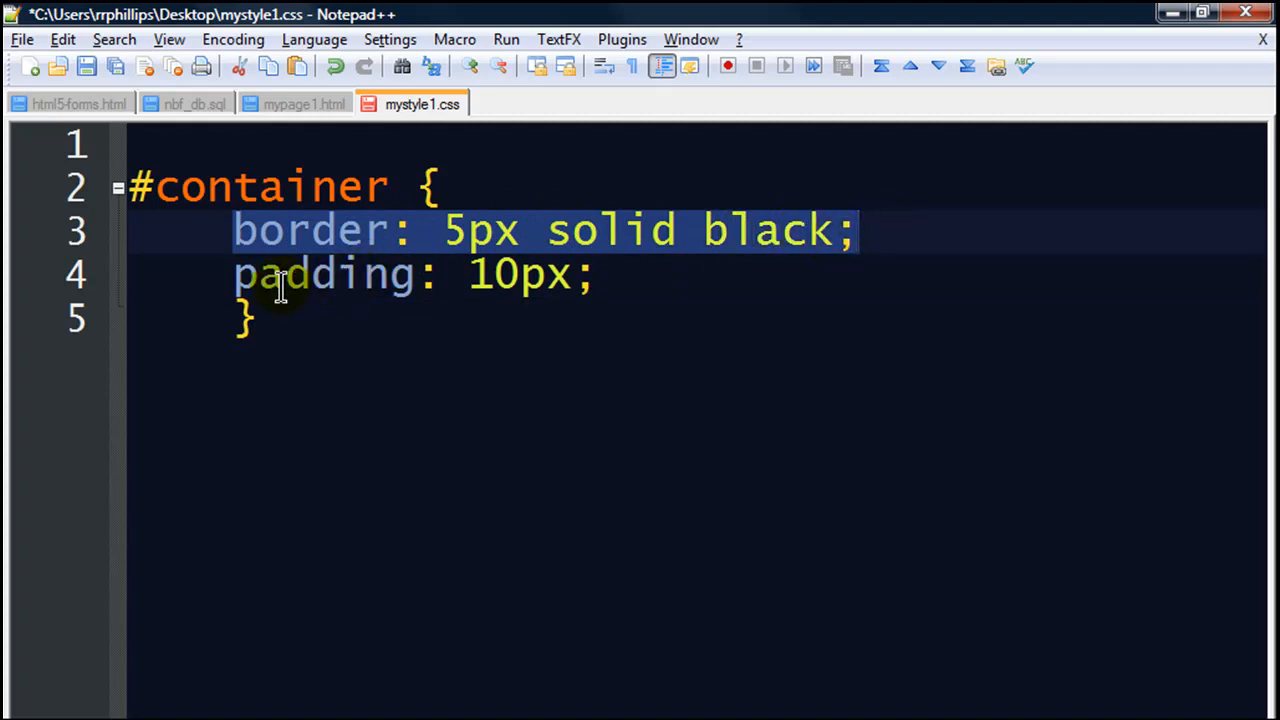
pyautogui.click(600, 276)
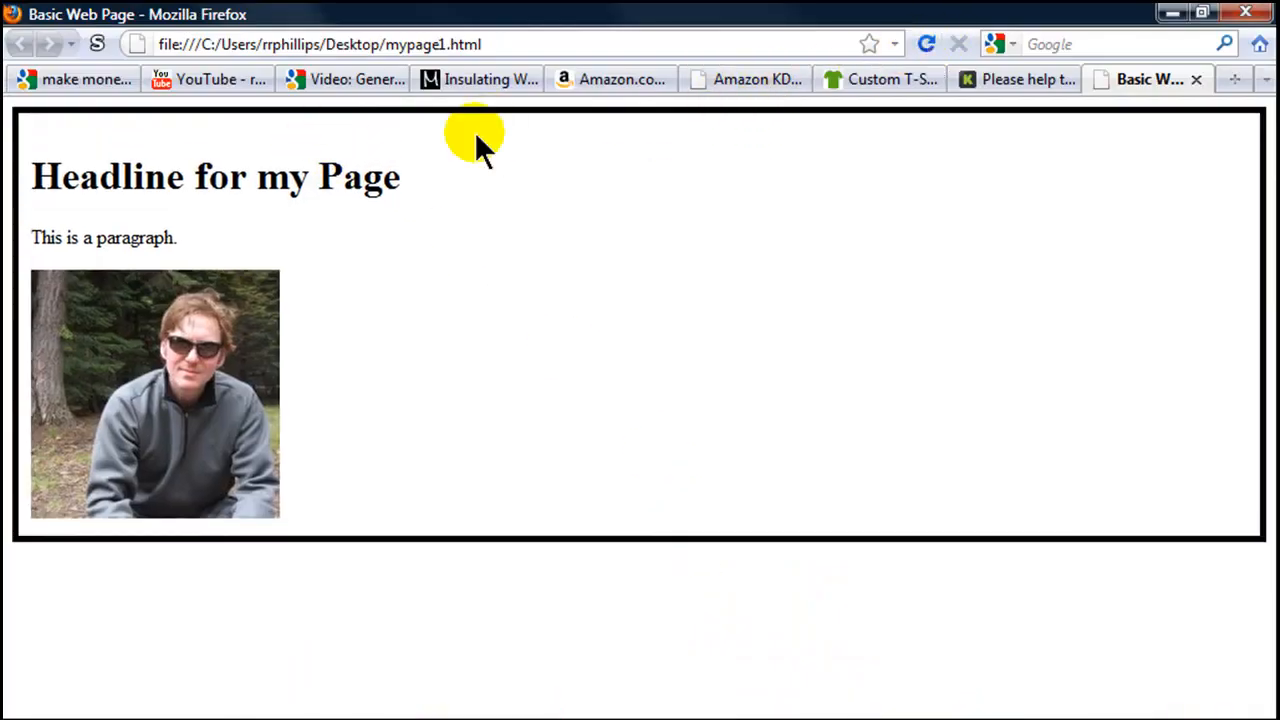
pyautogui.moveTo(220, 430)
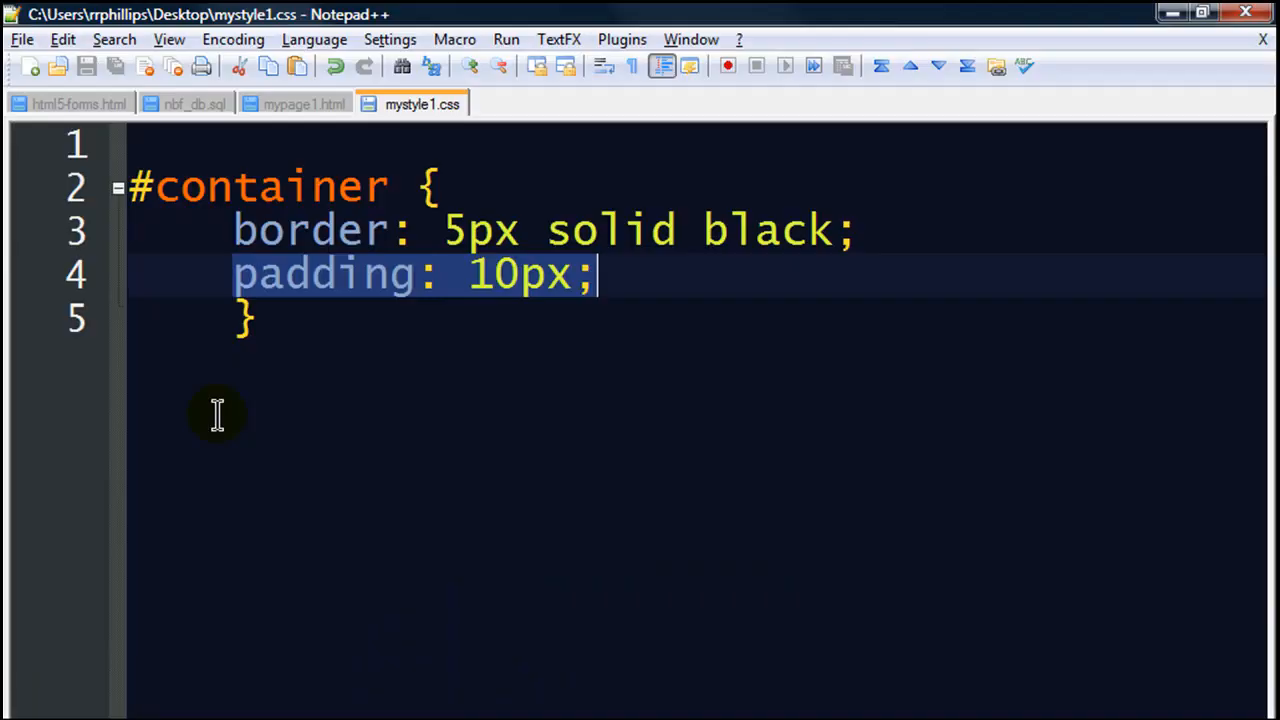
# Step: Add blank lines after the #container rule, save, and return to mypage1.html
pyautogui.click(300, 318)
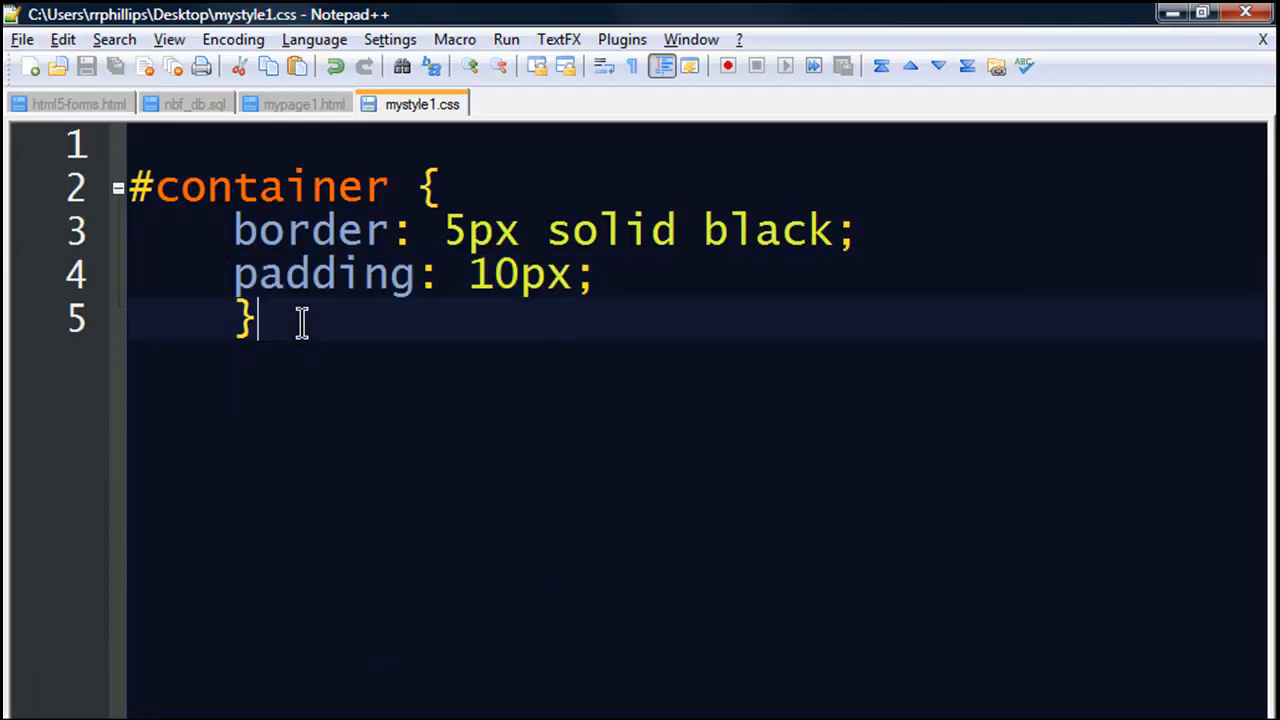
pyautogui.press('Enter')
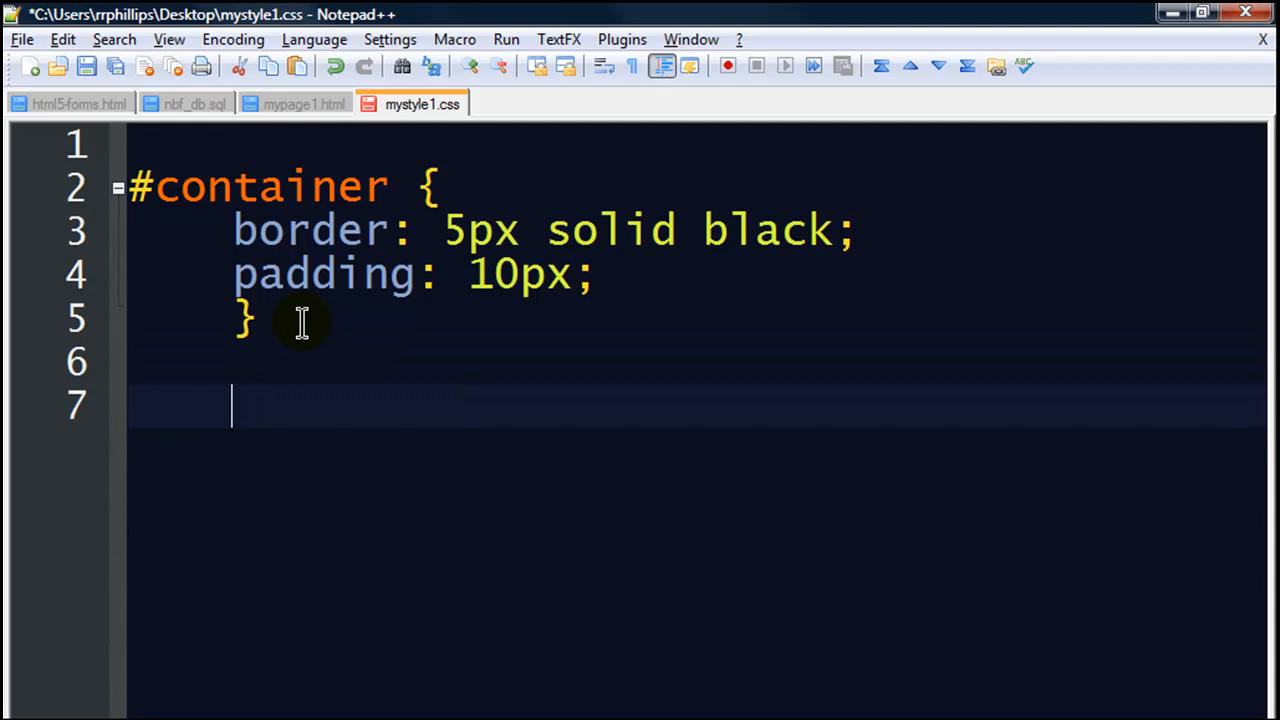
pyautogui.press('ctrl+s')
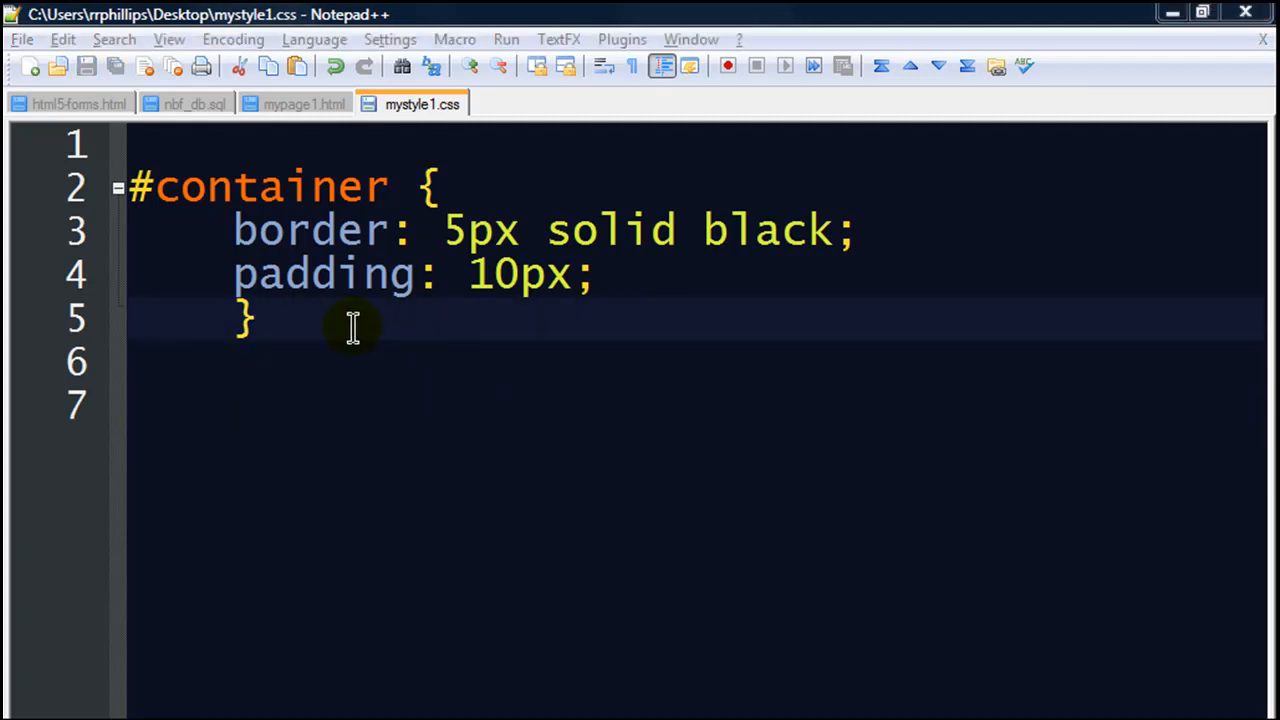
pyautogui.click(304, 104)
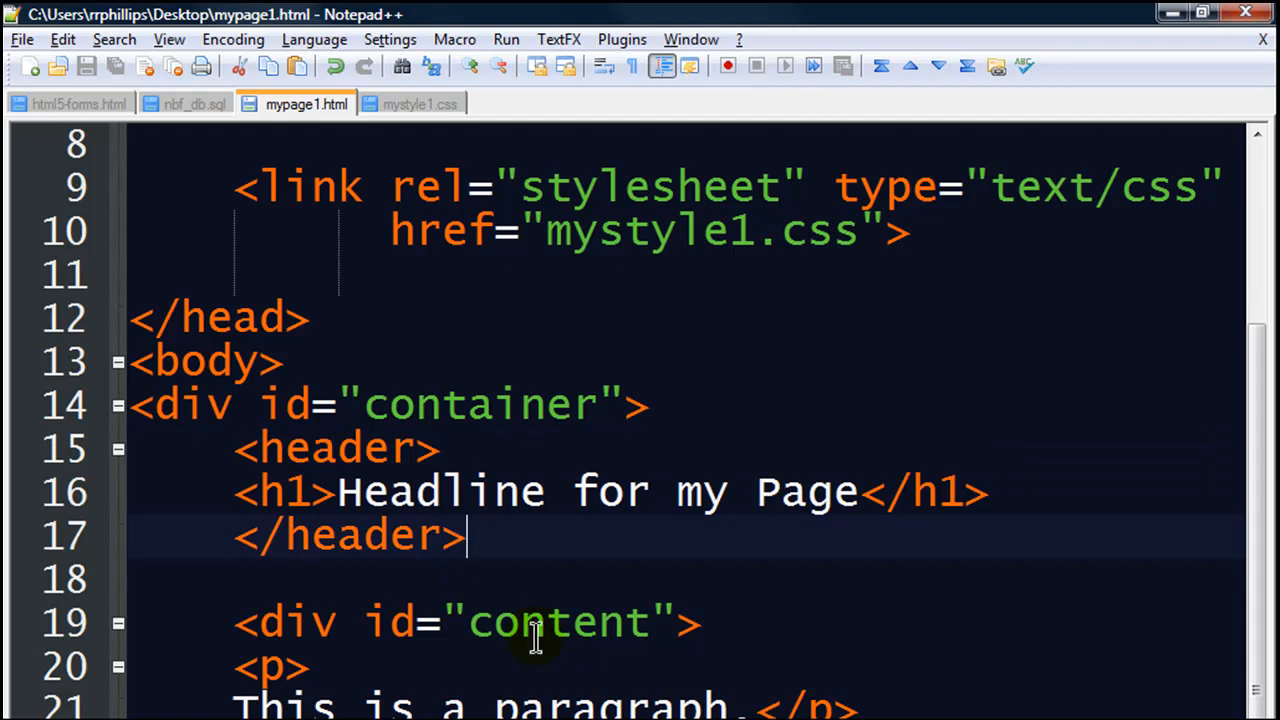
pyautogui.moveTo(536, 636)
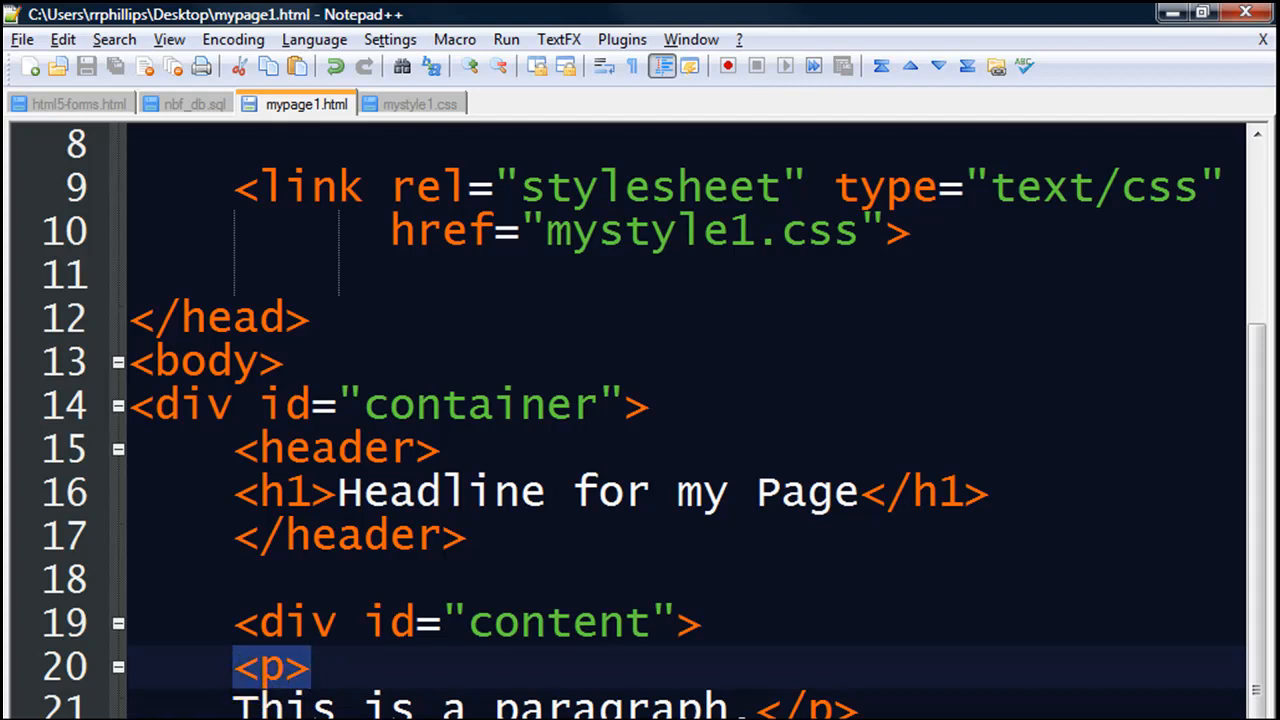
pyautogui.moveTo(300, 690)
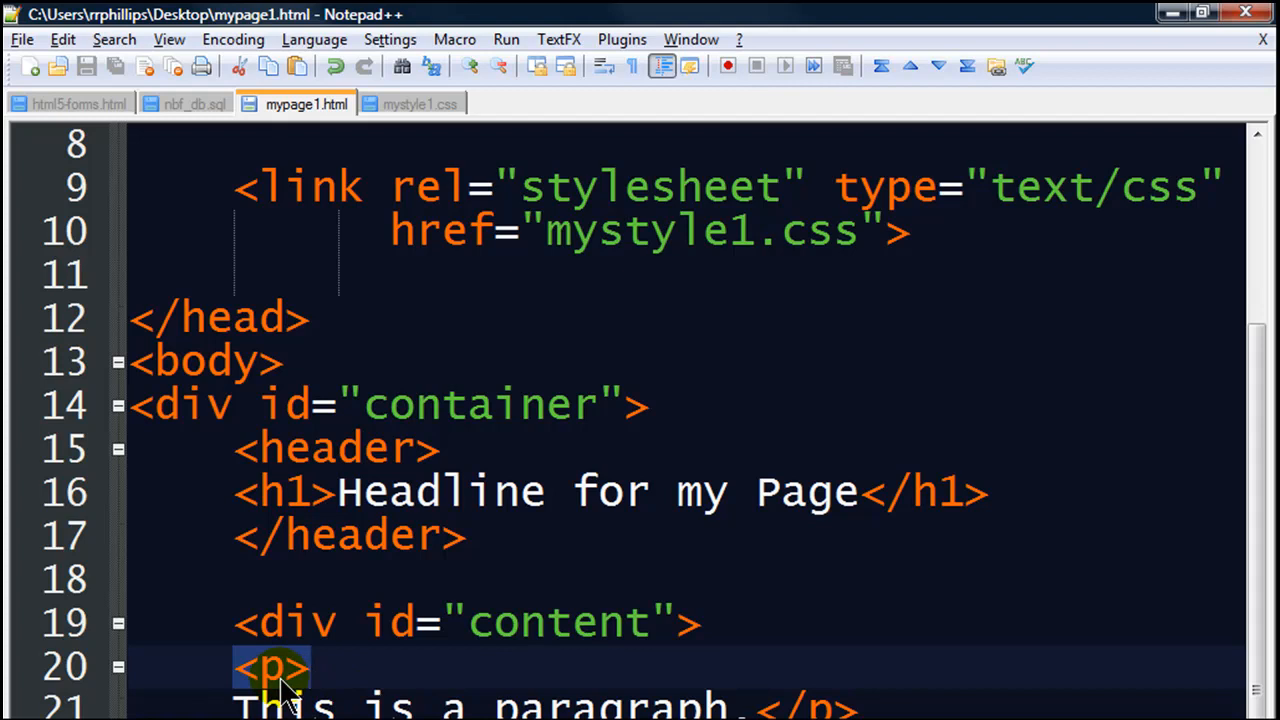
# Step: Return to the mystyle1.css stylesheet after reviewing the header, h1 and p markup
pyautogui.click(420, 104)
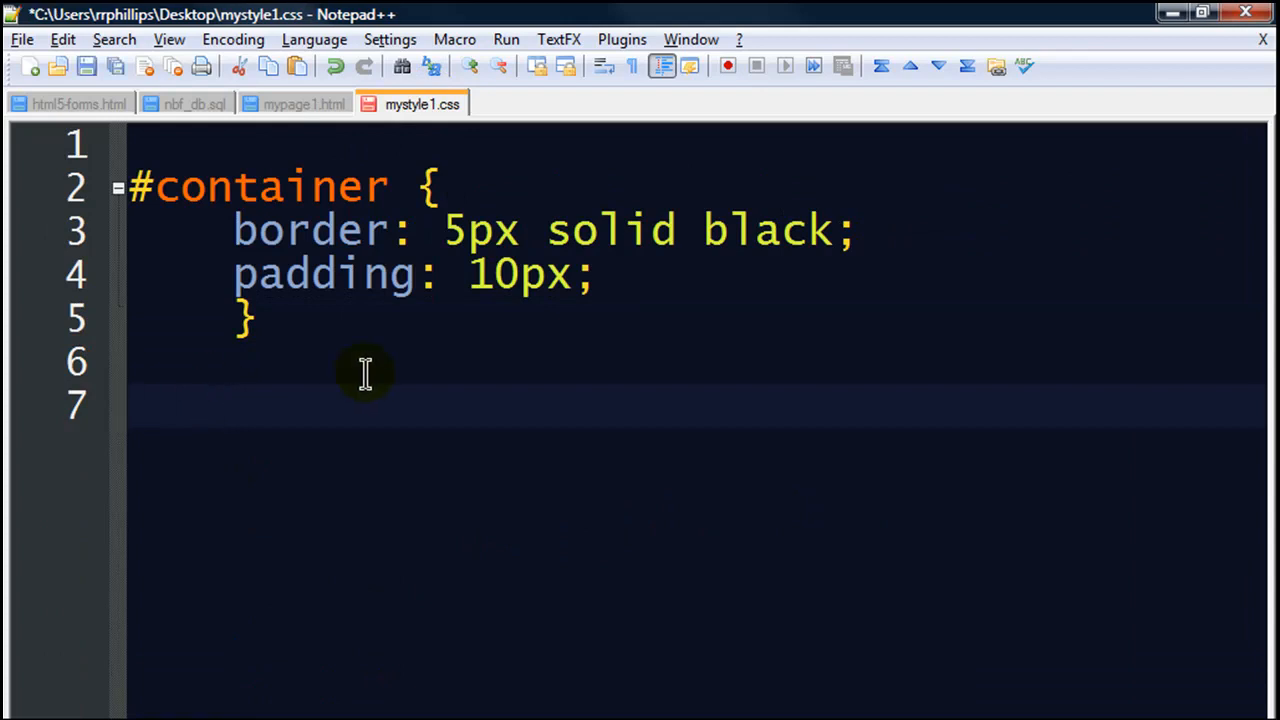
# Step: Write a p rule with background-color: #00F; and color: #FF0;
pyautogui.write('p')
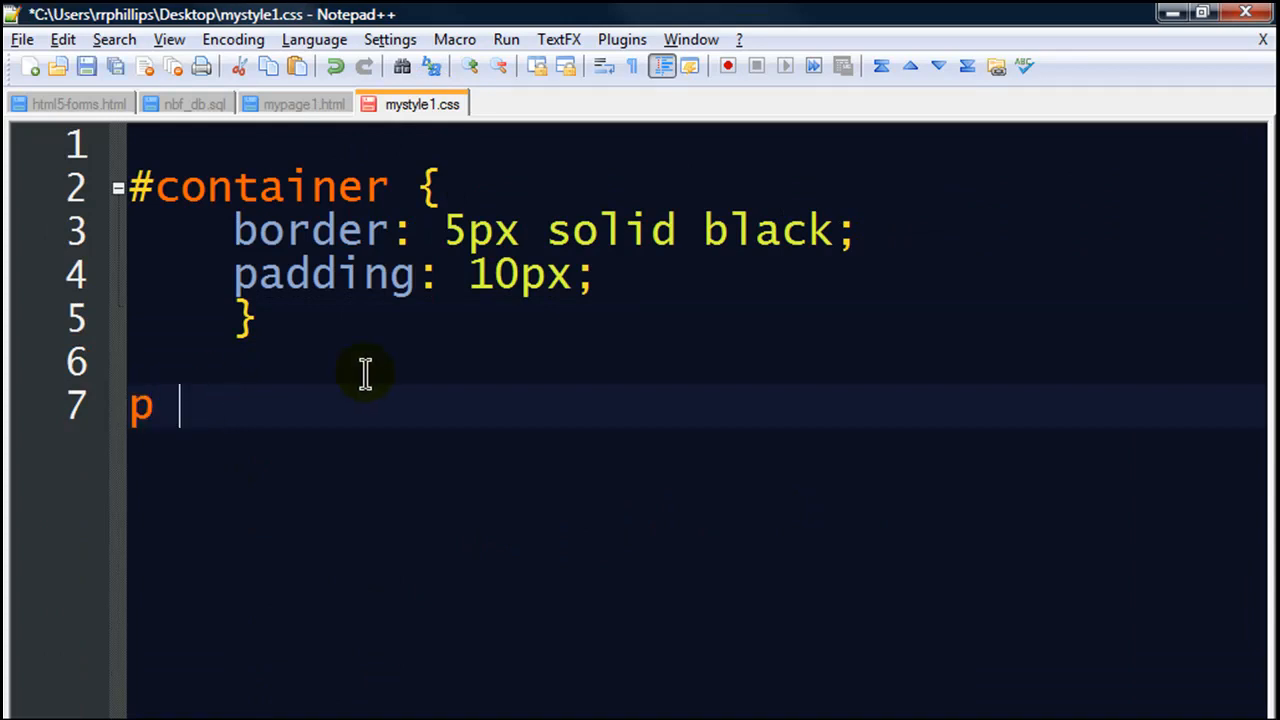
pyautogui.write('{')
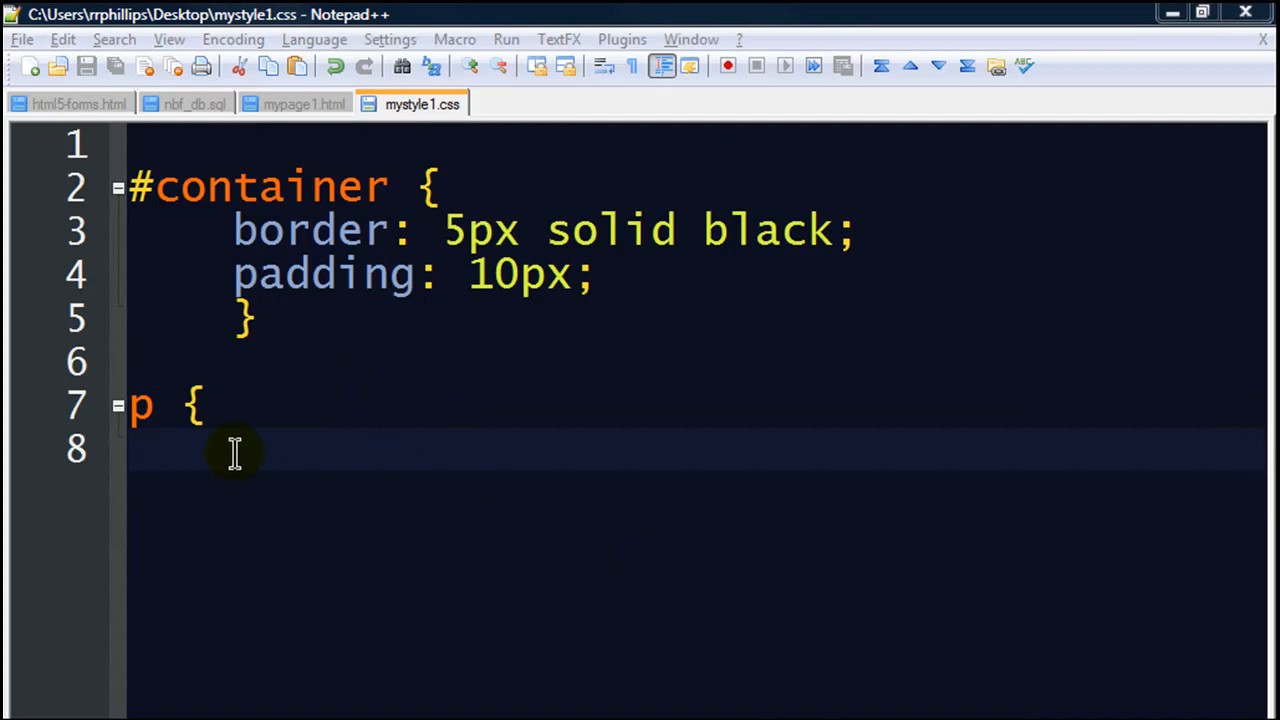
pyautogui.moveTo(400, 500)
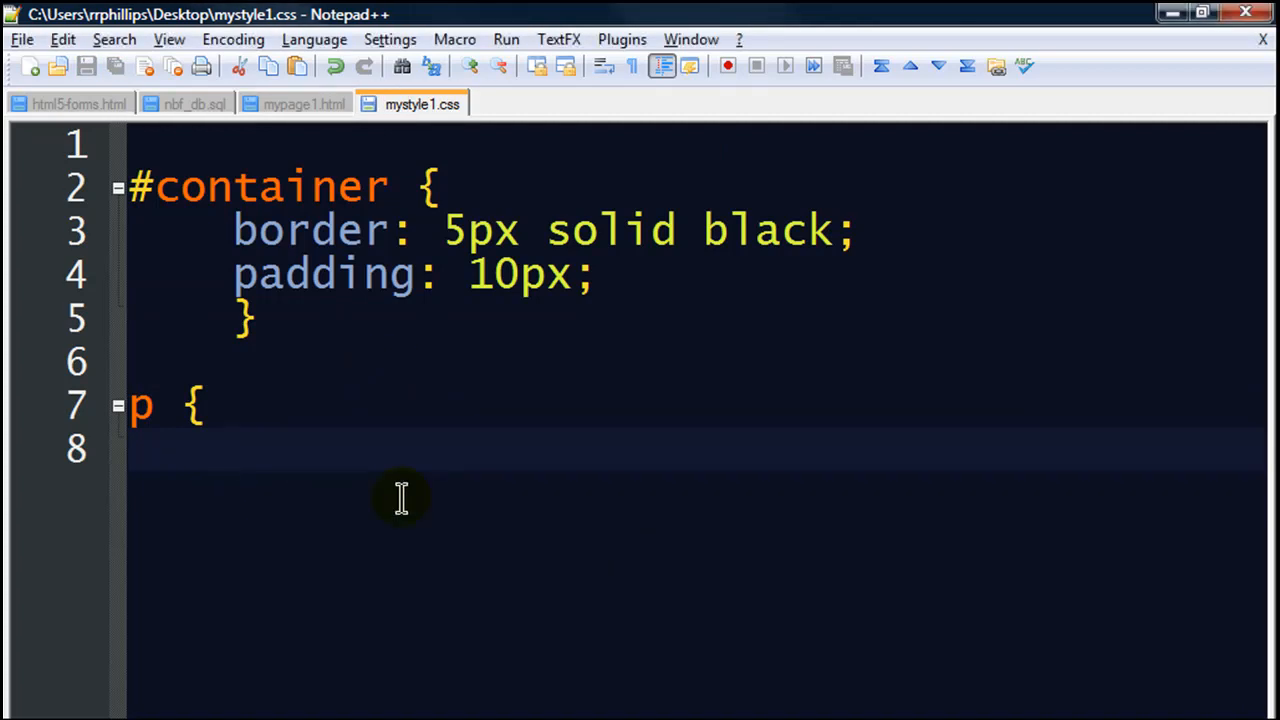
pyautogui.write('bacg')
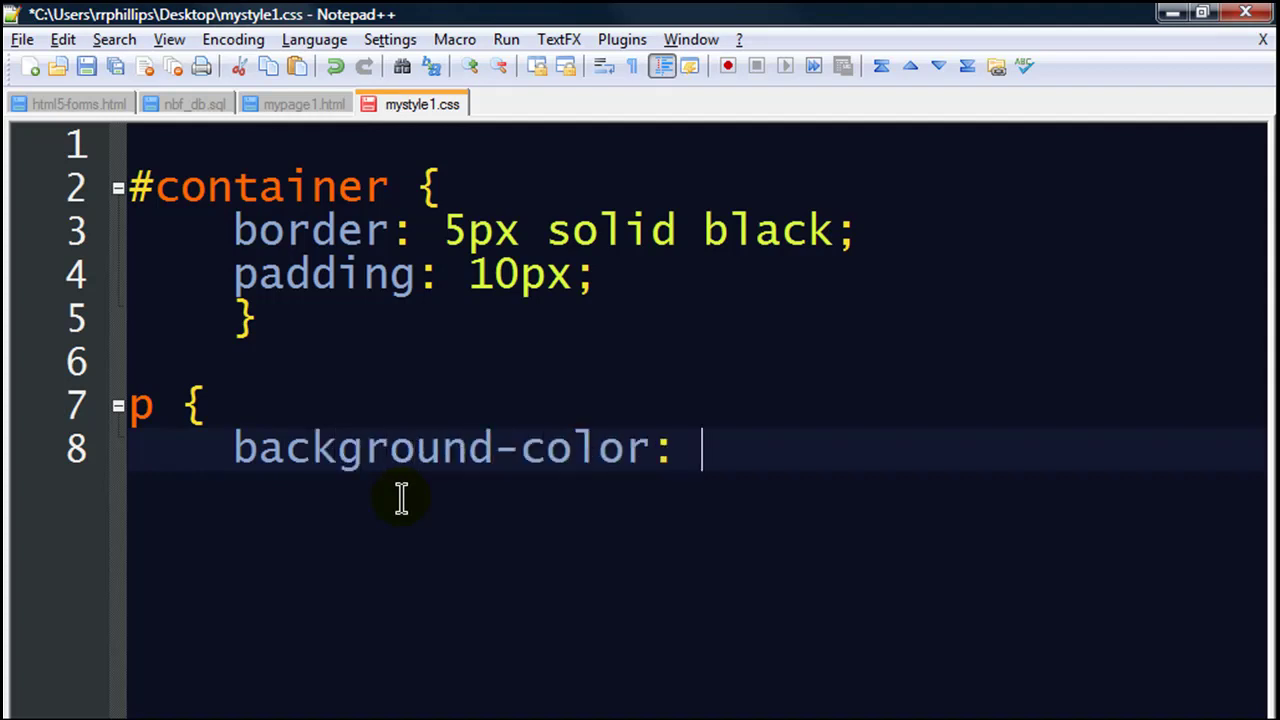
pyautogui.write('#00F;')
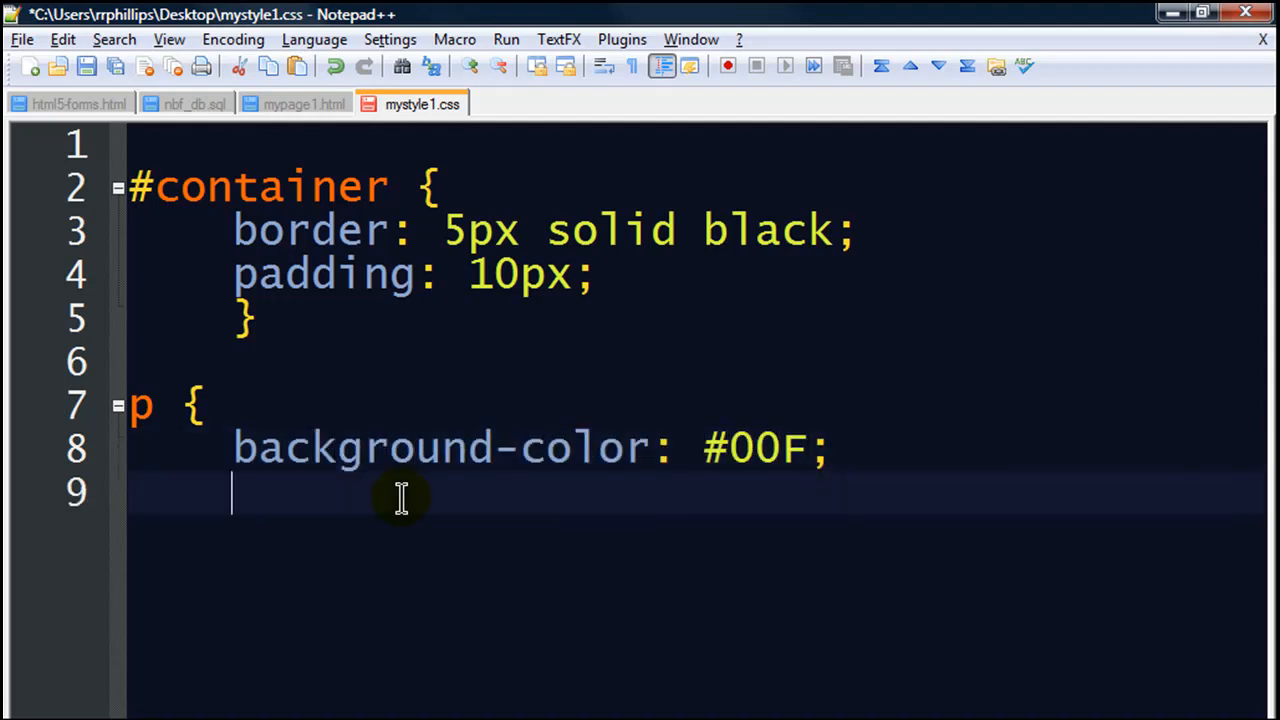
pyautogui.write('color:')
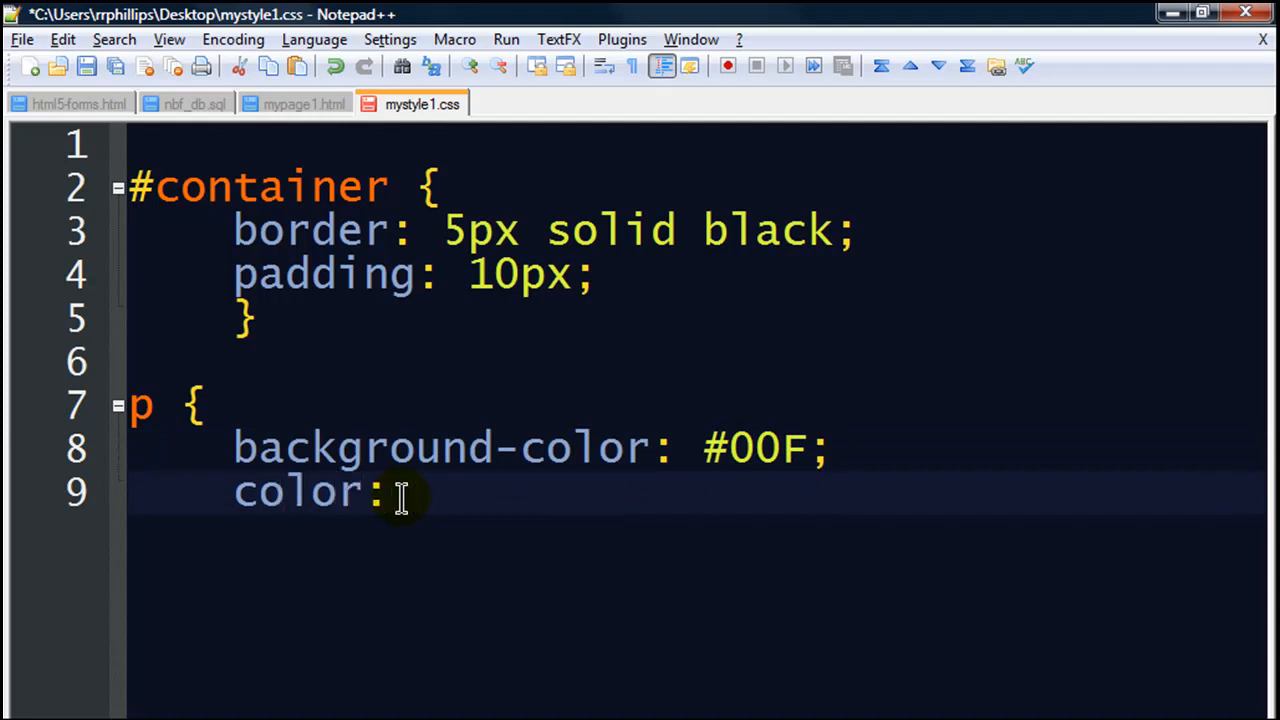
pyautogui.write('#FF0;')
pyautogui.write('}')
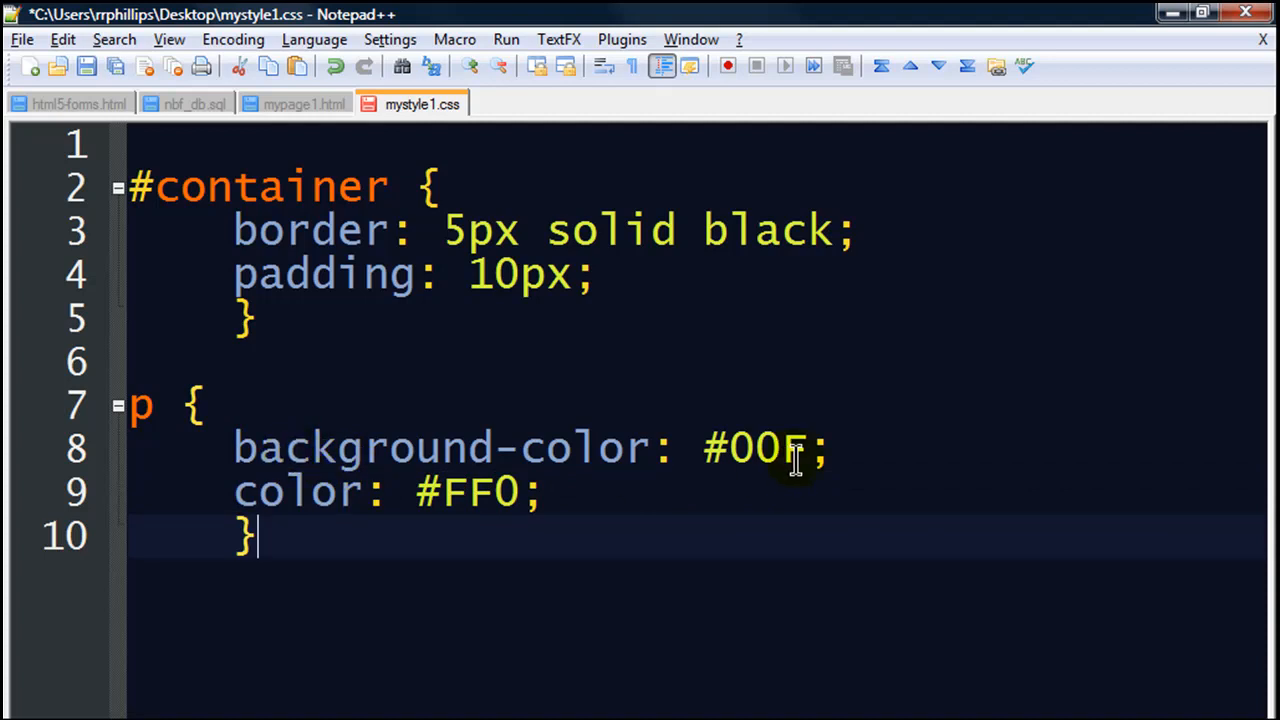
pyautogui.moveTo(524, 390)
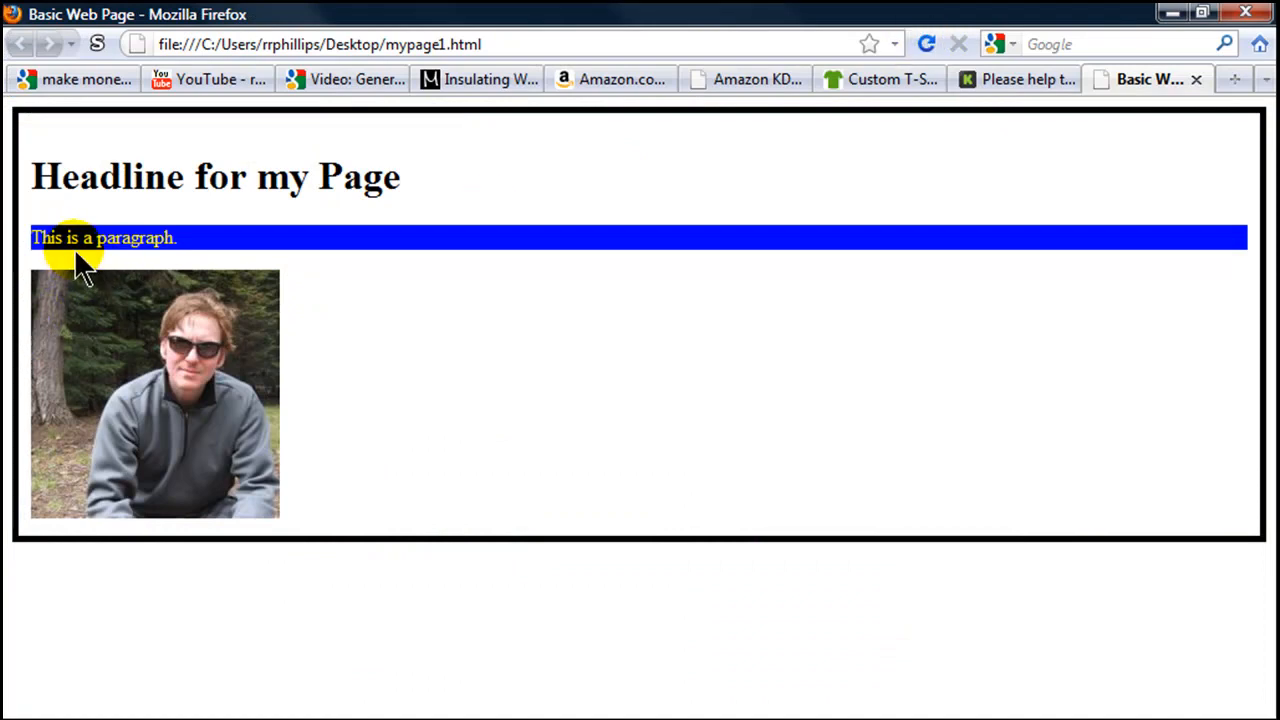
pyautogui.moveTo(90, 276)
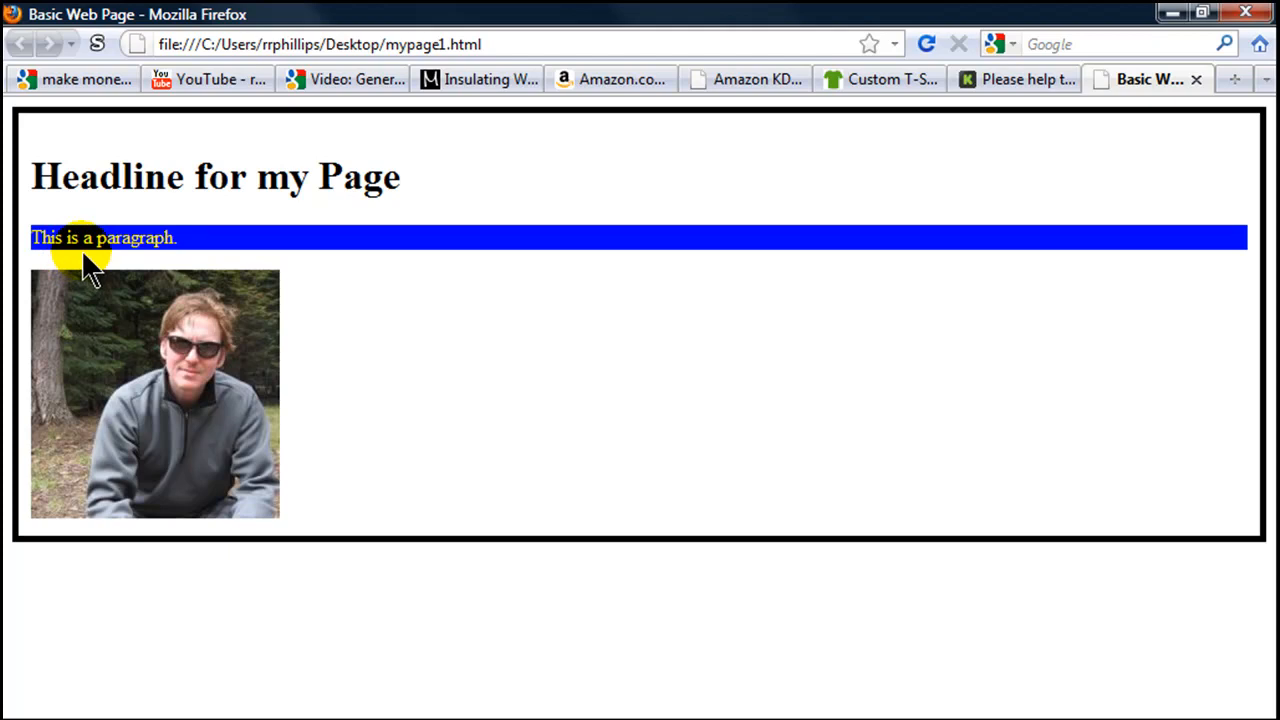
pyautogui.moveTo(440, 144)
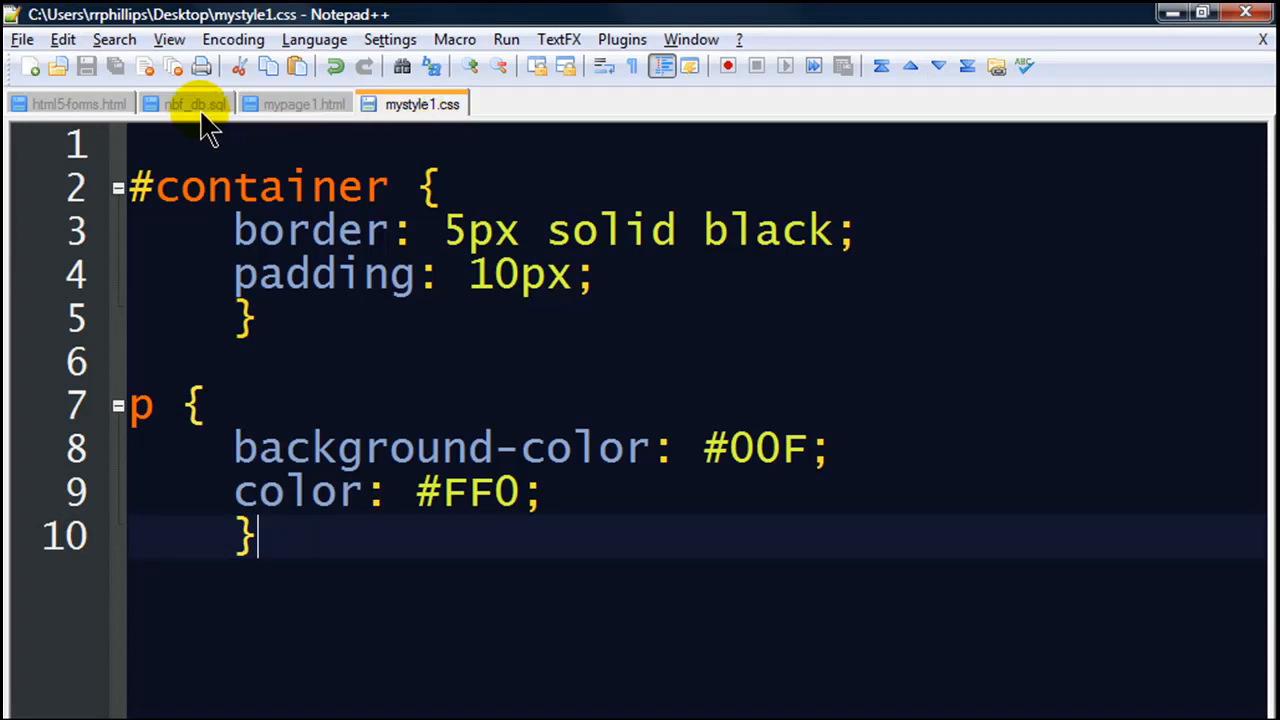
# Step: In mypage1.html add a second <h1>Another Headline</h1> after the header
pyautogui.click(304, 104)
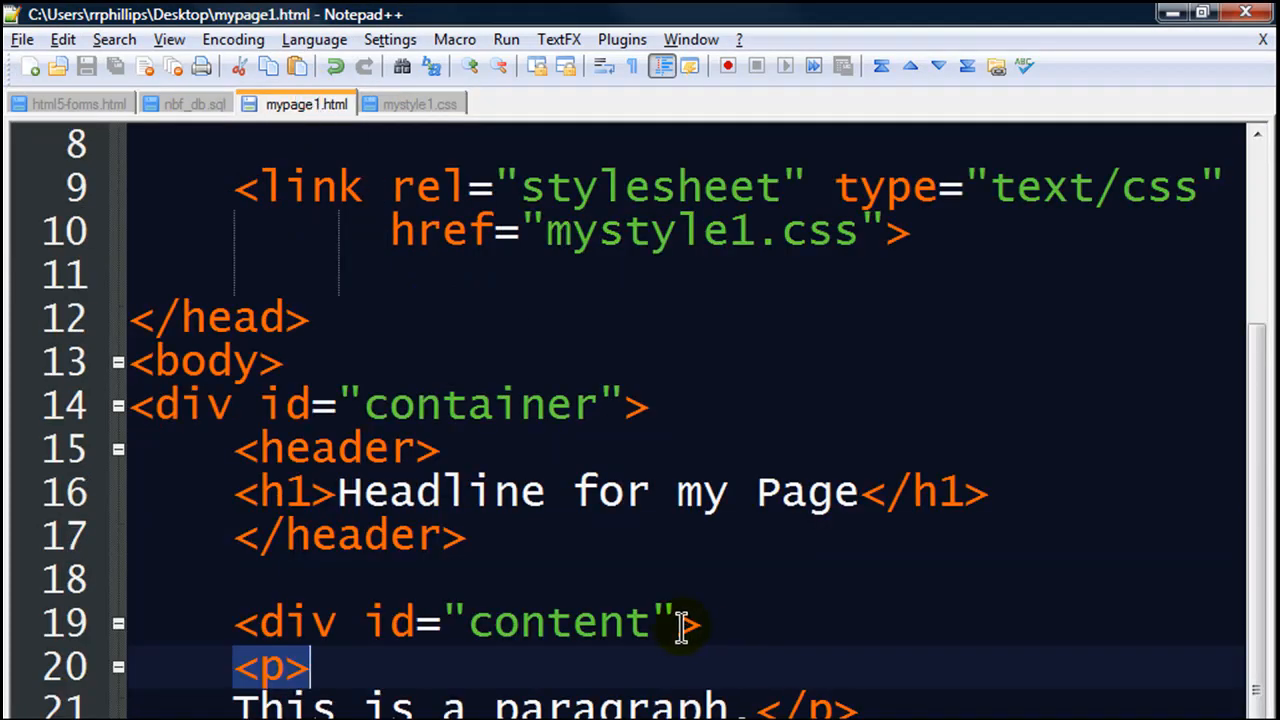
pyautogui.moveTo(572, 556)
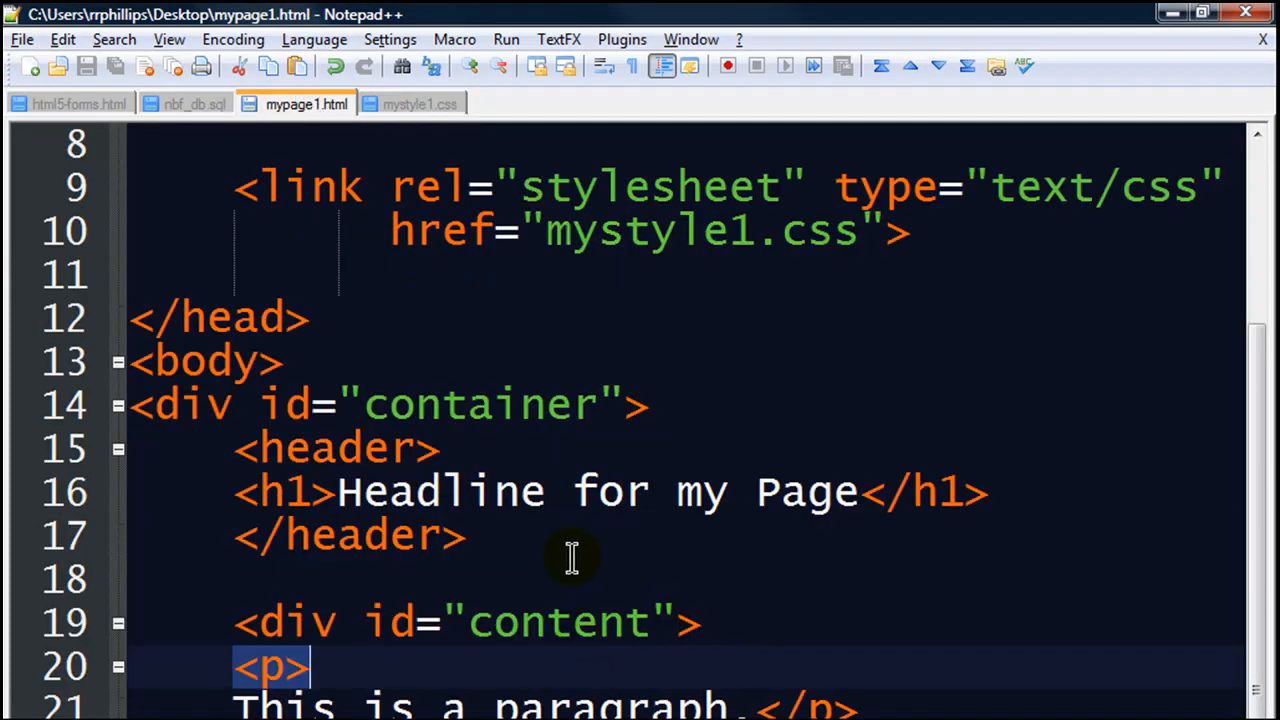
pyautogui.moveTo(280, 510)
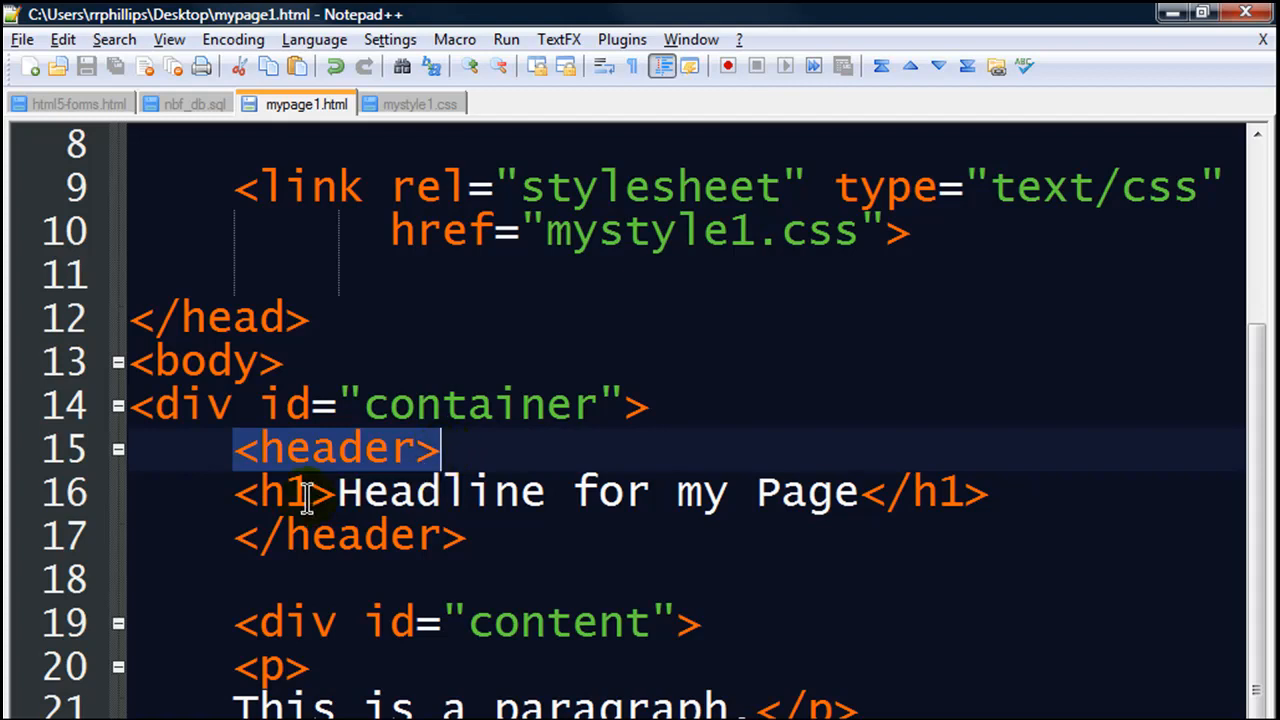
pyautogui.moveTo(512, 536)
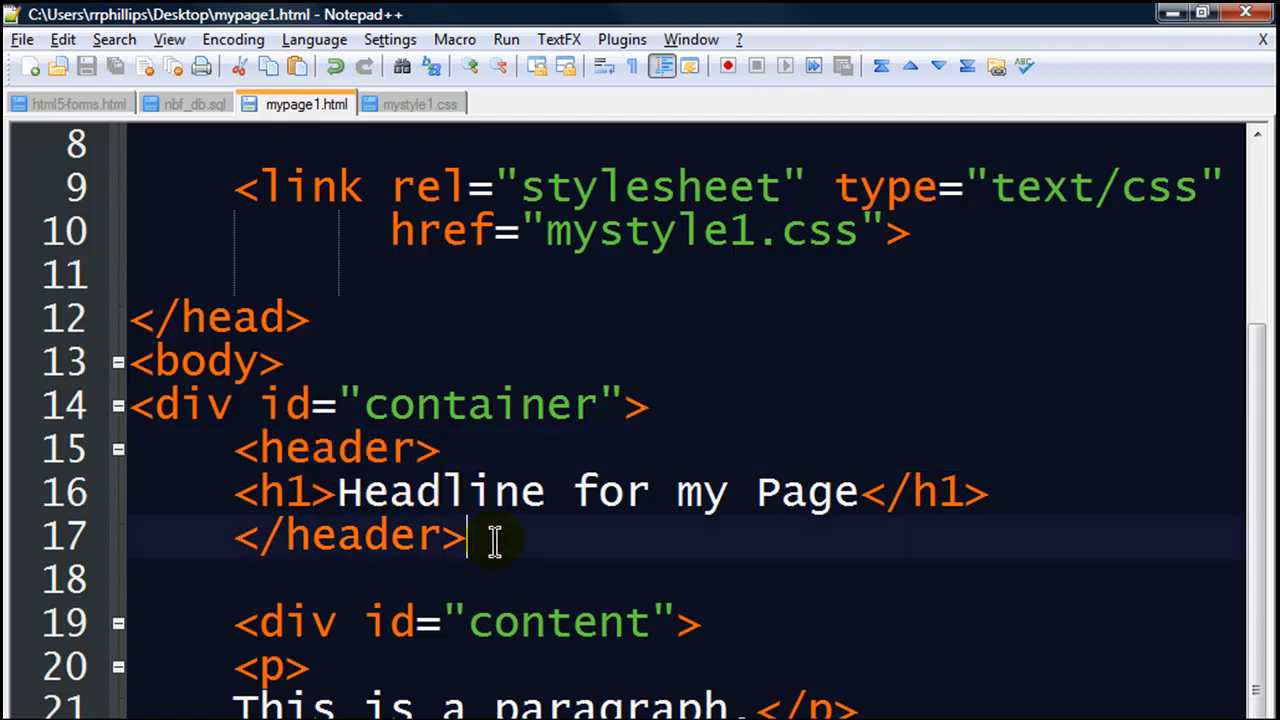
pyautogui.write('<h1')
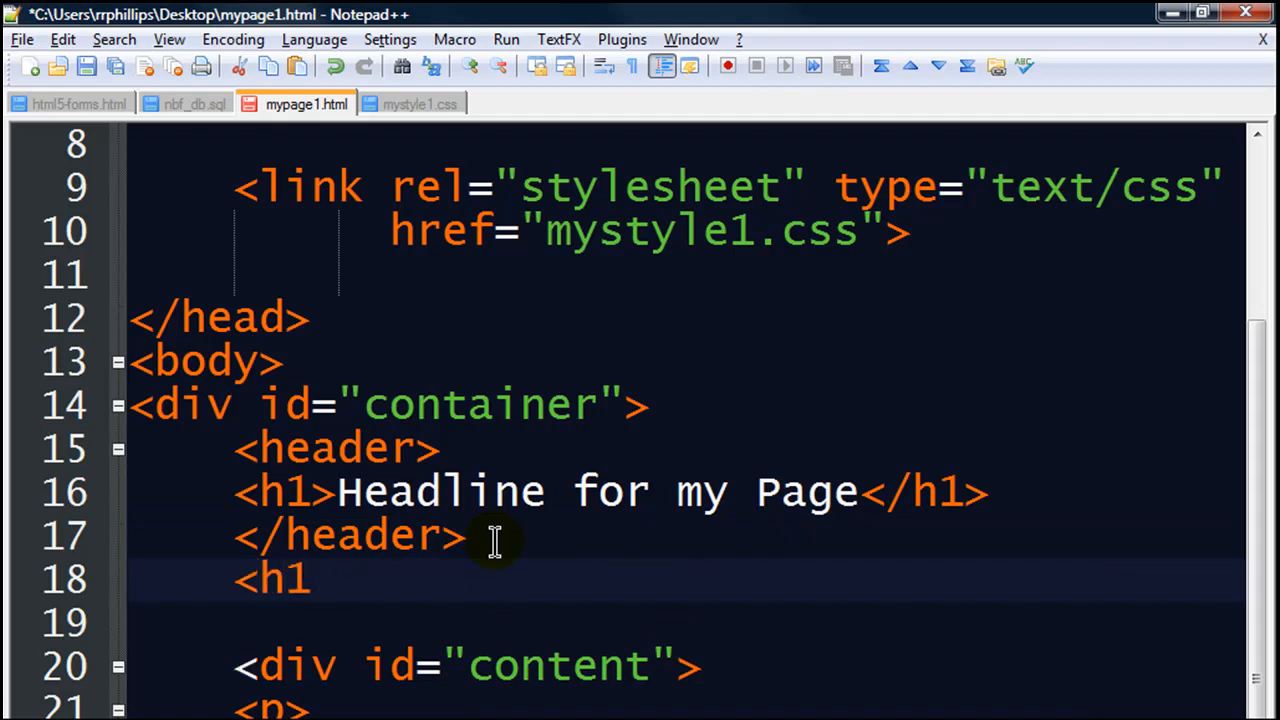
pyautogui.write('>')
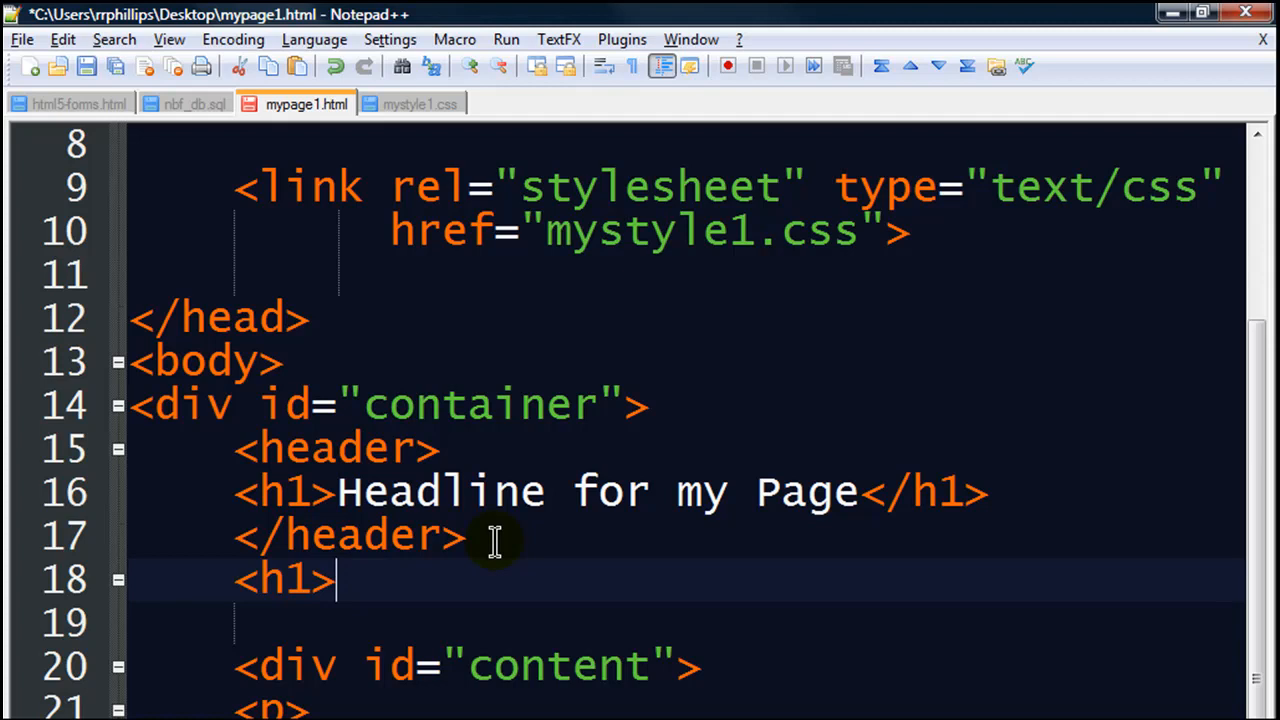
pyautogui.write('A')
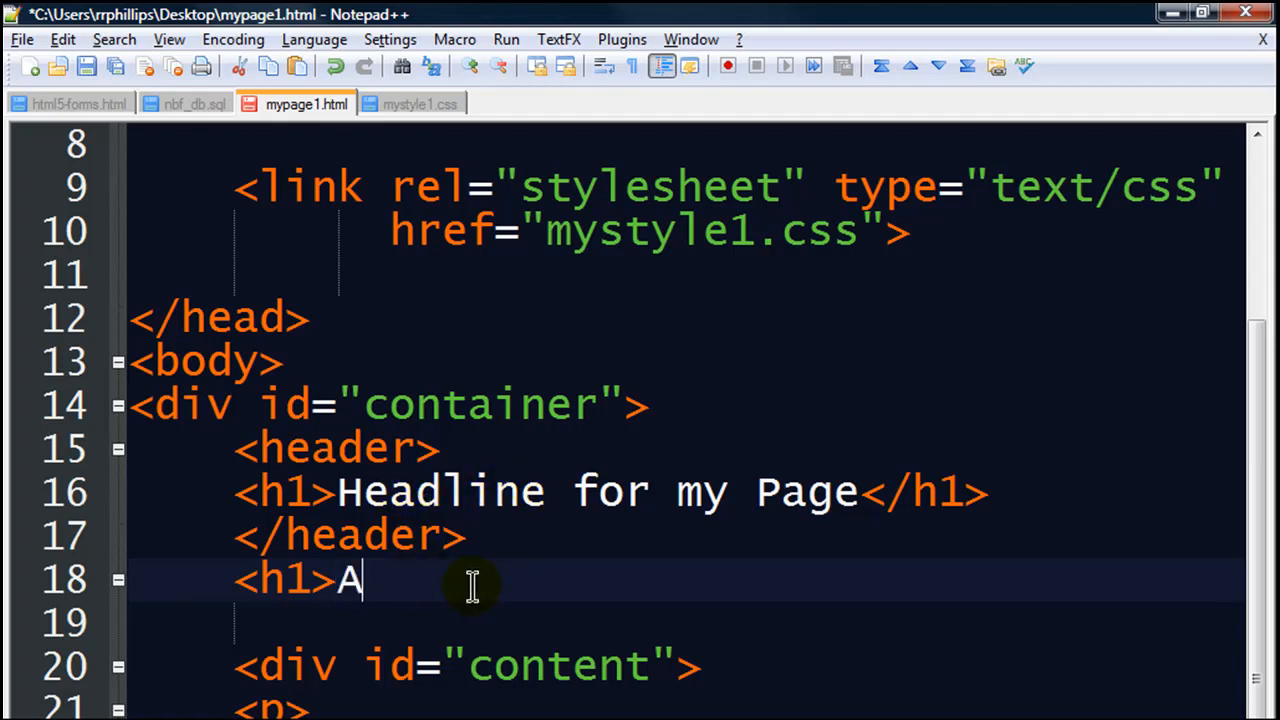
pyautogui.write('nother Headli')
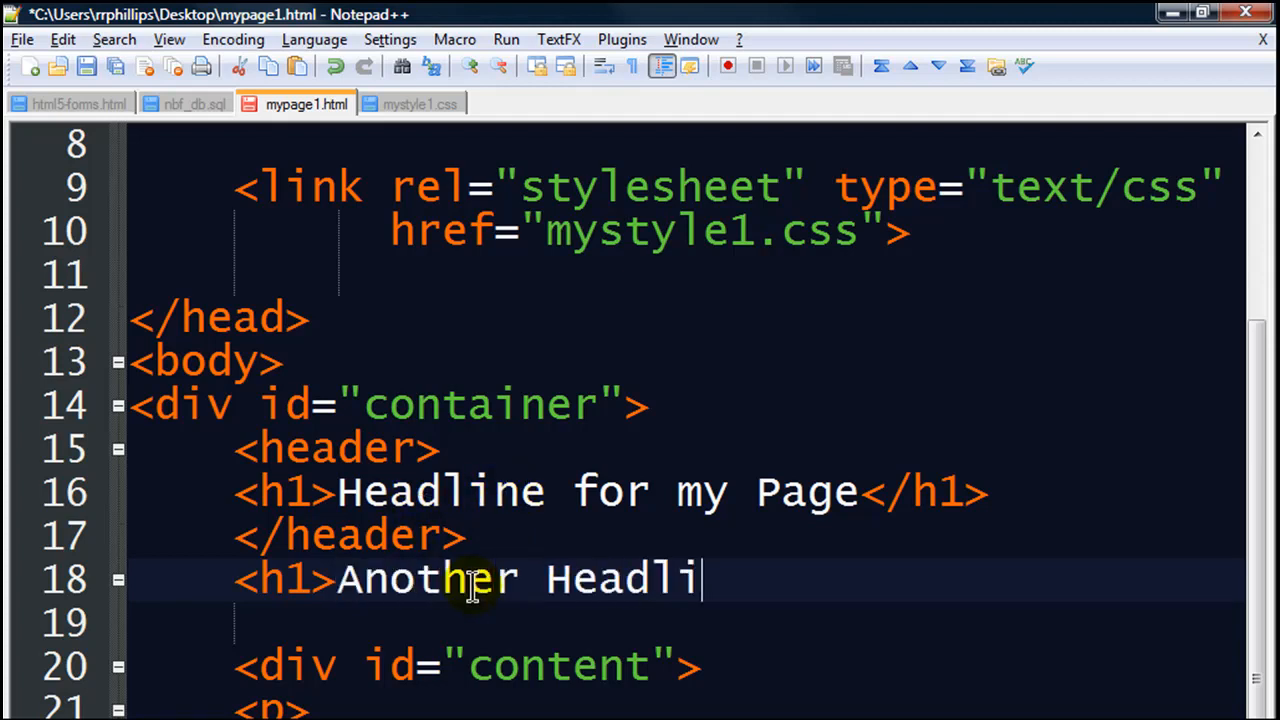
pyautogui.write('ne</h1>')
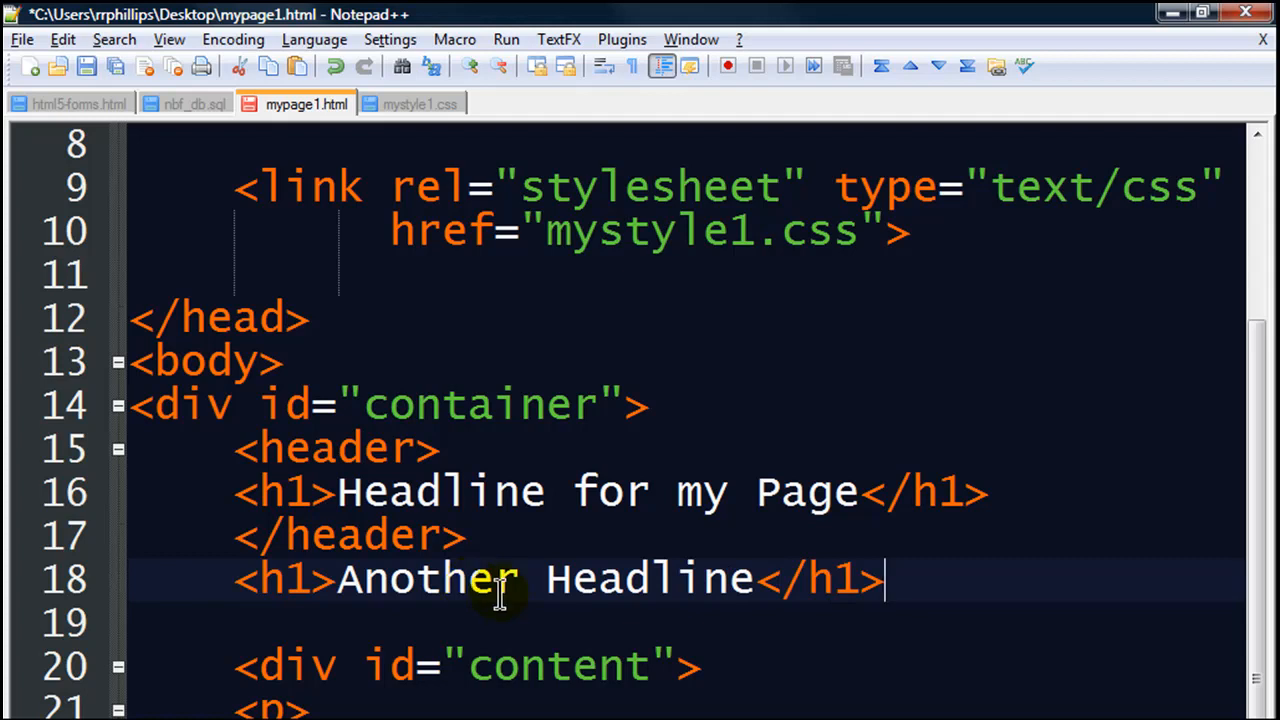
pyautogui.click(470, 536)
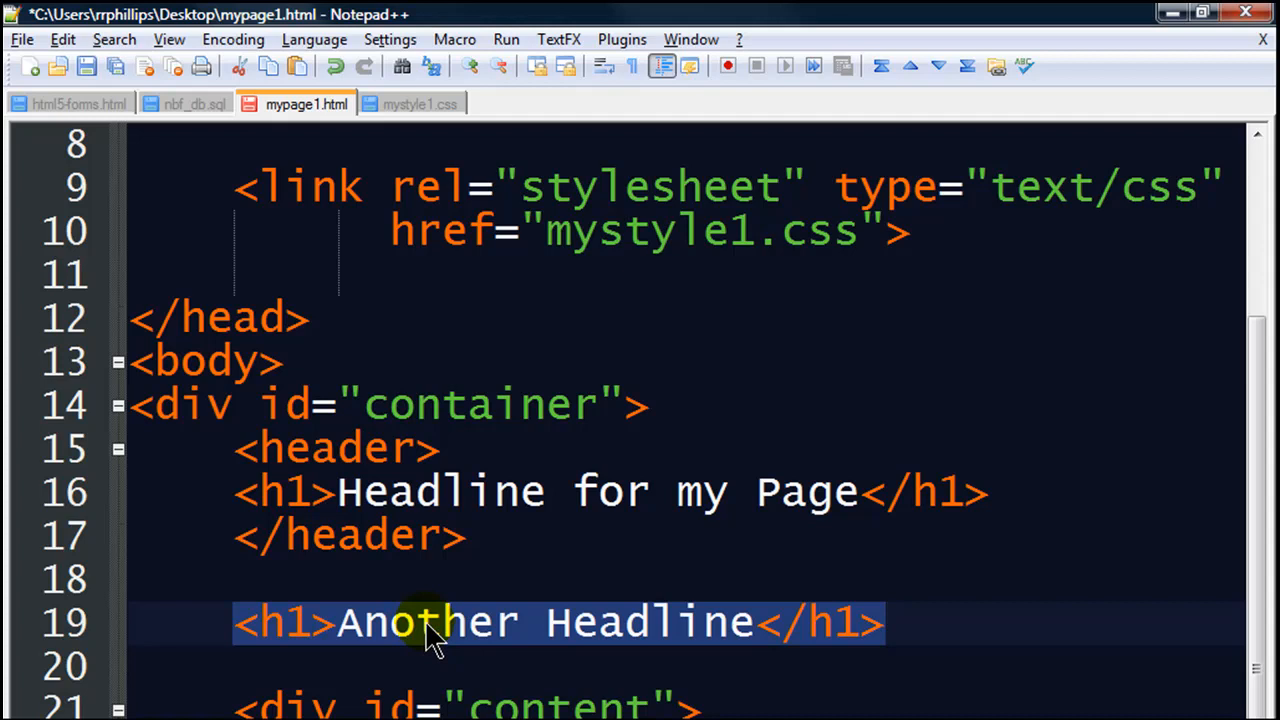
# Step: Save mypage1.html and return to the mystyle1.css stylesheet
pyautogui.click(86, 66)
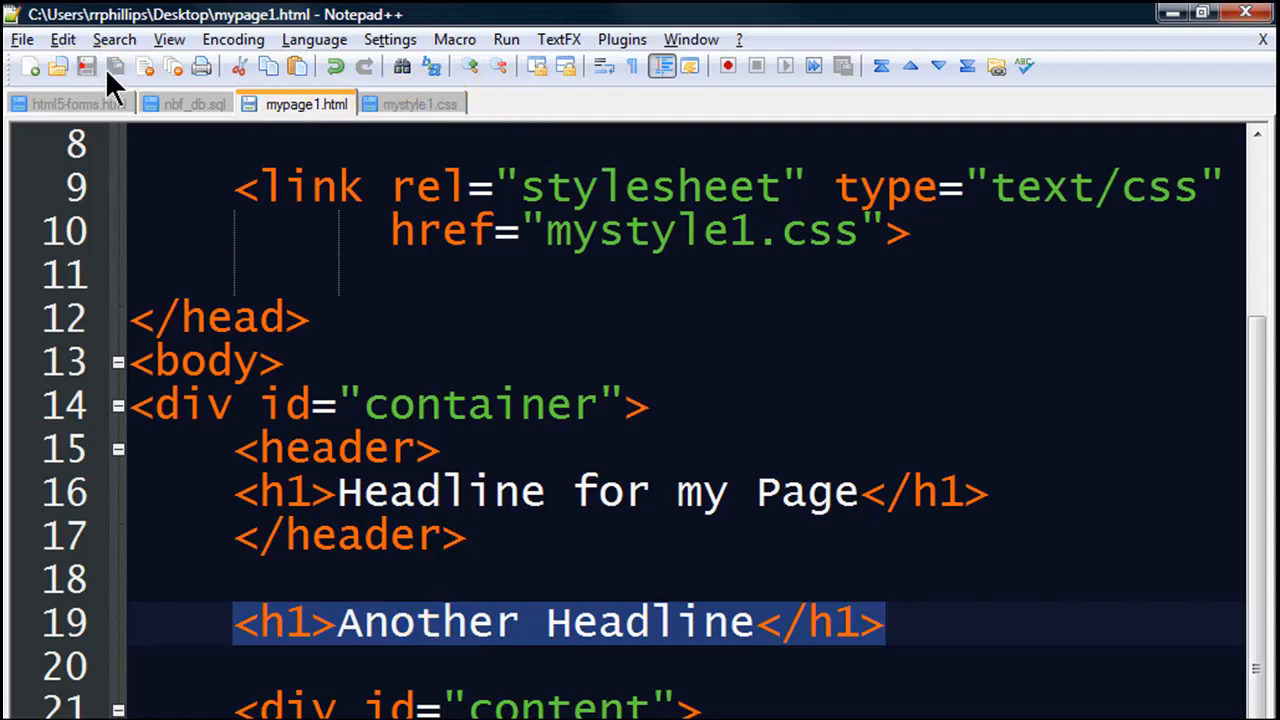
pyautogui.click(420, 104)
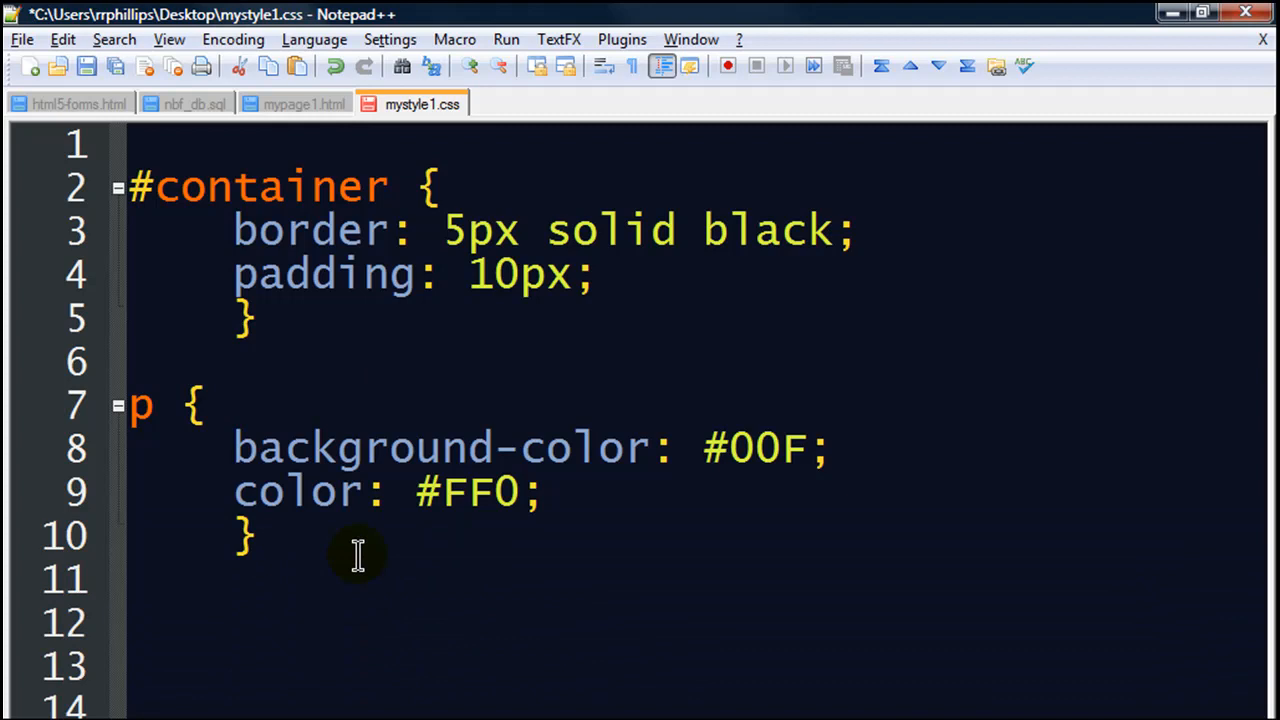
# Step: Below the p rule start a header h1 rule with color: #F00;
pyautogui.click(348, 604)
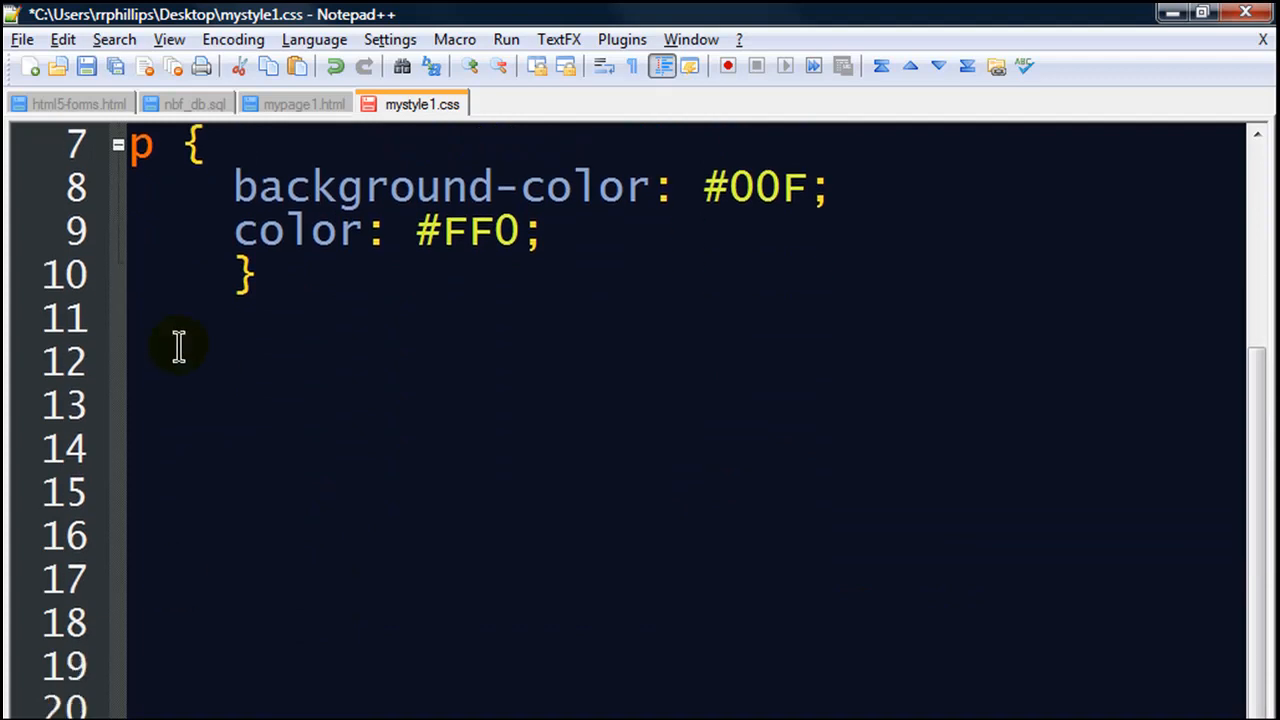
pyautogui.write('h')
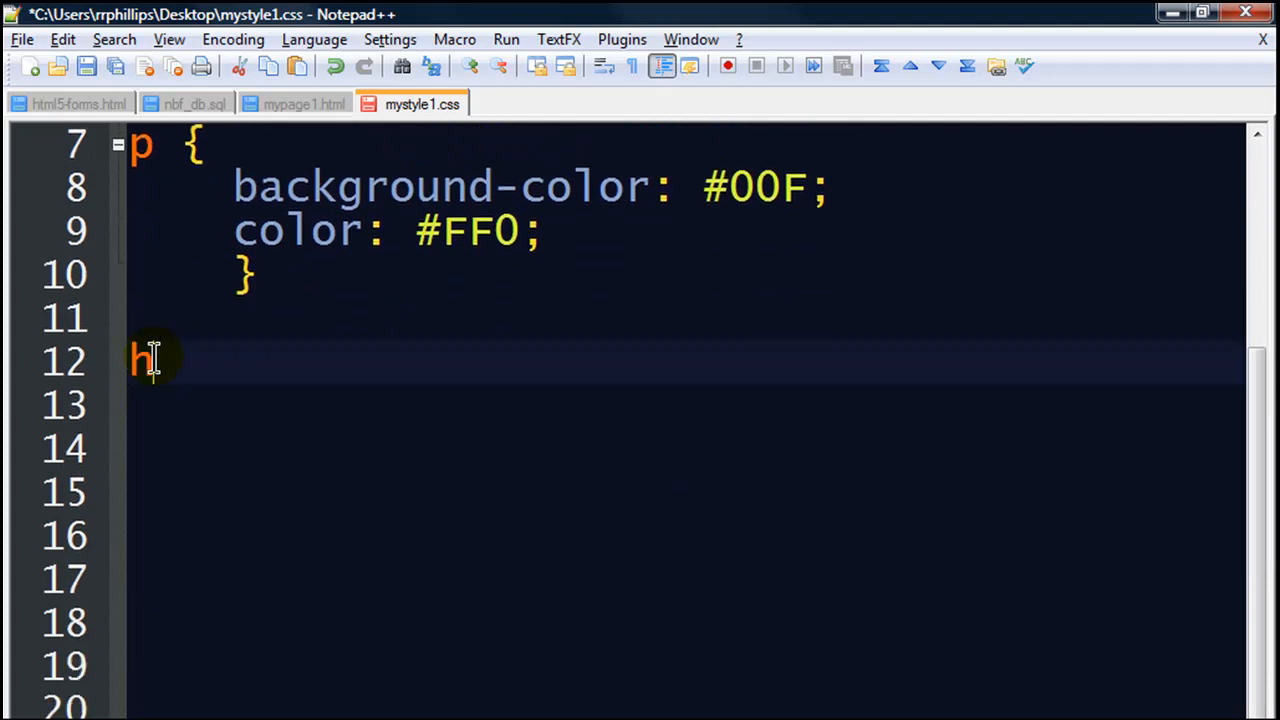
pyautogui.write('eader h1')
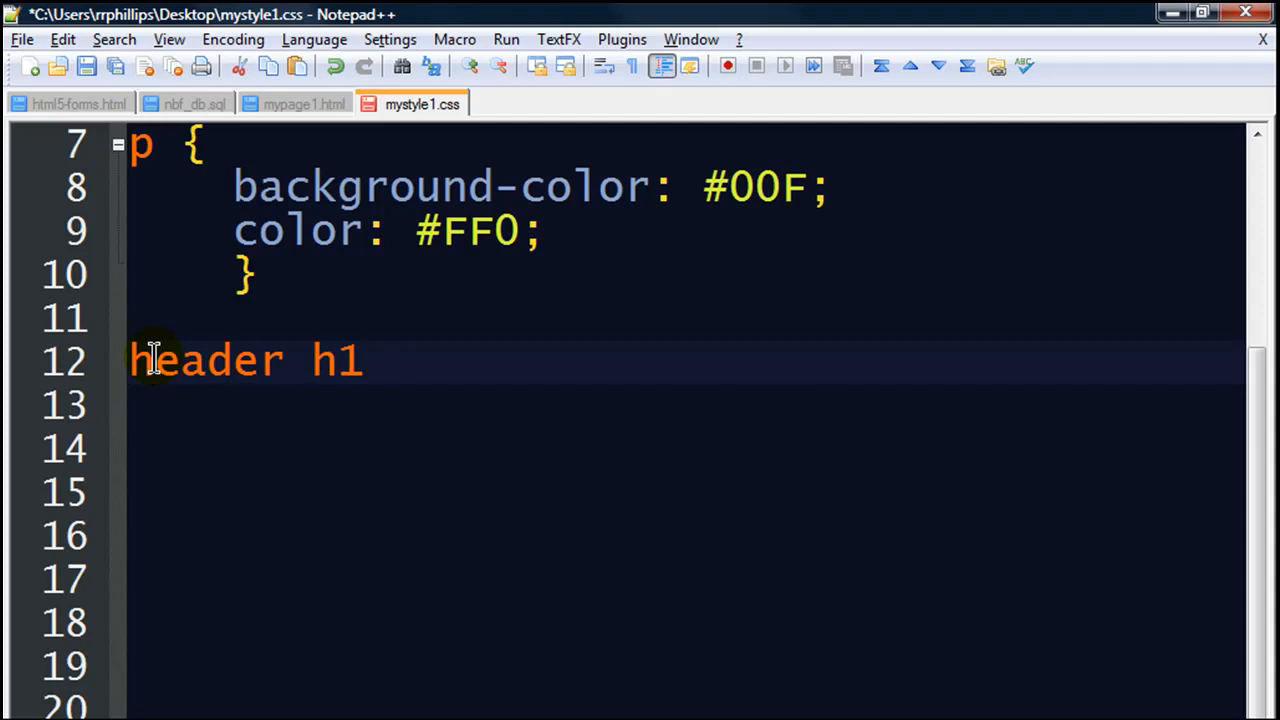
pyautogui.write('{')
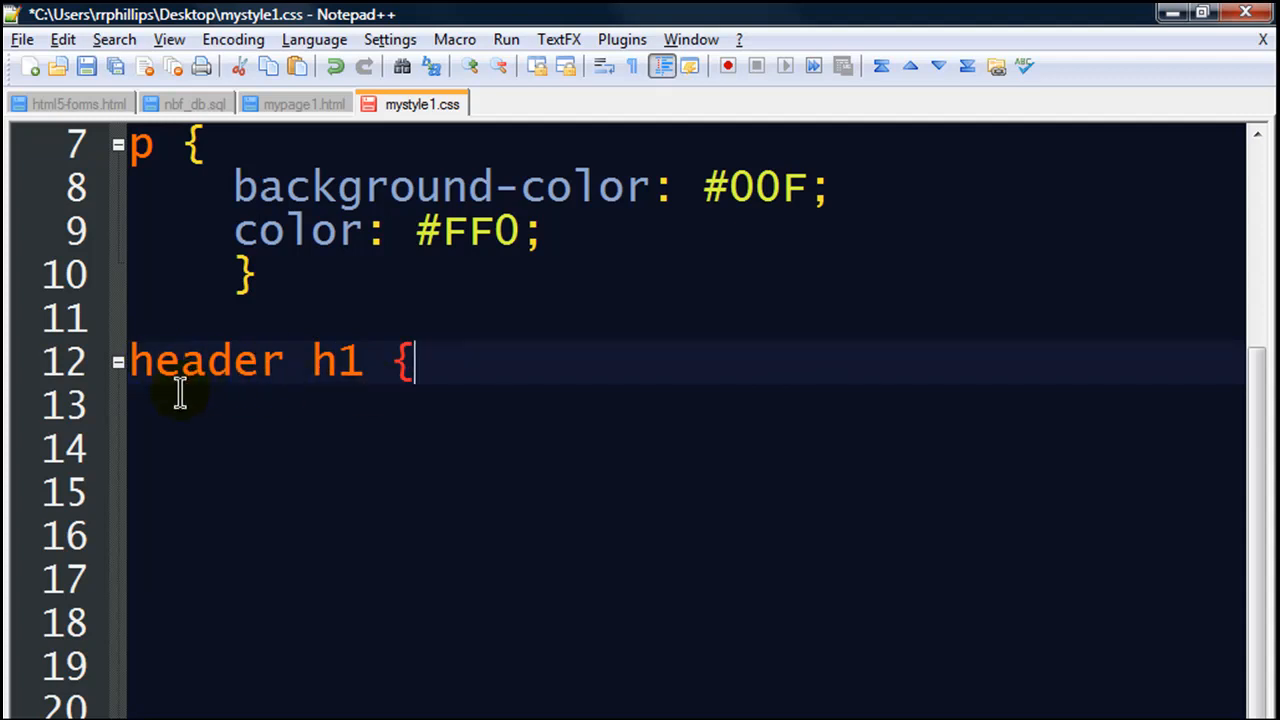
pyautogui.moveTo(236, 410)
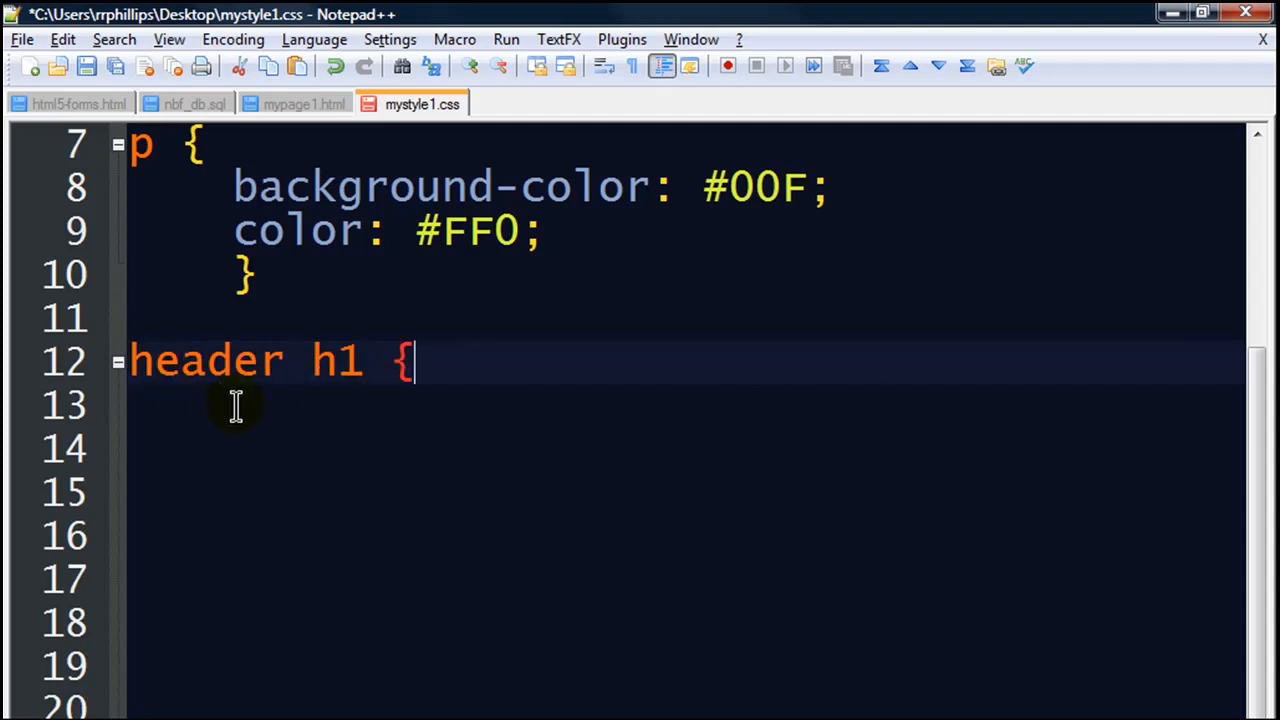
pyautogui.moveTo(308, 422)
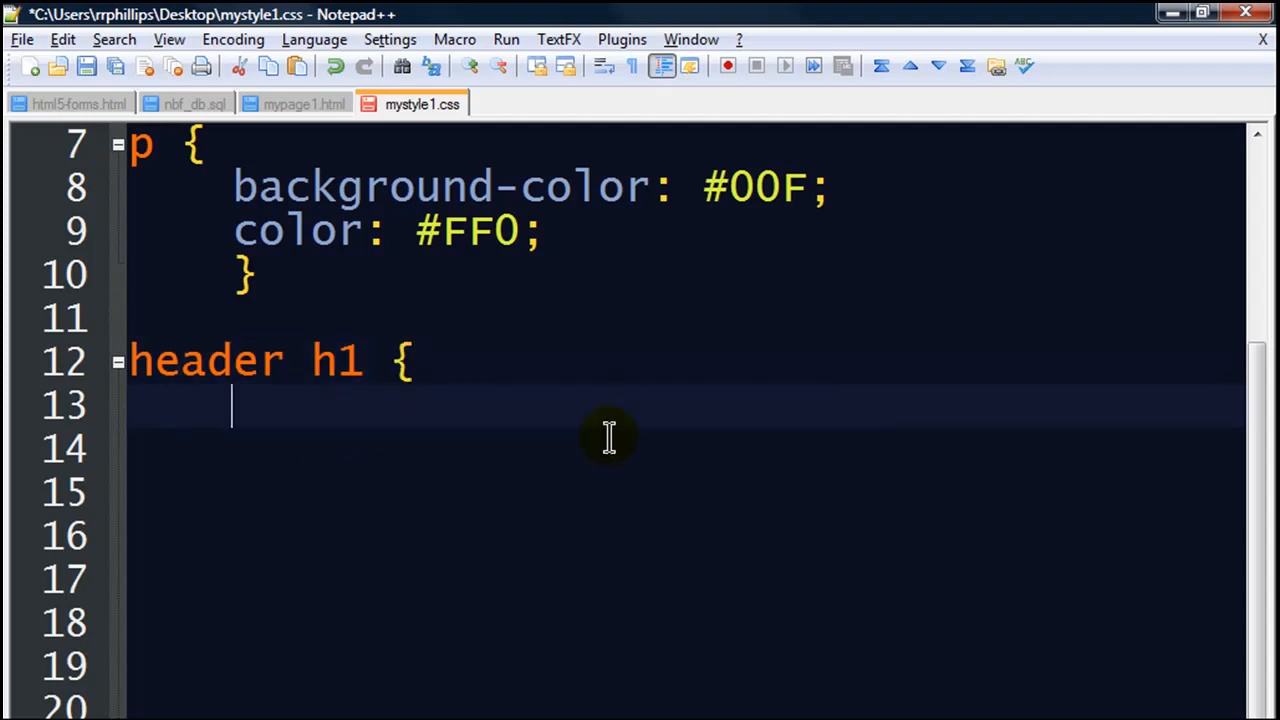
pyautogui.write('color:')
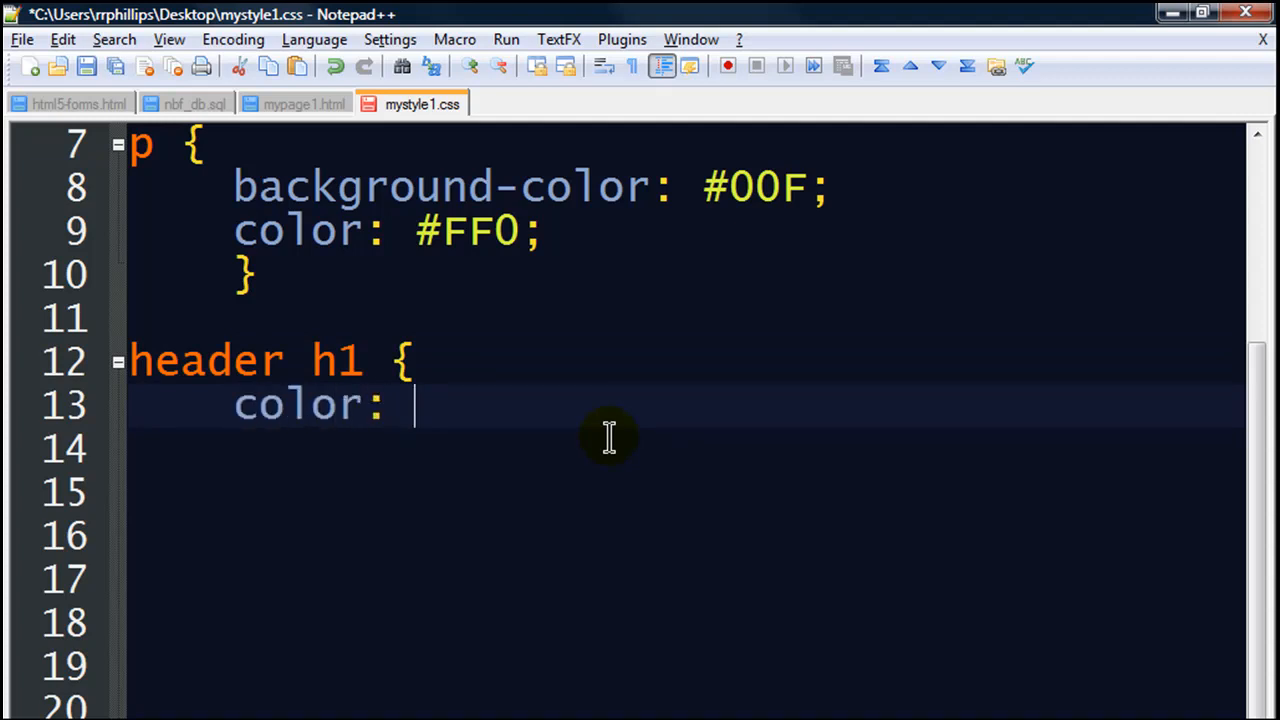
pyautogui.write('#F00;')
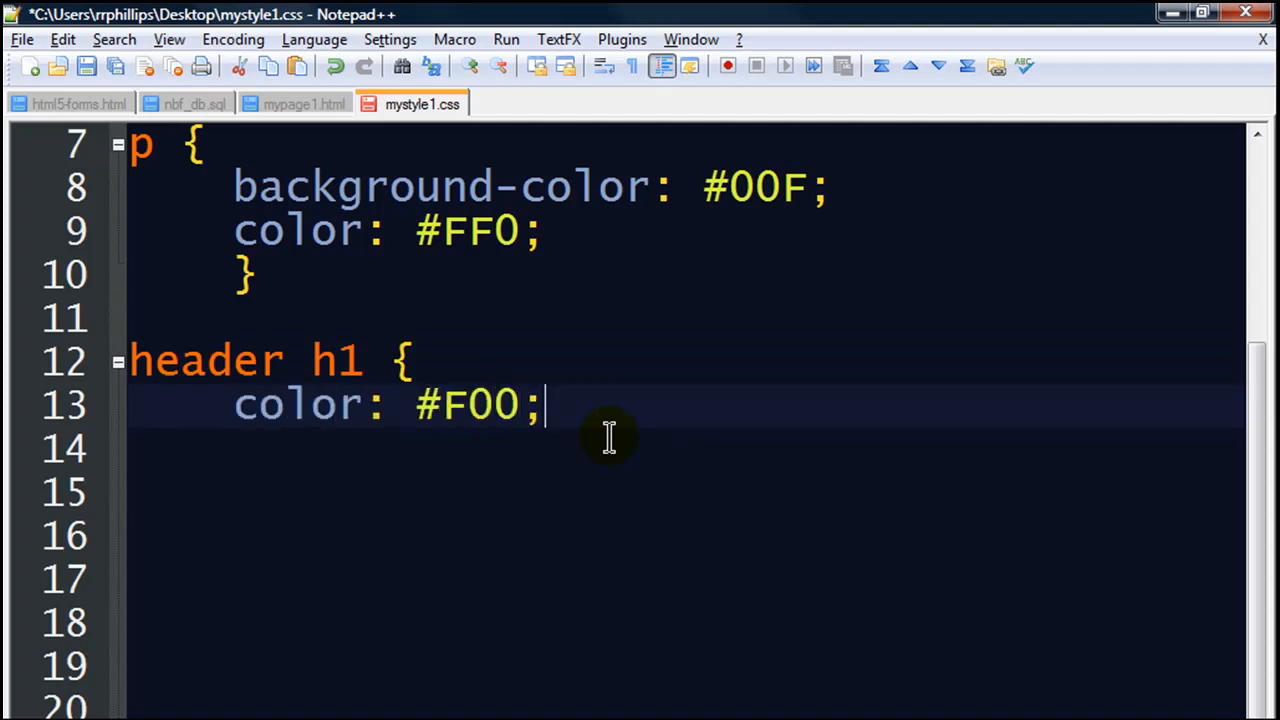
# Step: Add text-align: center; to the header h1 rule, close it, and begin an h1 selector
pyautogui.press('Return')
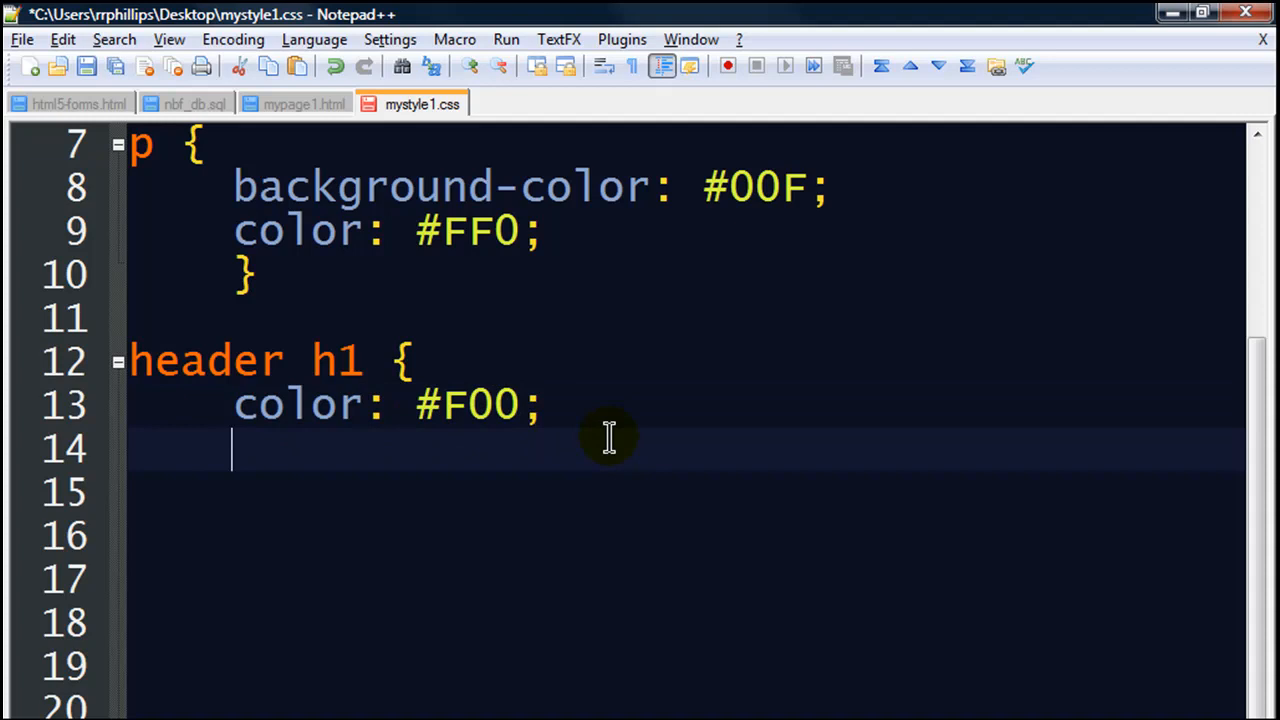
pyautogui.write('text-al')
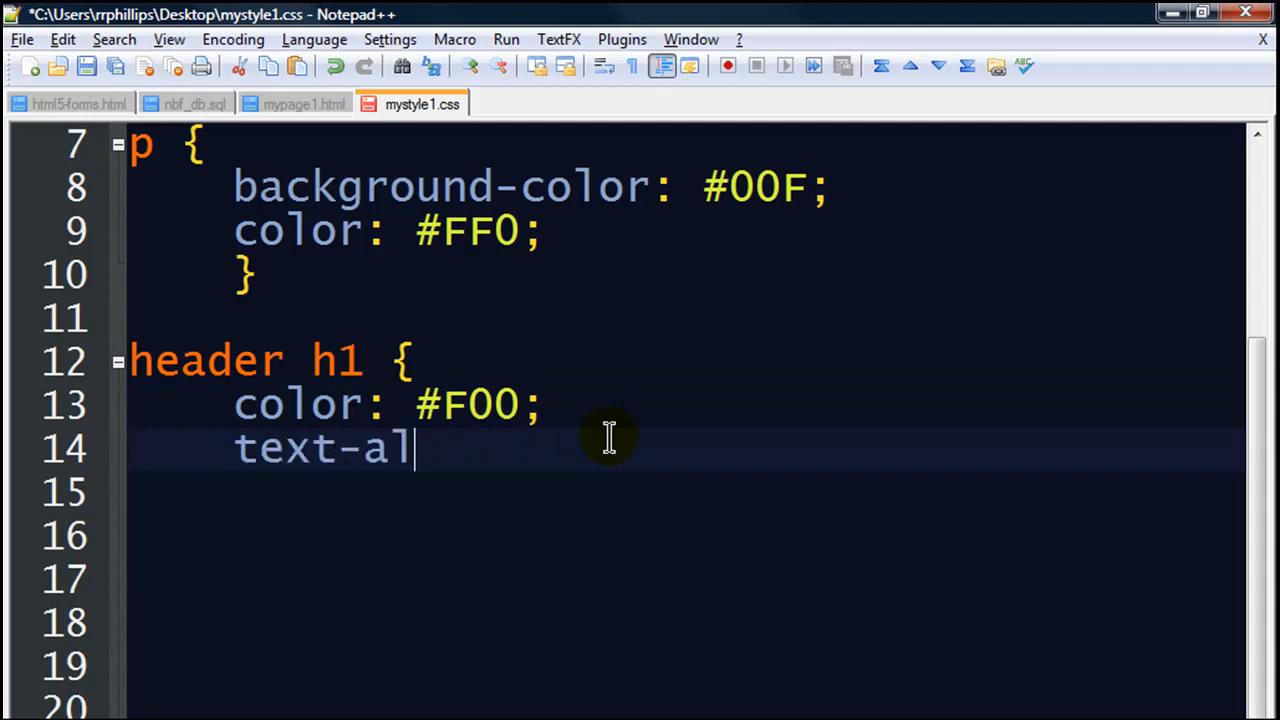
pyautogui.write('ign: center;')
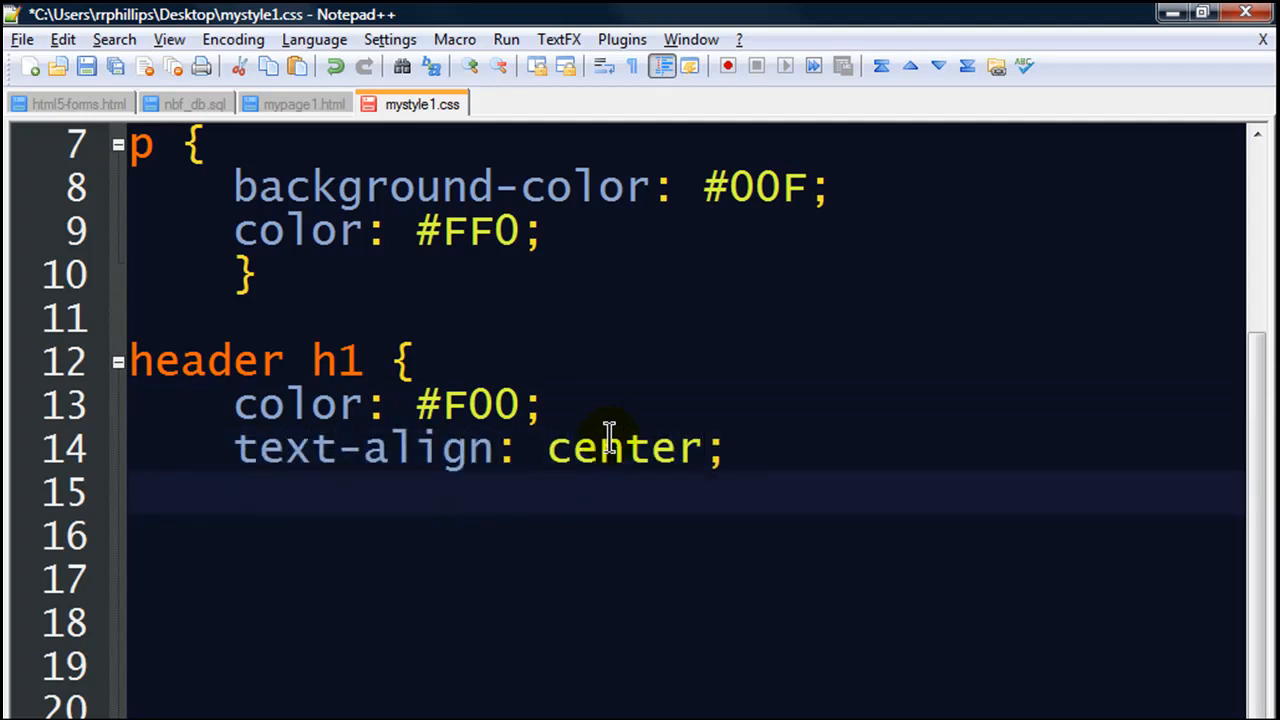
pyautogui.write('}')
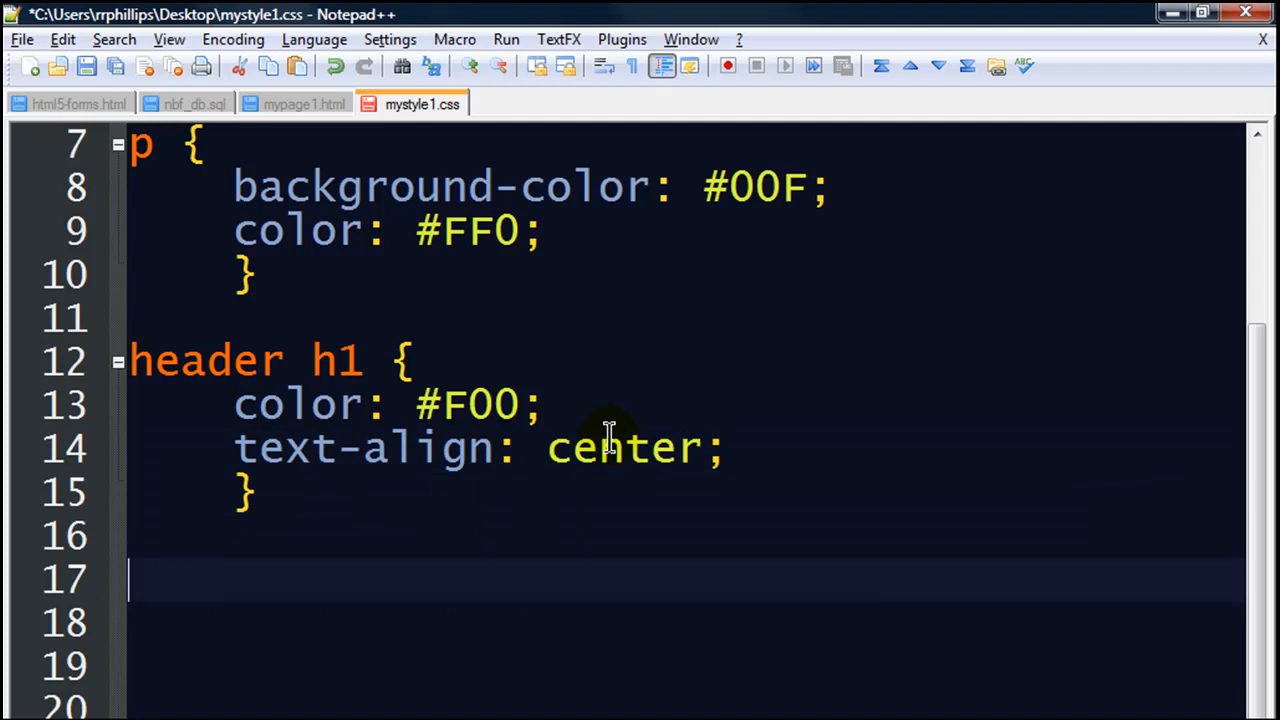
pyautogui.write('h1')
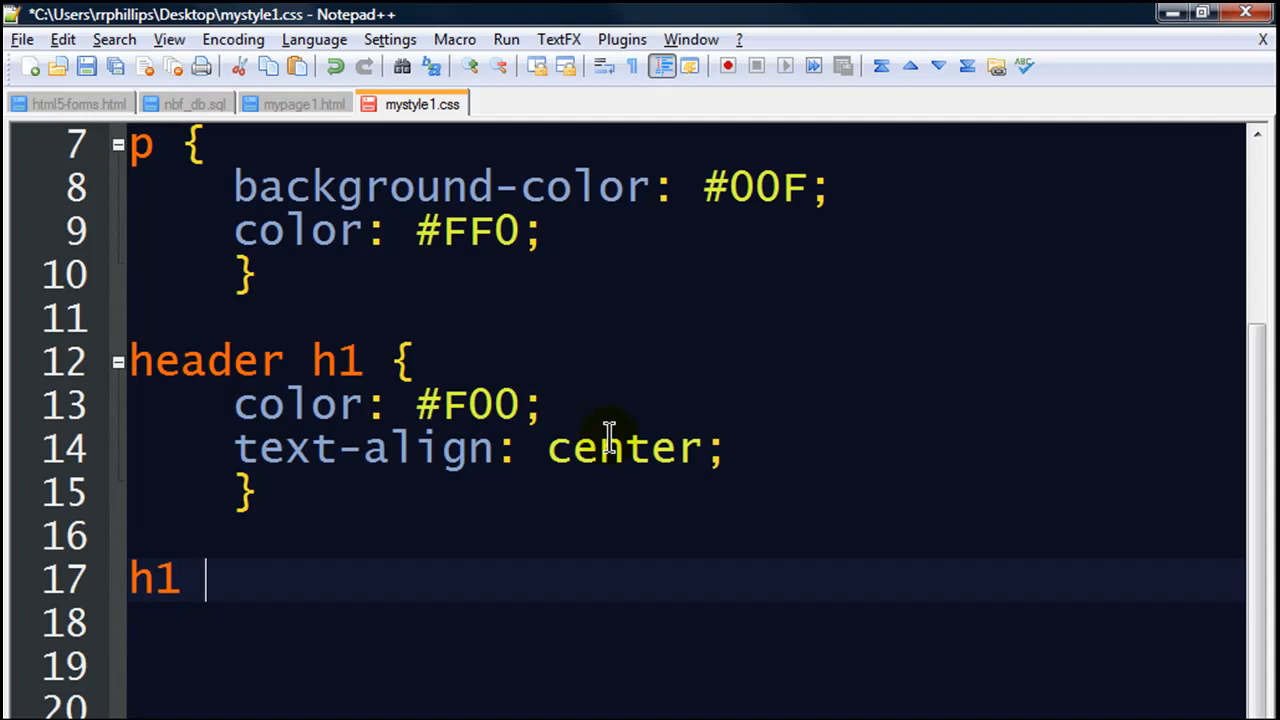
# Step: Write the h1 rule body with color: #0F0; and highlight every h1 selector in the stylesheet
pyautogui.write('{')
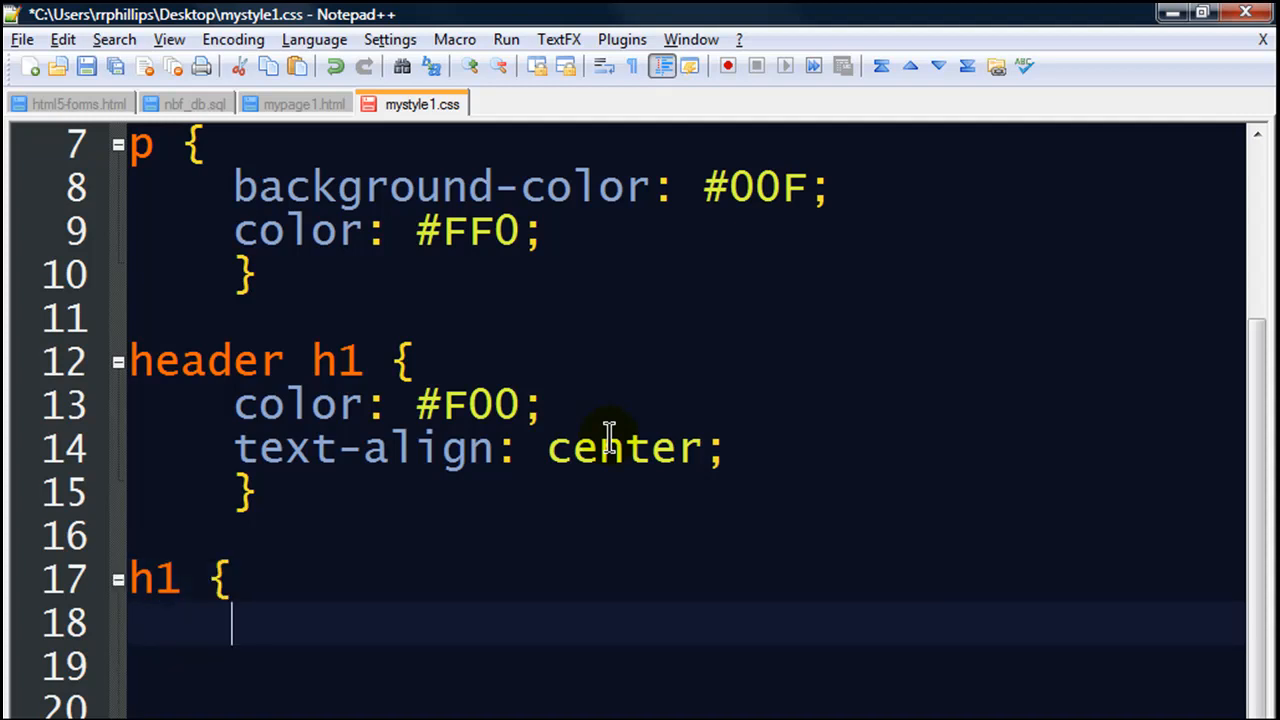
pyautogui.moveTo(296, 604)
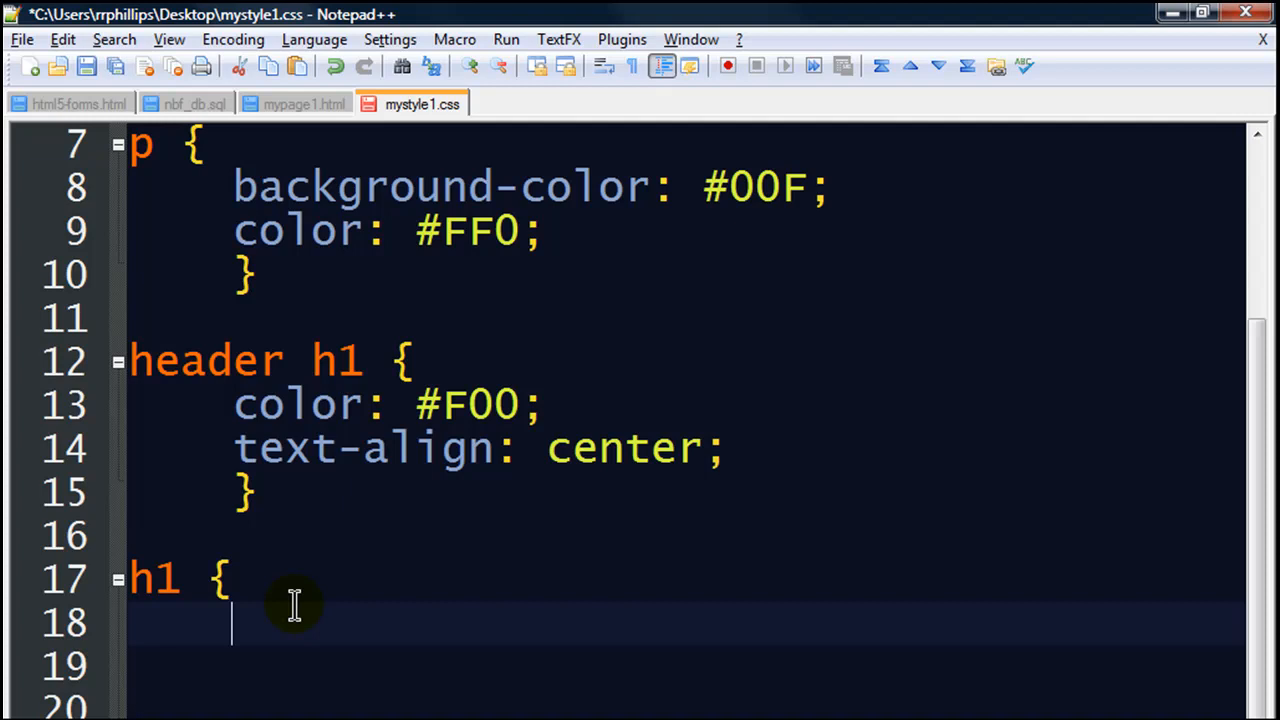
pyautogui.moveTo(128, 582)
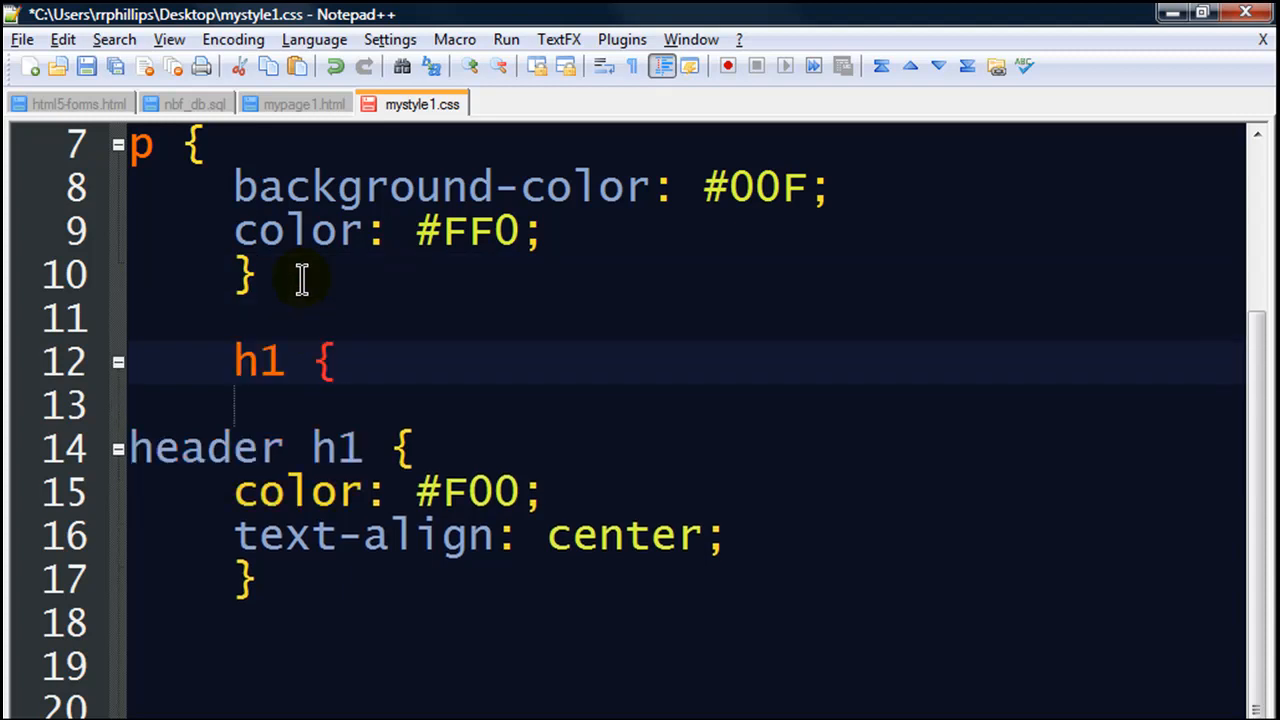
pyautogui.click(228, 360)
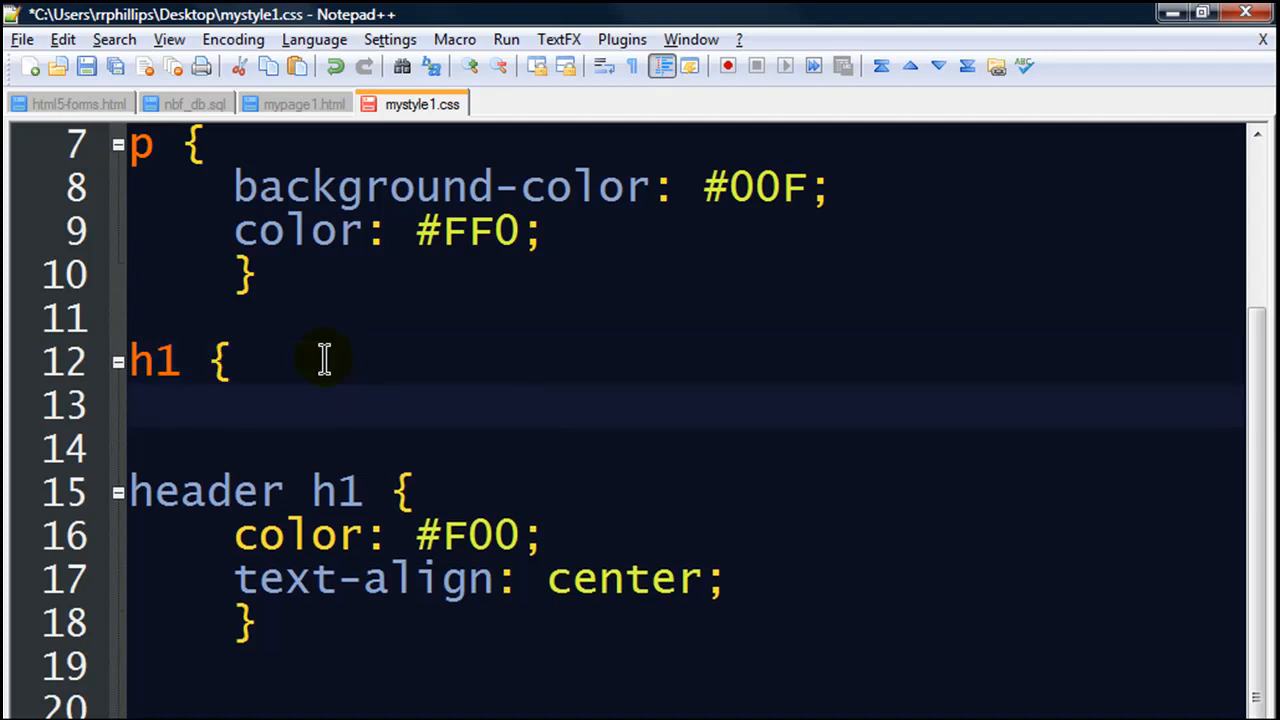
pyautogui.write('color: #')
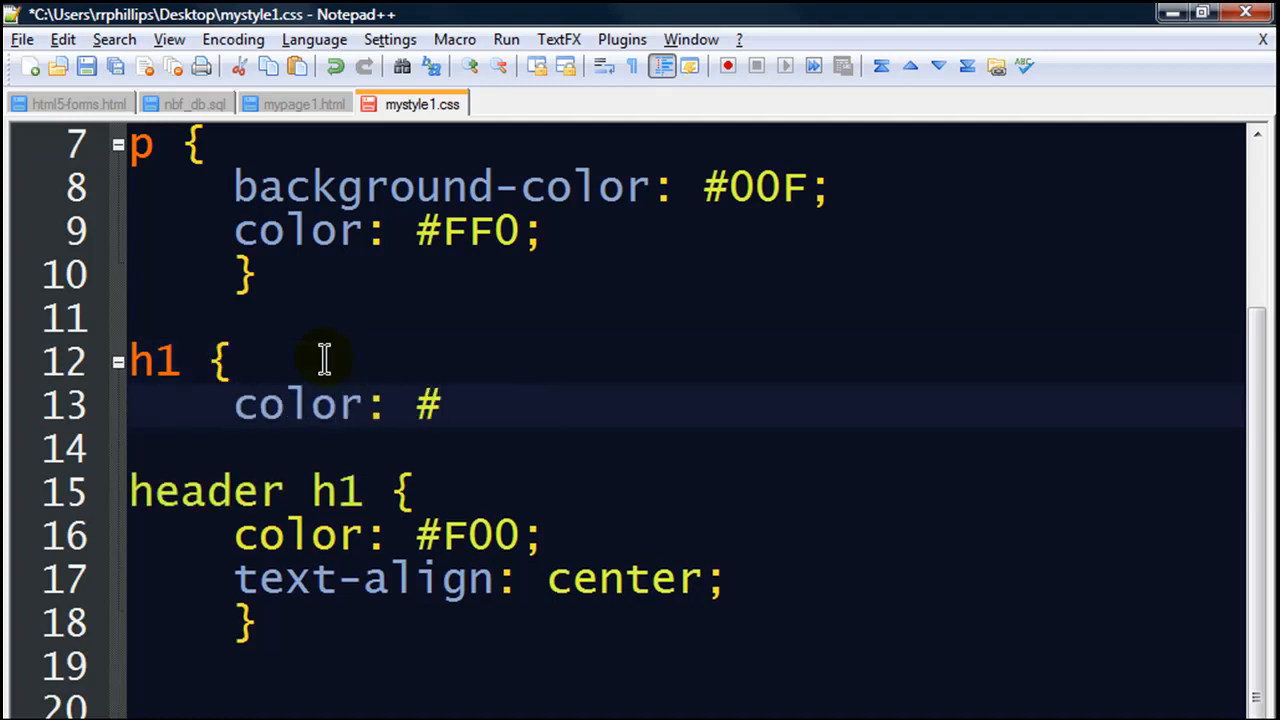
pyautogui.write('0F')
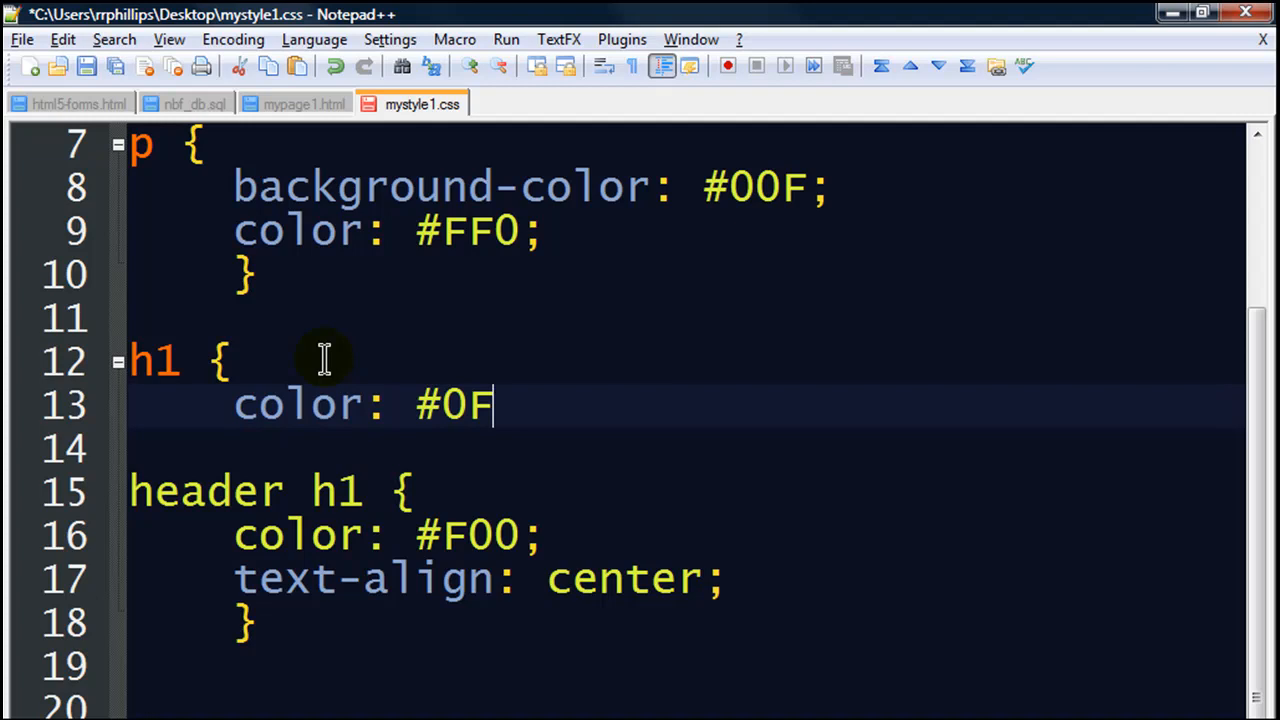
pyautogui.write('0;')
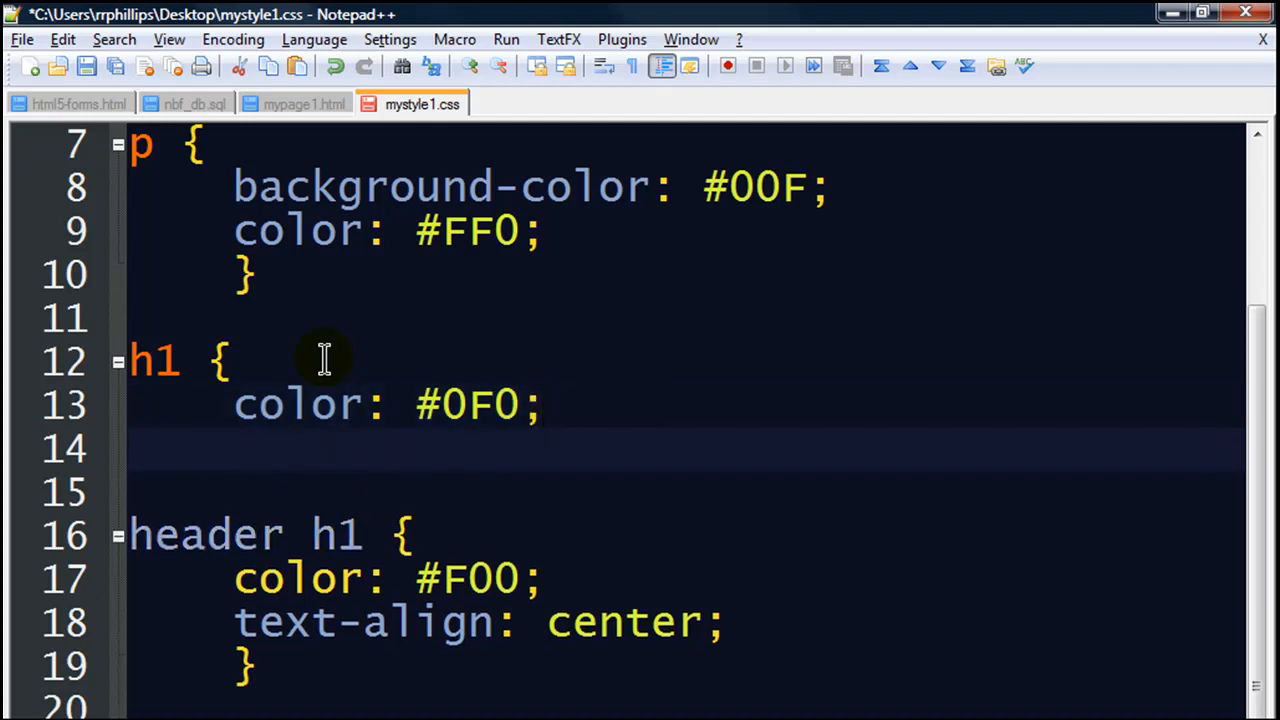
pyautogui.write('}')
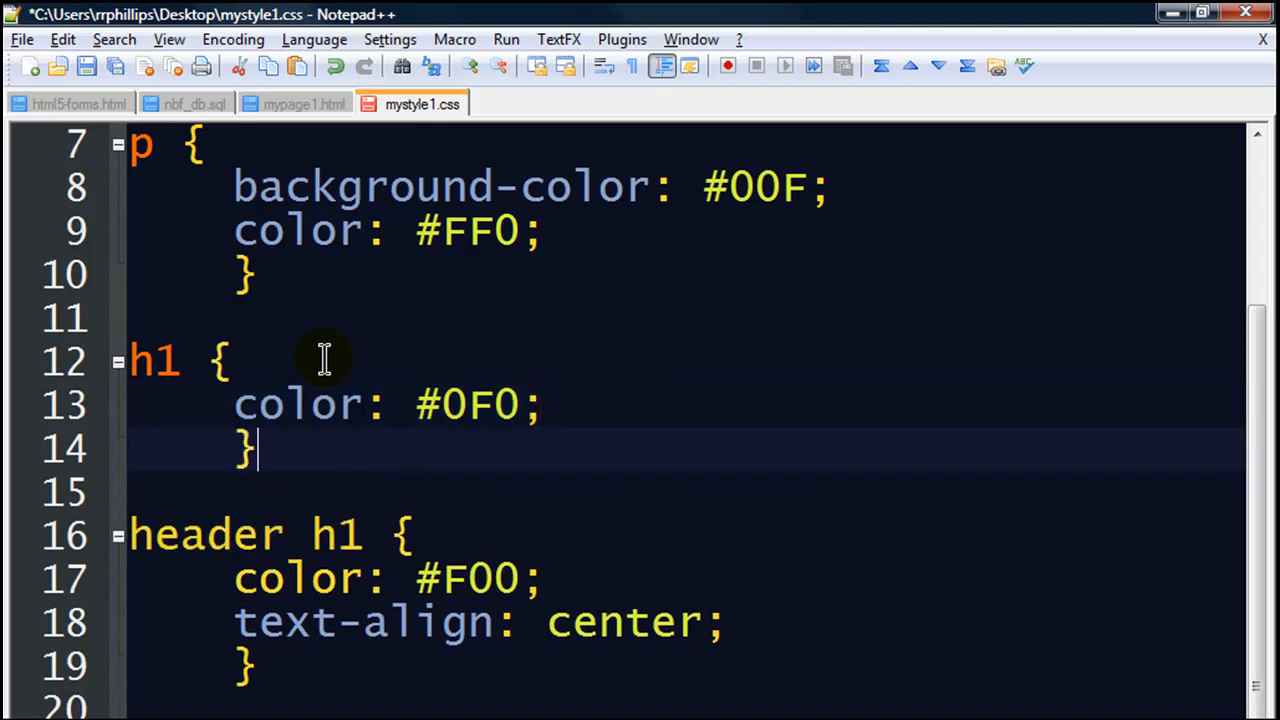
pyautogui.moveTo(648, 530)
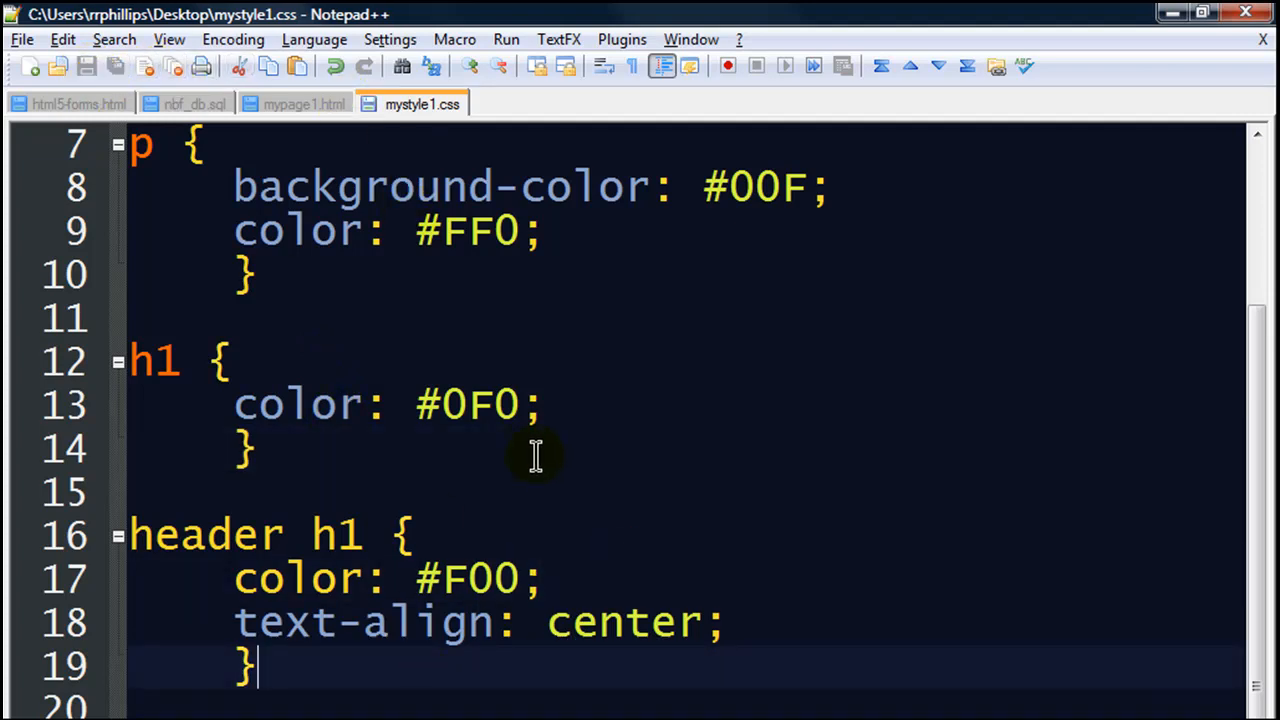
pyautogui.moveTo(178, 364)
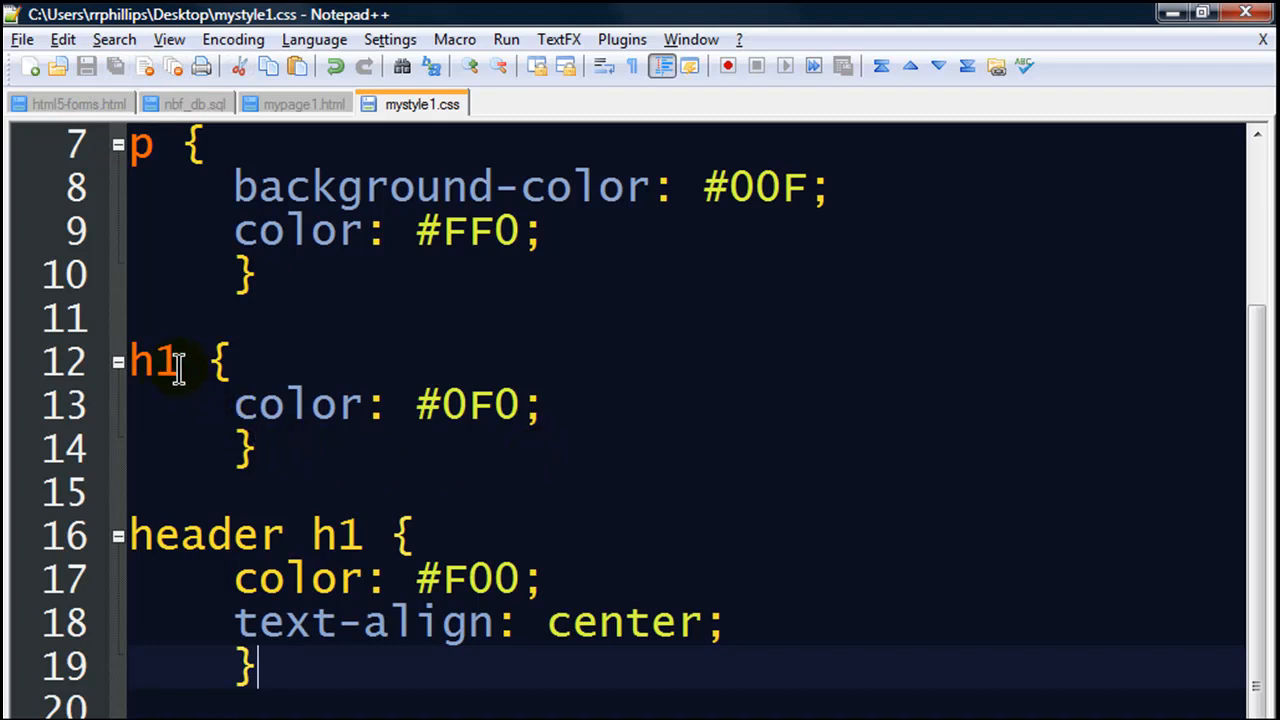
pyautogui.doubleClick(152, 362)
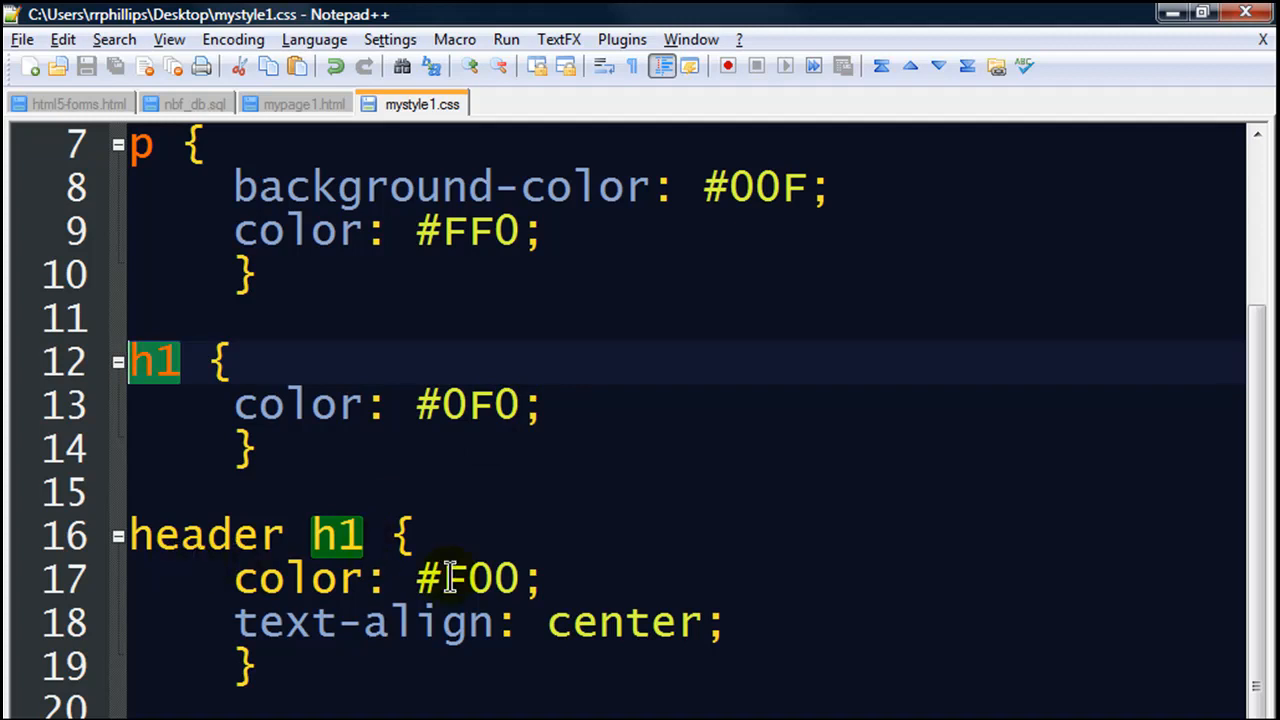
pyautogui.moveTo(676, 684)
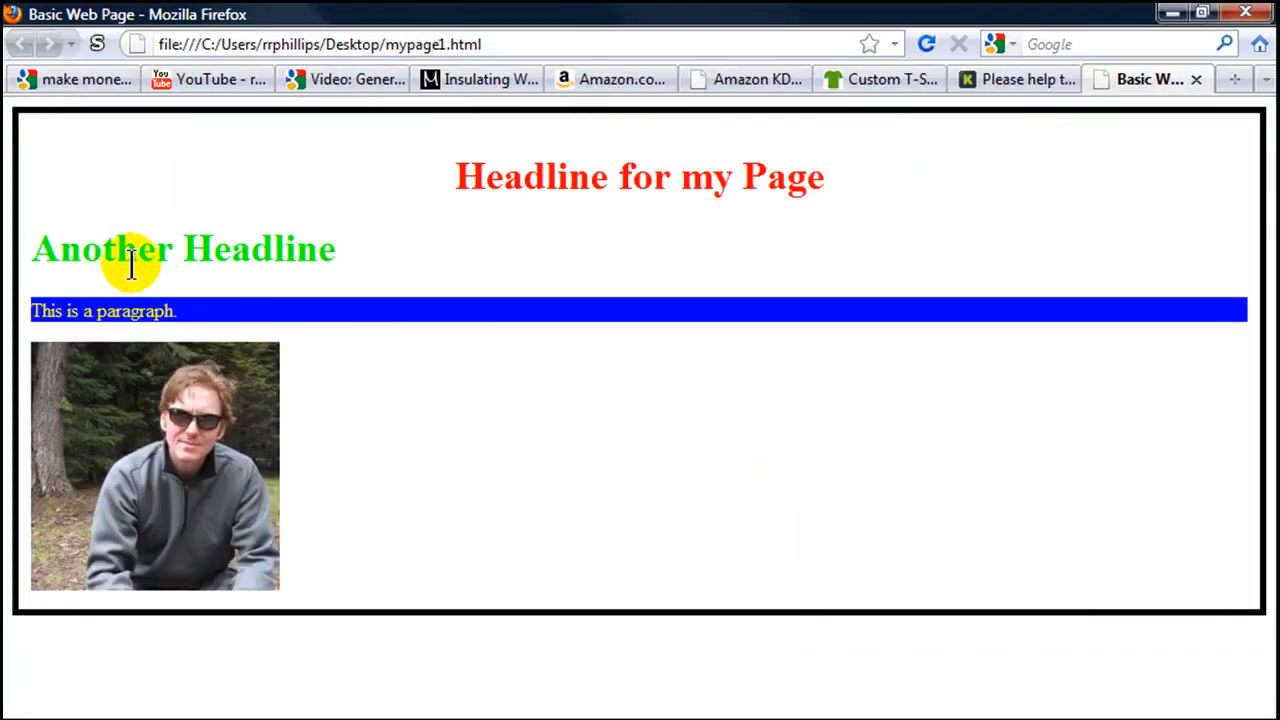
pyautogui.moveTo(484, 264)
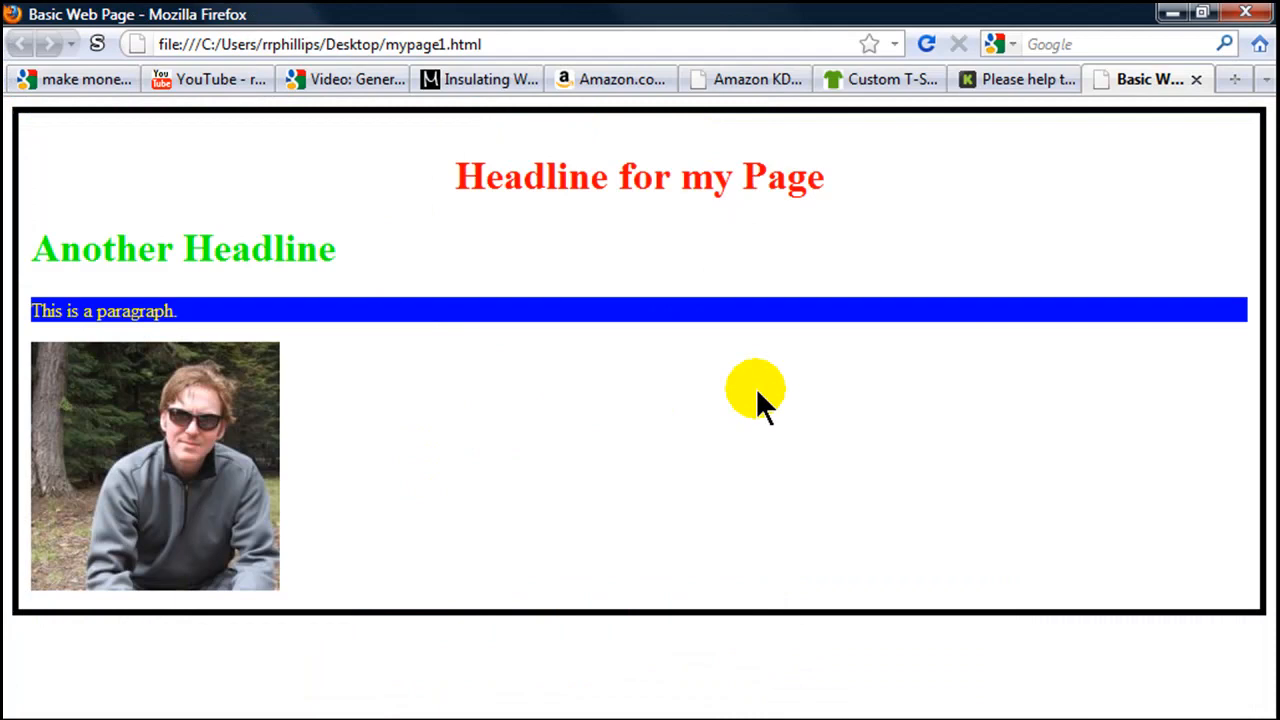
pyautogui.moveTo(678, 240)
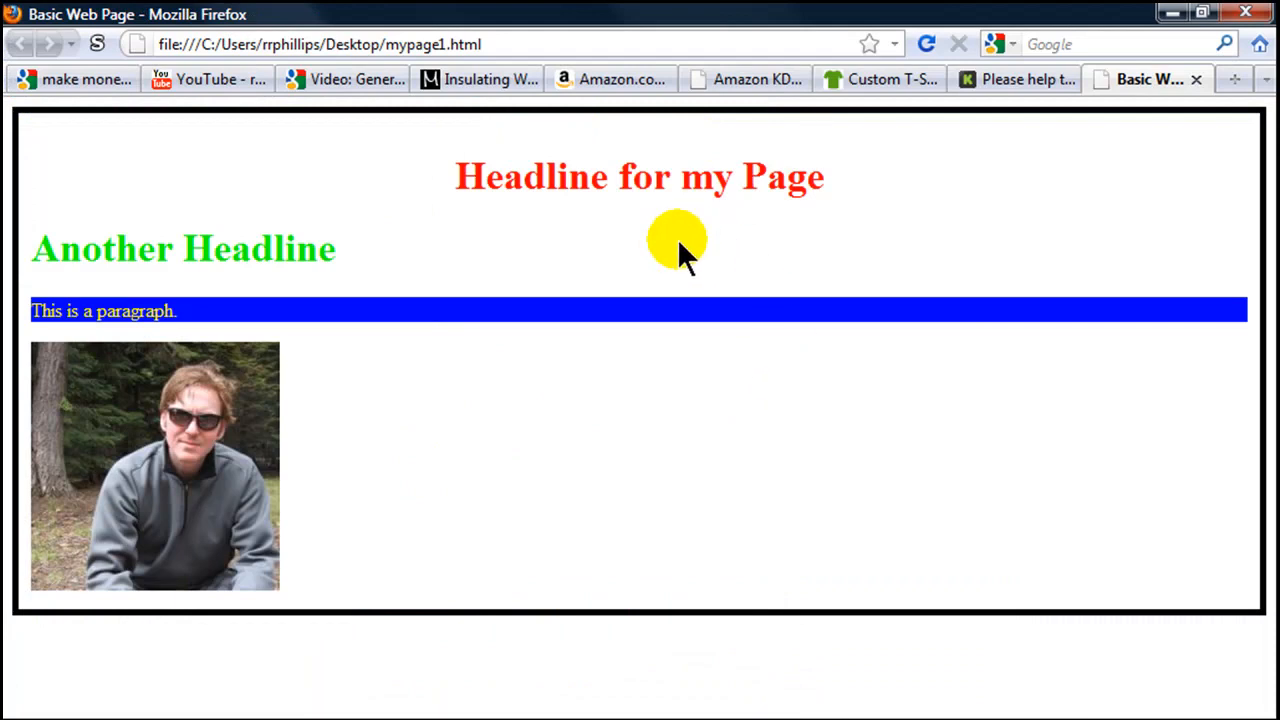